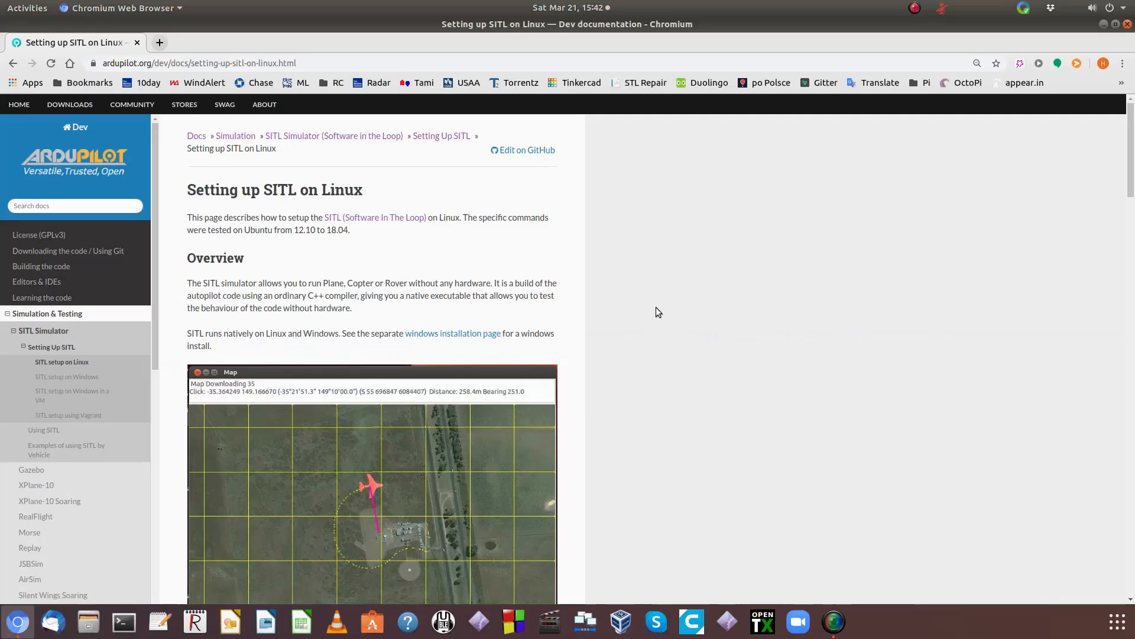
{"action": "mouse_move", "coordinate": [568, 224]}
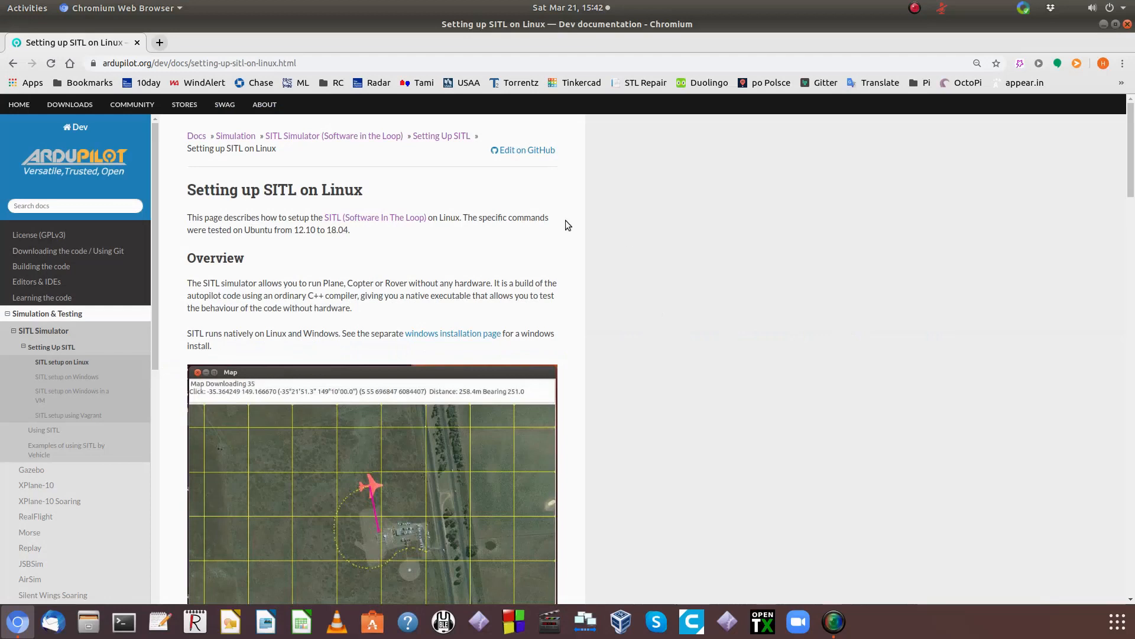
{"action": "mouse_move", "coordinate": [59, 317]}
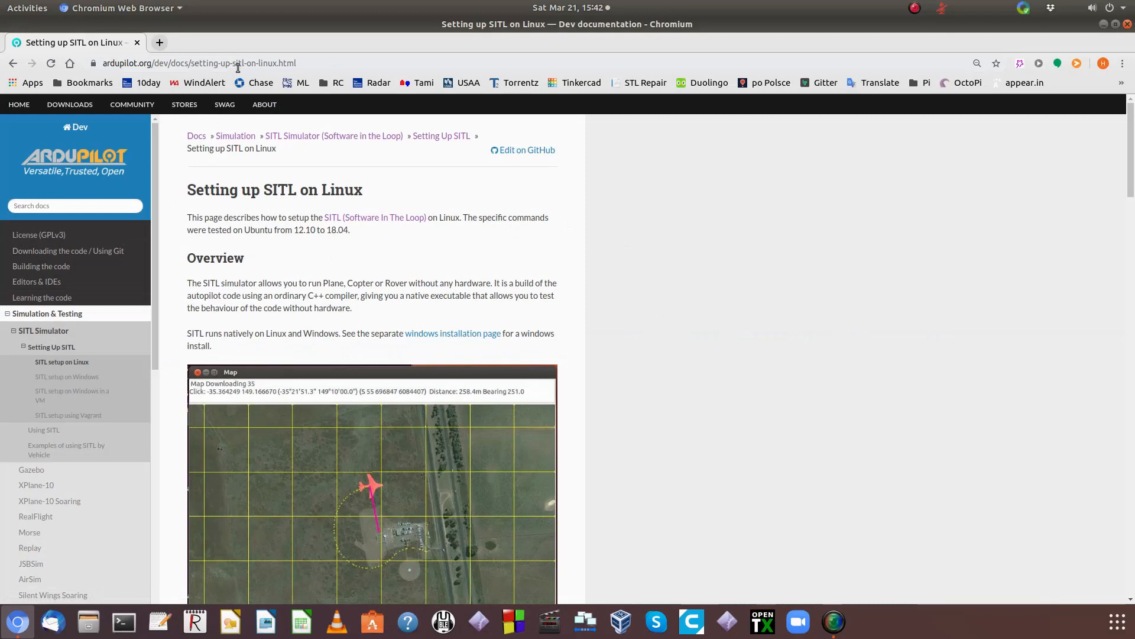
{"action": "mouse_move", "coordinate": [267, 206]}
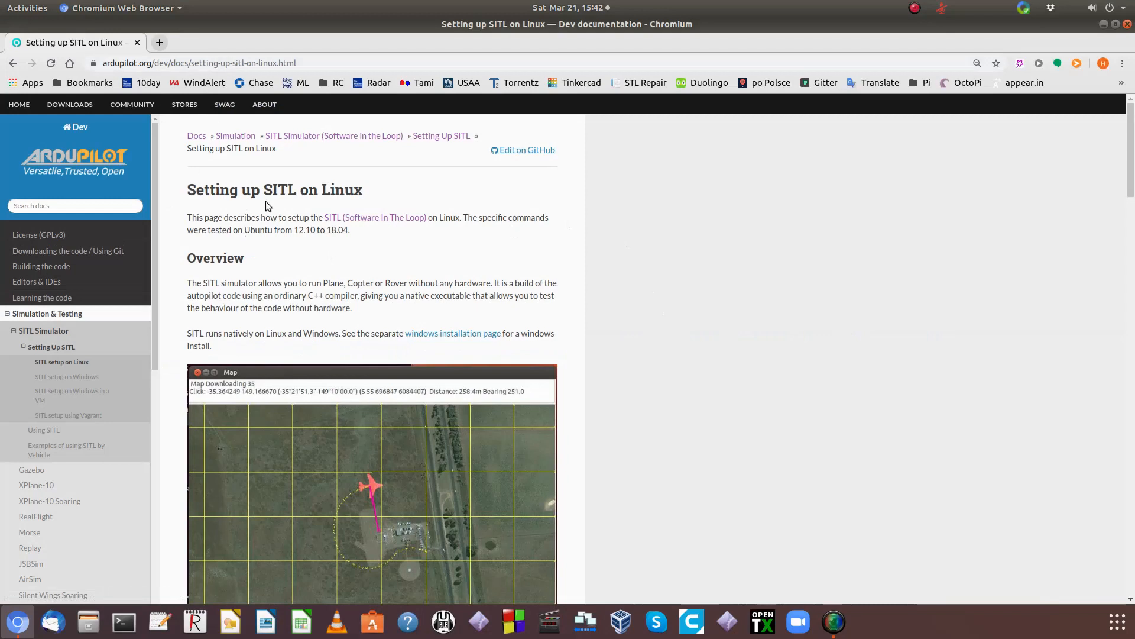
Step: Scroll down the 'Setting up SITL on Linux' page in Chromium
{"action": "scroll", "scroll_direction": "down", "scroll_amount": 3}
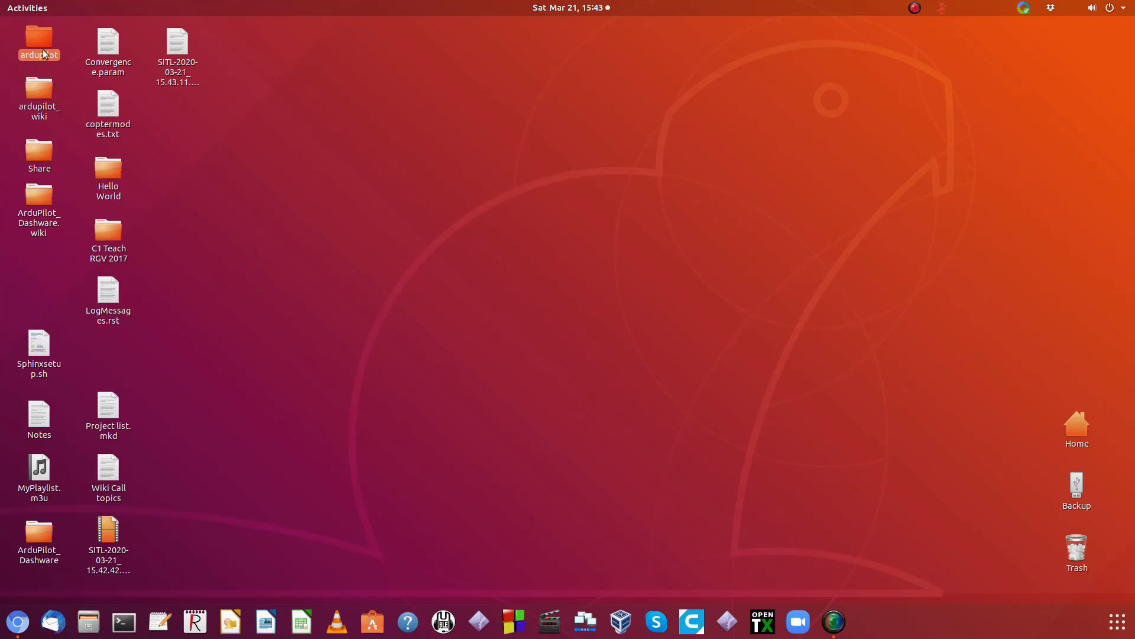
Step: Open the ardupilot folder and launch a terminal in its ArduPlane directory
{"action": "double_click", "coordinate": [39, 38]}
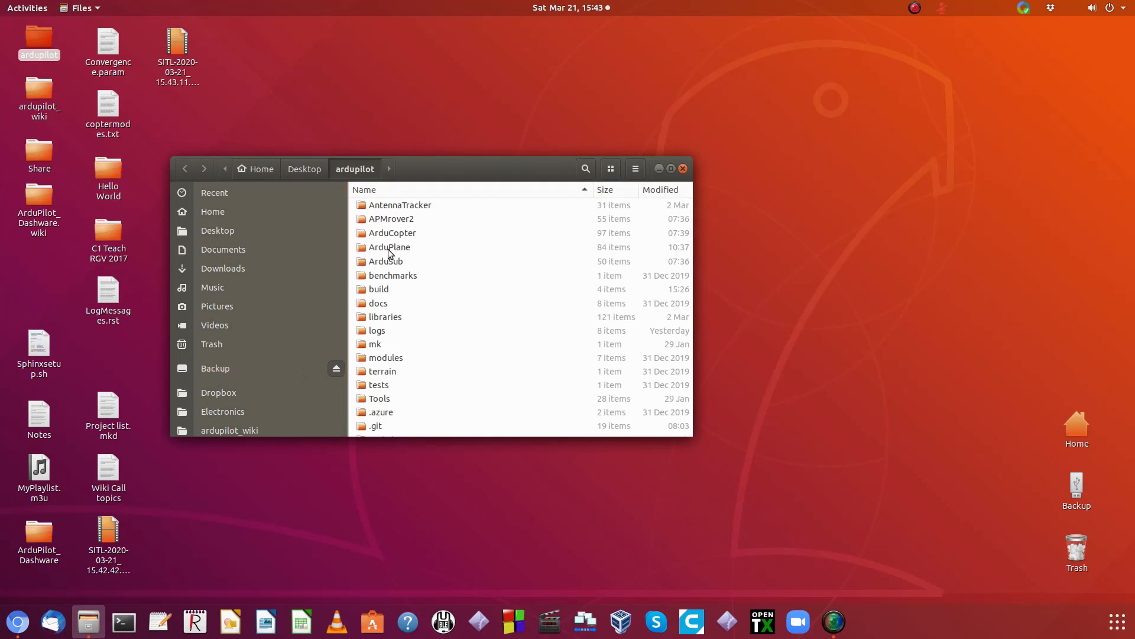
{"action": "right_click", "coordinate": [389, 247]}
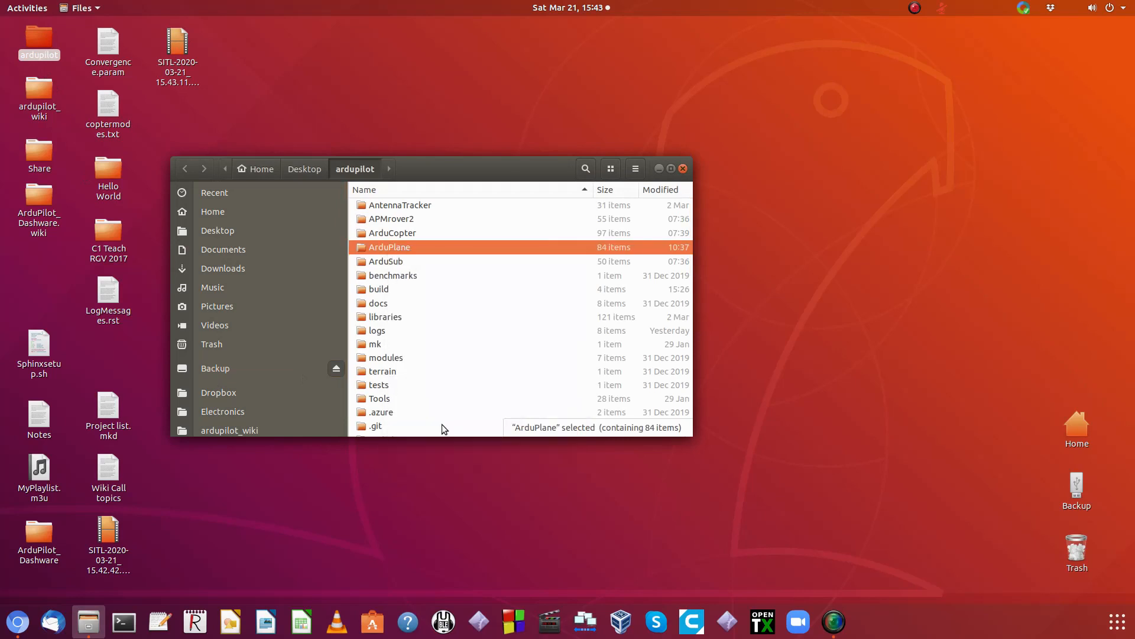
{"action": "left_click", "coordinate": [123, 622]}
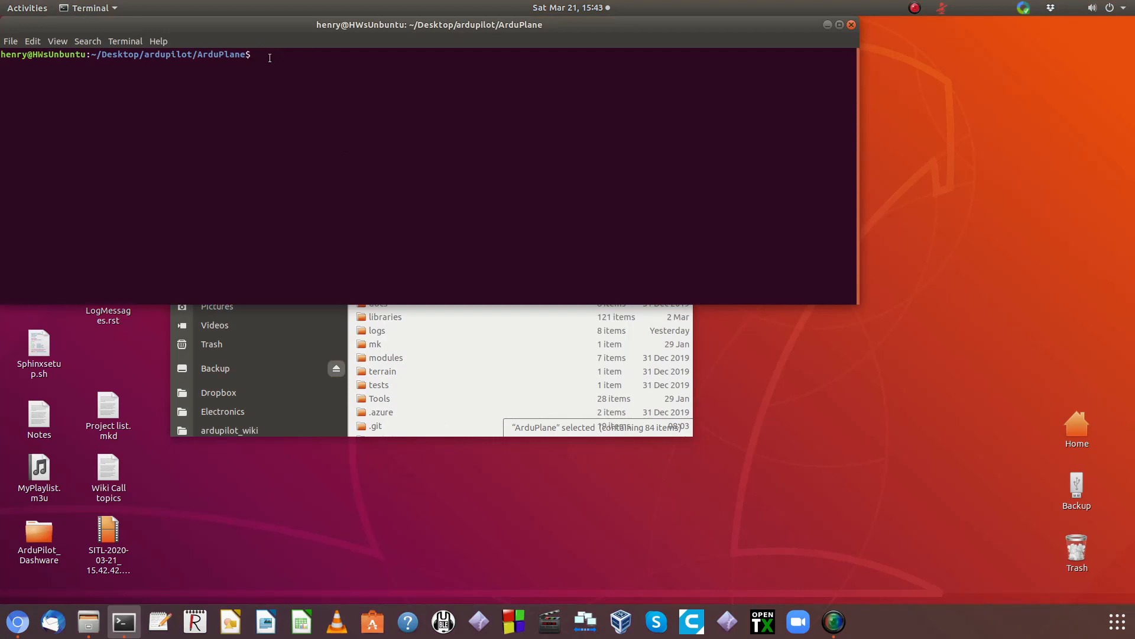
Step: Run sim_vehicle.py --help in the ArduPlane terminal
{"action": "type", "text": "s"}
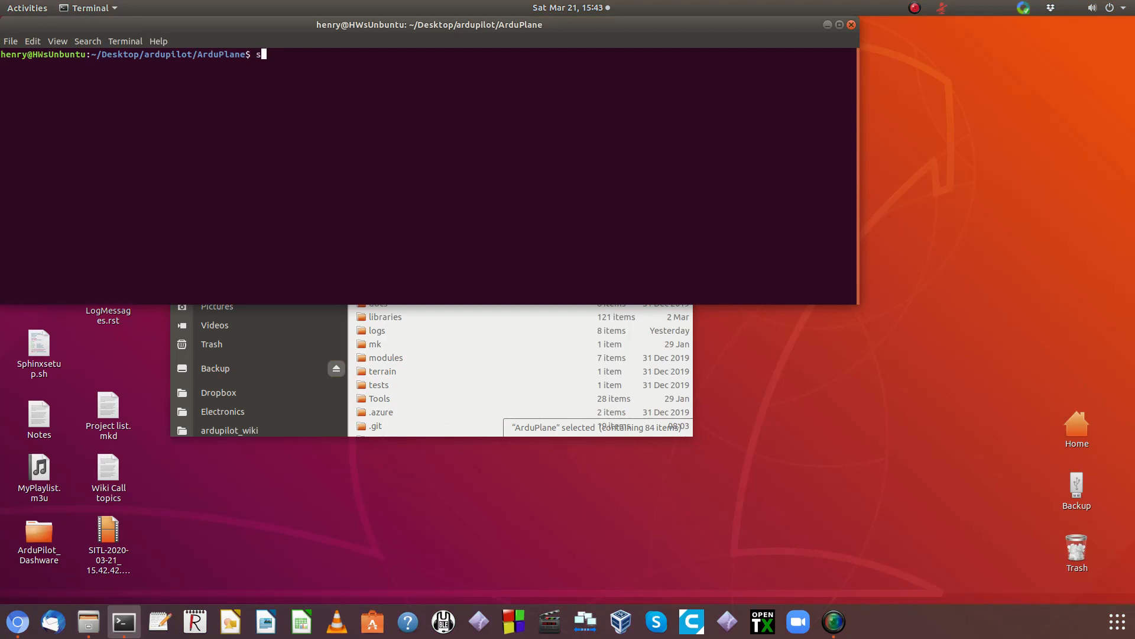
{"action": "type", "text": "im_"}
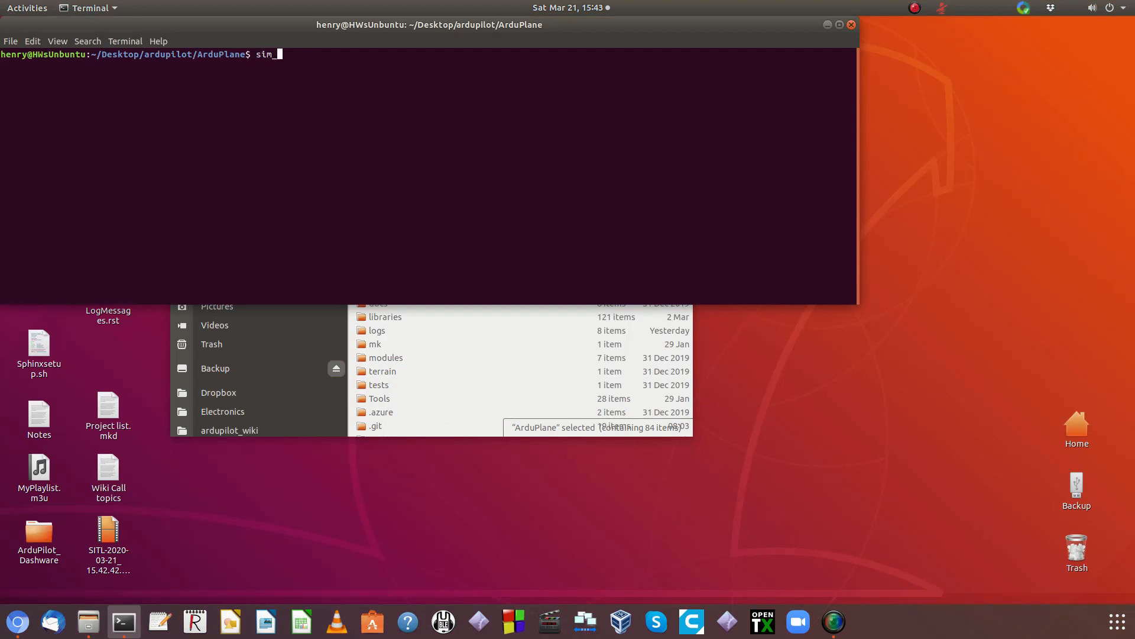
{"action": "type", "text": "vehicle"}
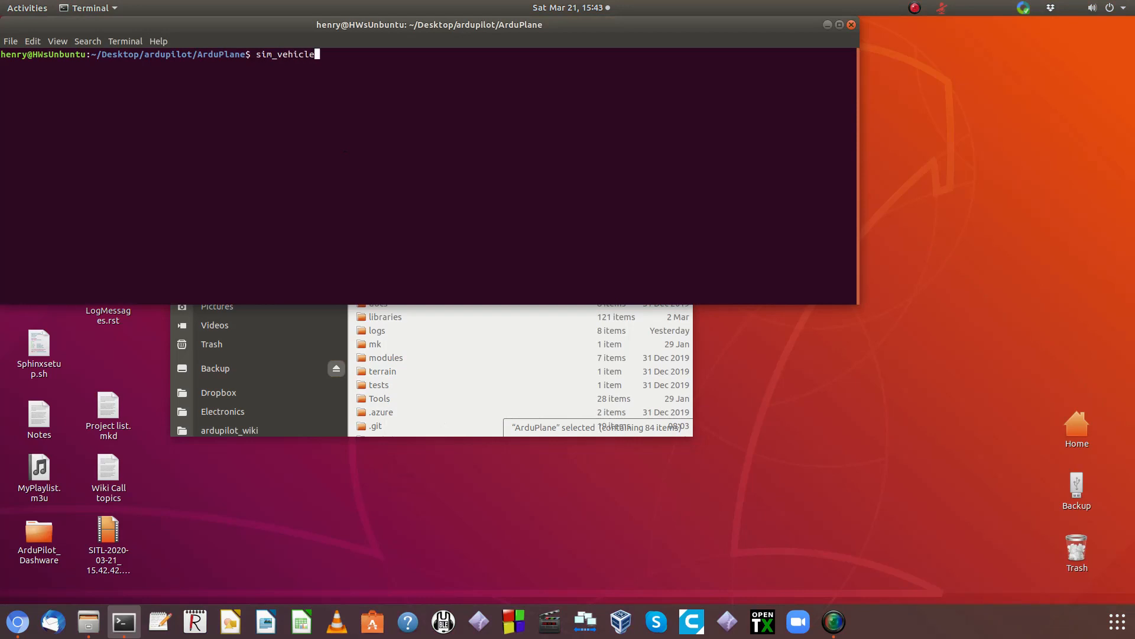
{"action": "type", "text": ".py"}
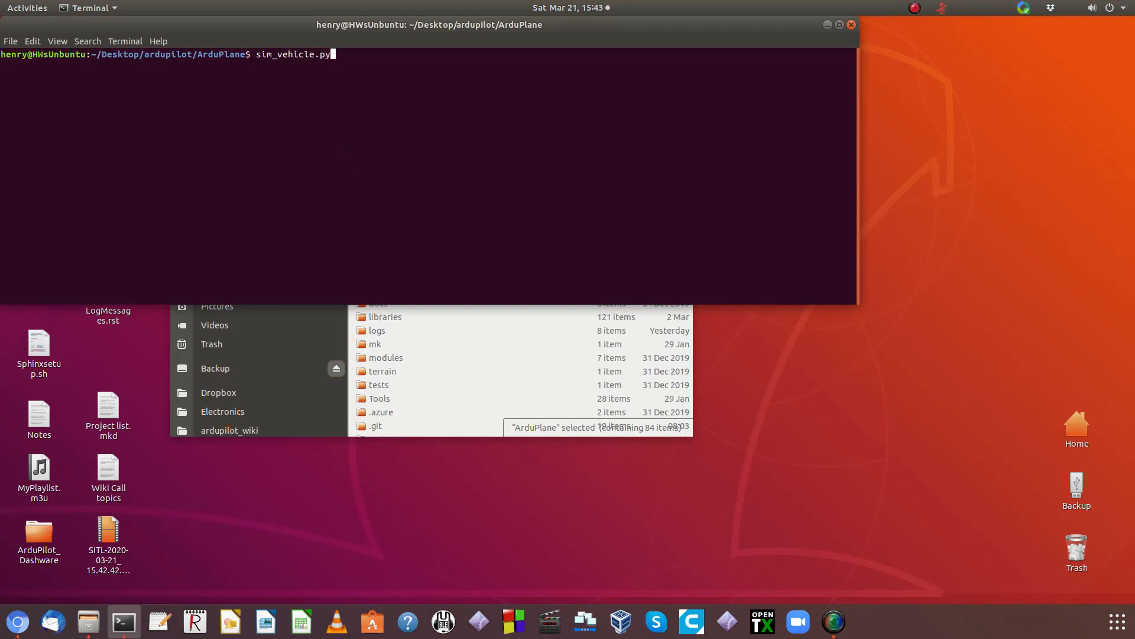
{"action": "type", "text": "--h"}
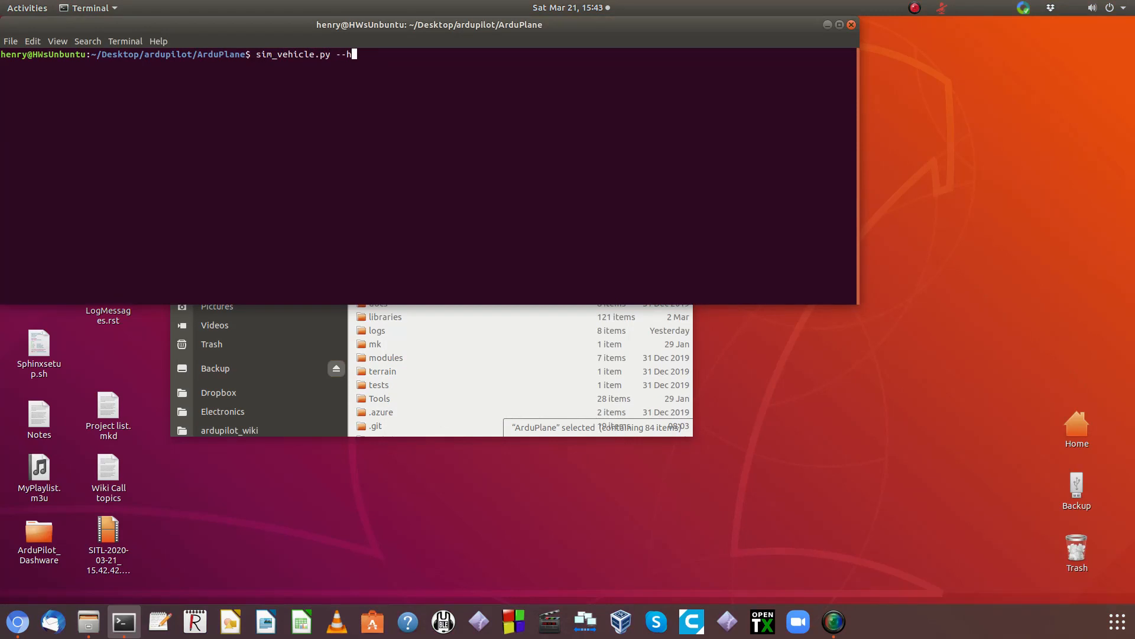
{"action": "key", "text": "Return"}
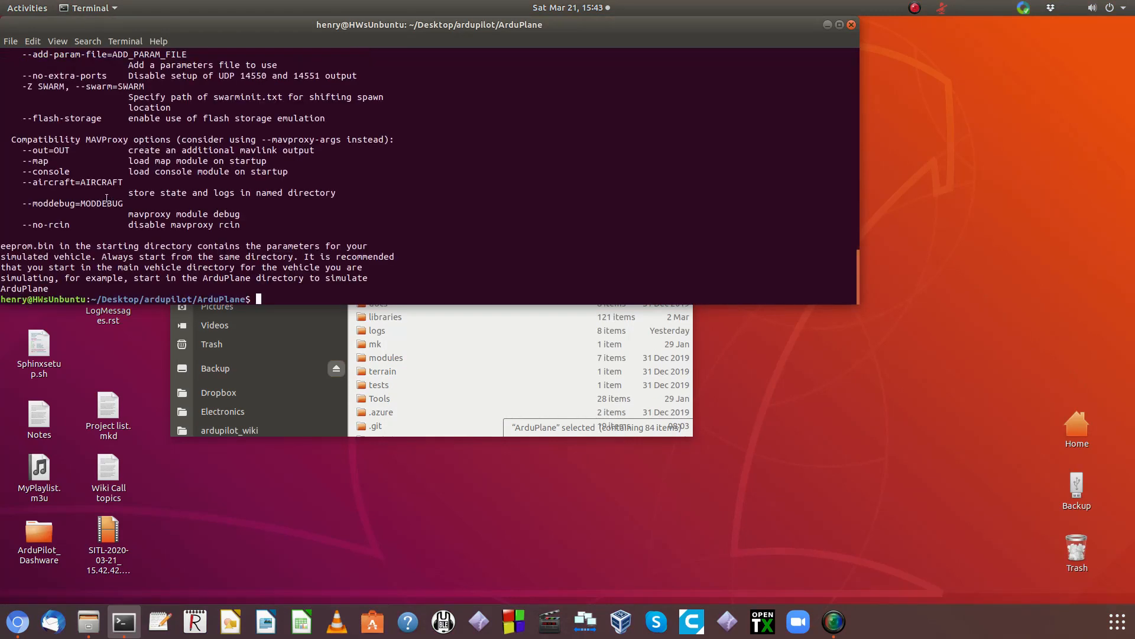
Step: Scroll through the help output, highlighting the 'quadplane' frame type
{"action": "scroll", "scroll_direction": "up", "scroll_amount": 3}
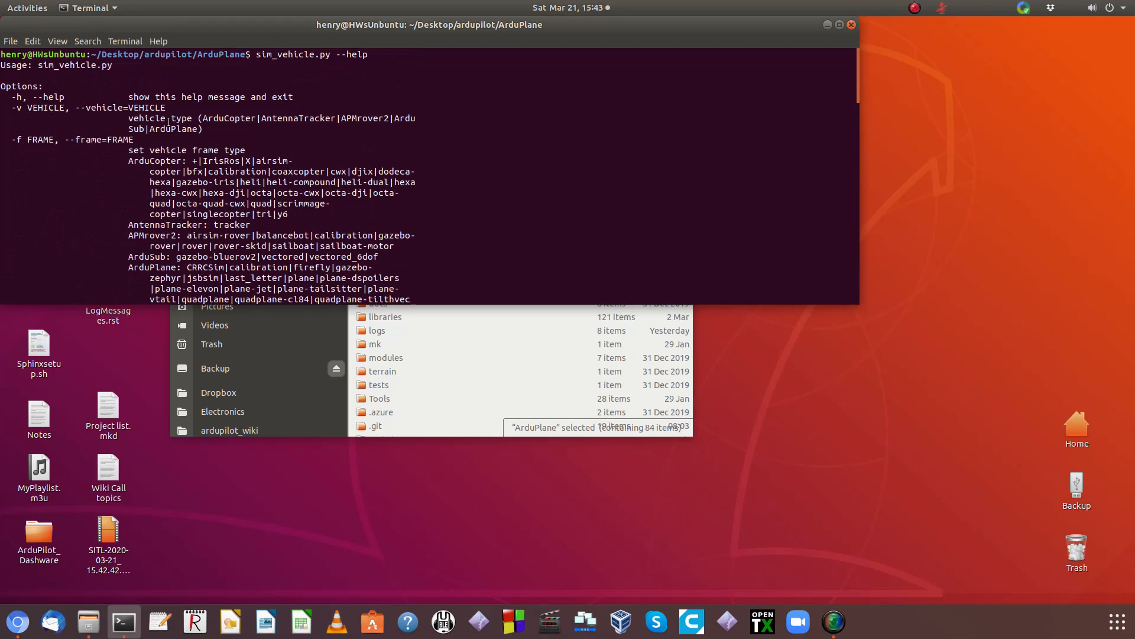
{"action": "mouse_move", "coordinate": [97, 154]}
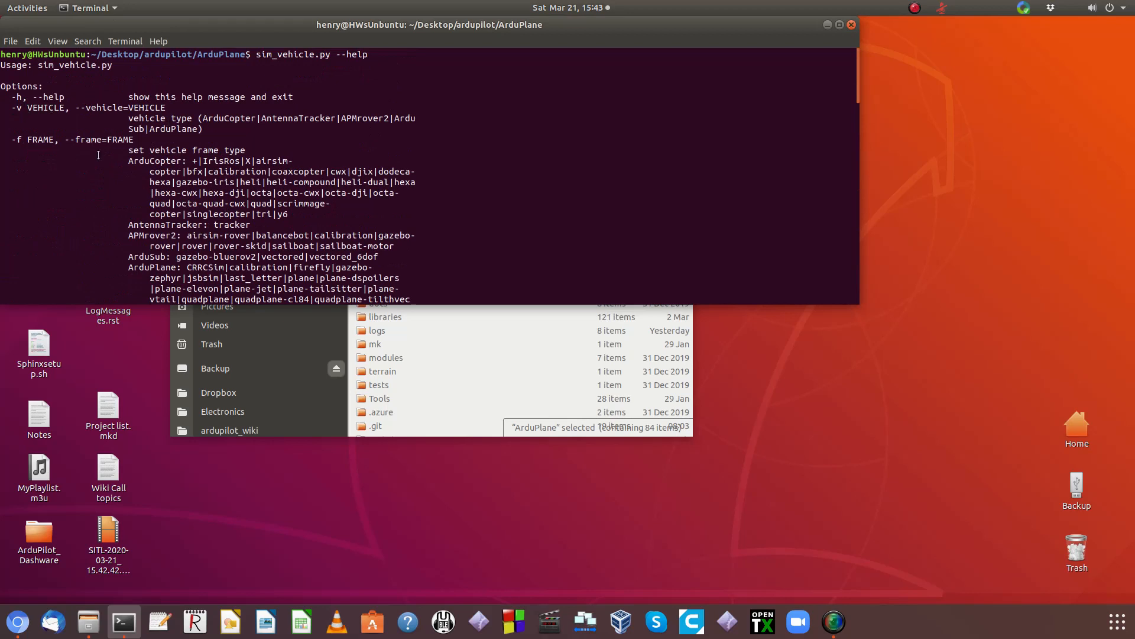
{"action": "mouse_move", "coordinate": [143, 170]}
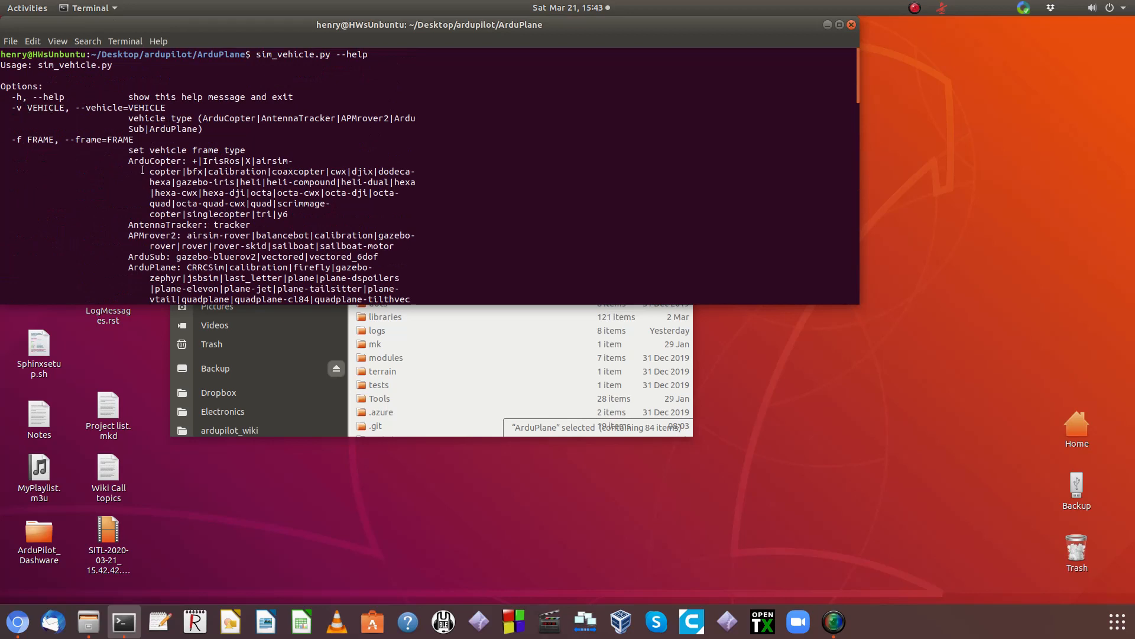
{"action": "scroll", "scroll_direction": "down", "scroll_amount": 3}
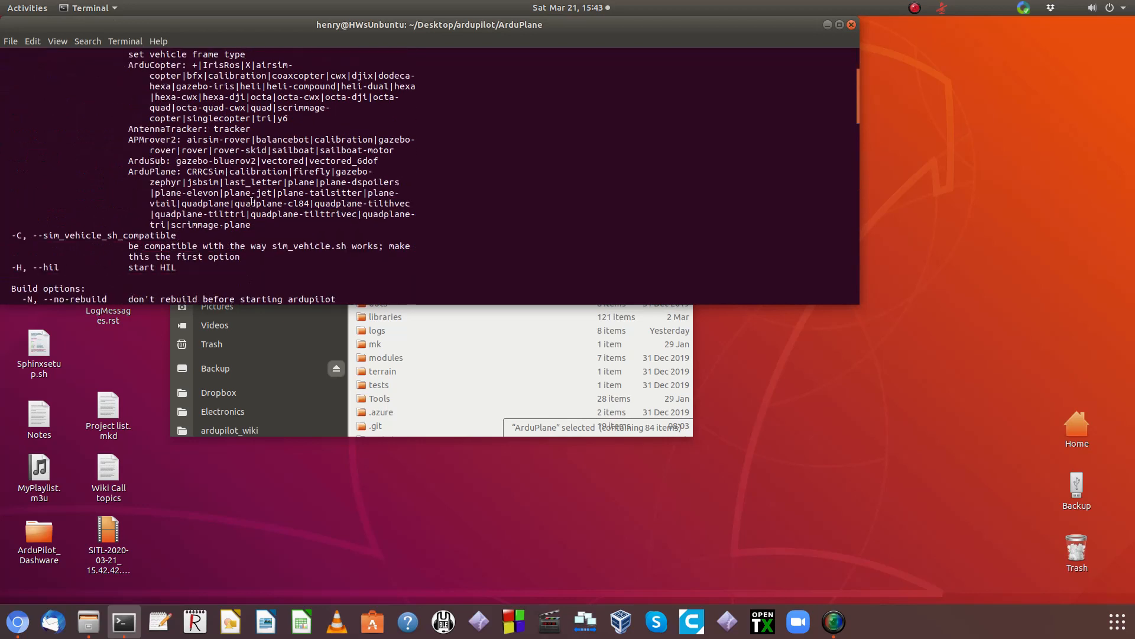
{"action": "double_click", "coordinate": [204, 203]}
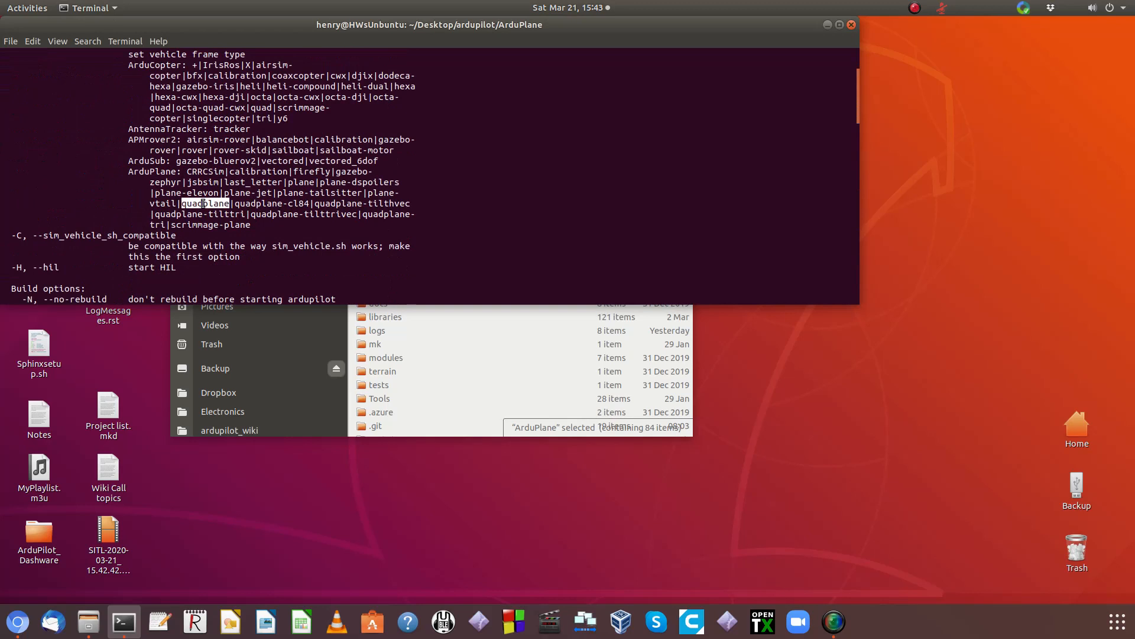
{"action": "scroll", "scroll_direction": "down", "scroll_amount": 3}
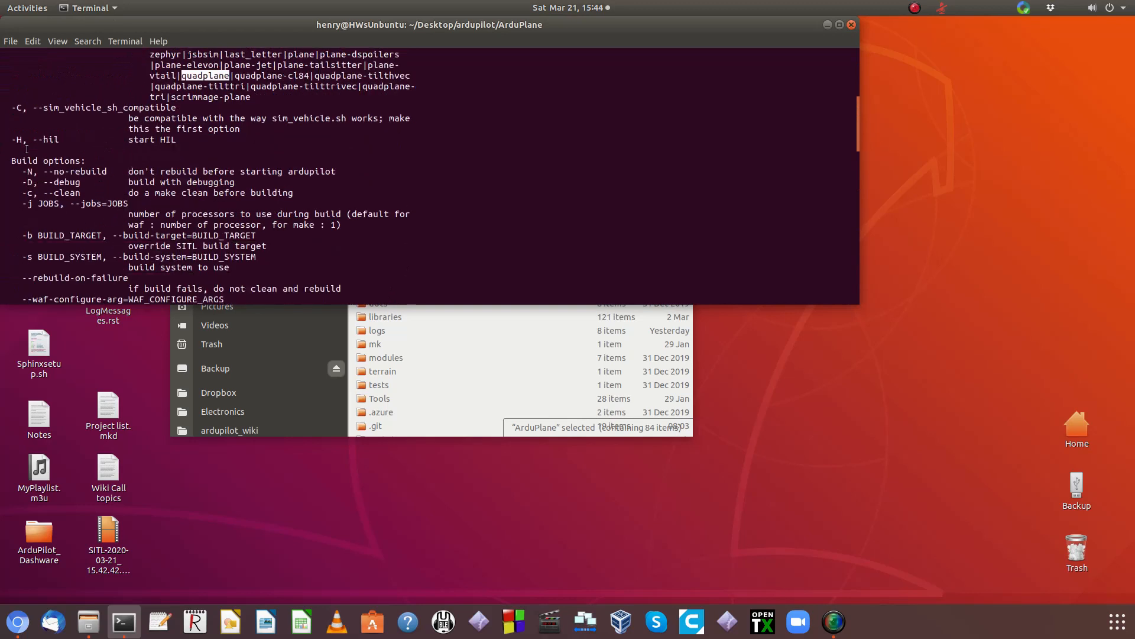
{"action": "scroll", "scroll_direction": "down", "scroll_amount": 3}
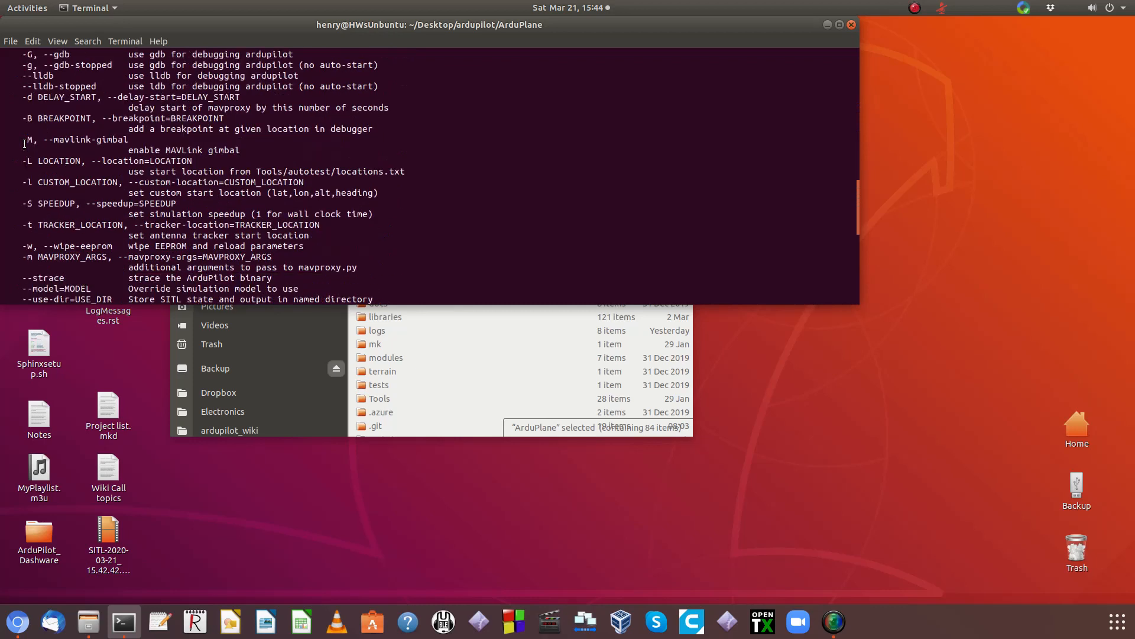
{"action": "scroll", "scroll_direction": "down", "scroll_amount": 3}
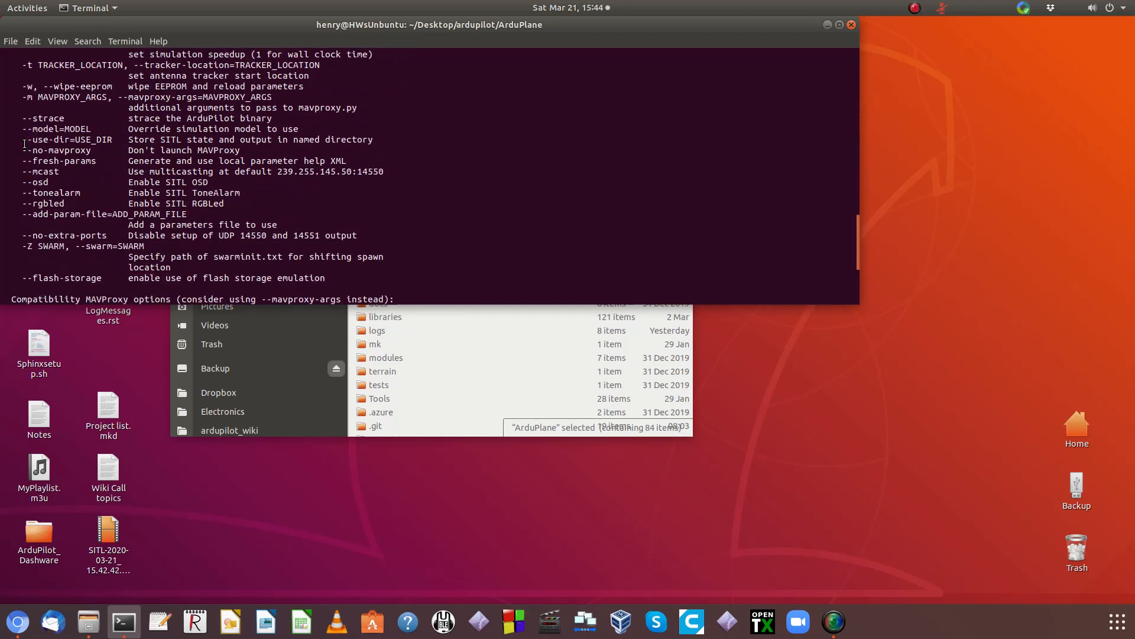
{"action": "scroll", "scroll_direction": "down", "scroll_amount": 3}
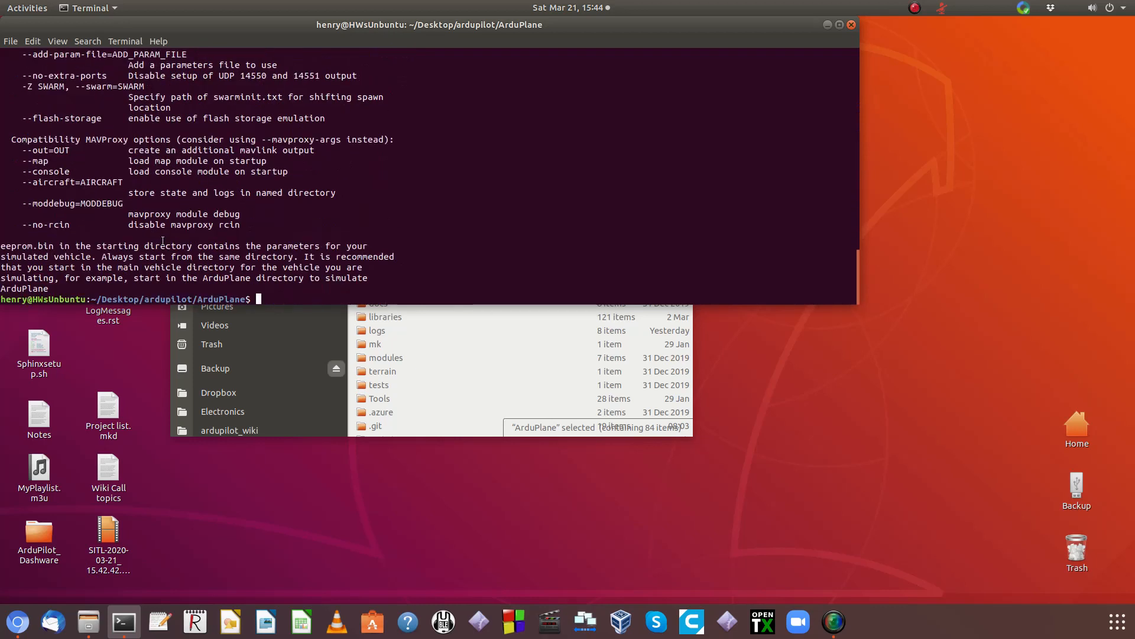
Step: Launch sim_vehicle.py -f quadplane --console --map --osd
{"action": "type", "text": "sim_vehicle.py --help"}
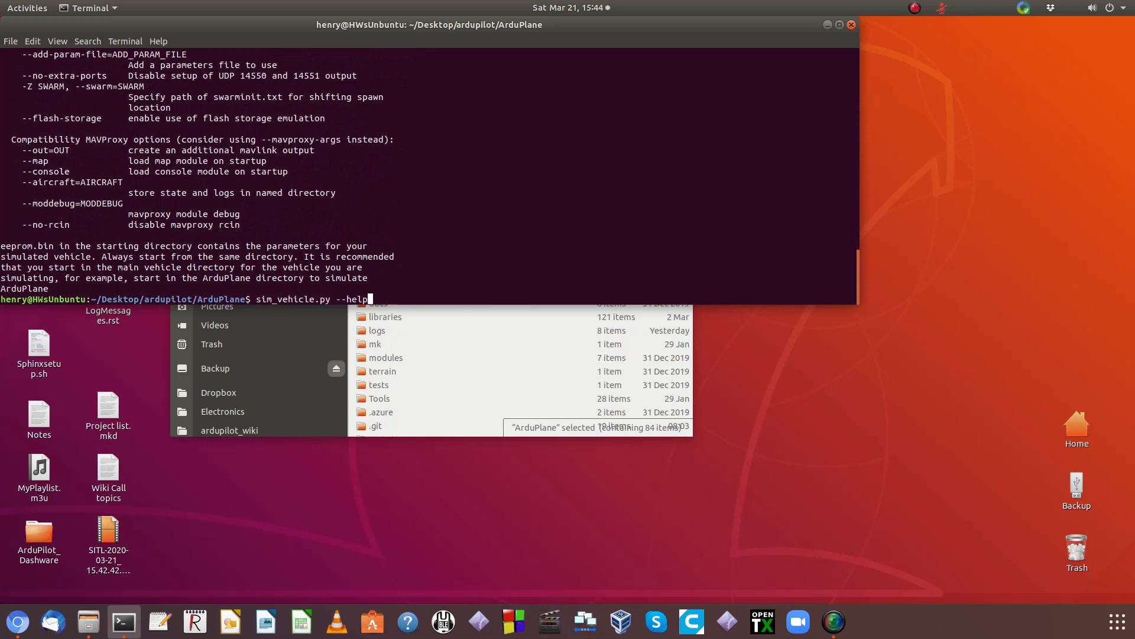
{"action": "key", "text": "BackSpace"}
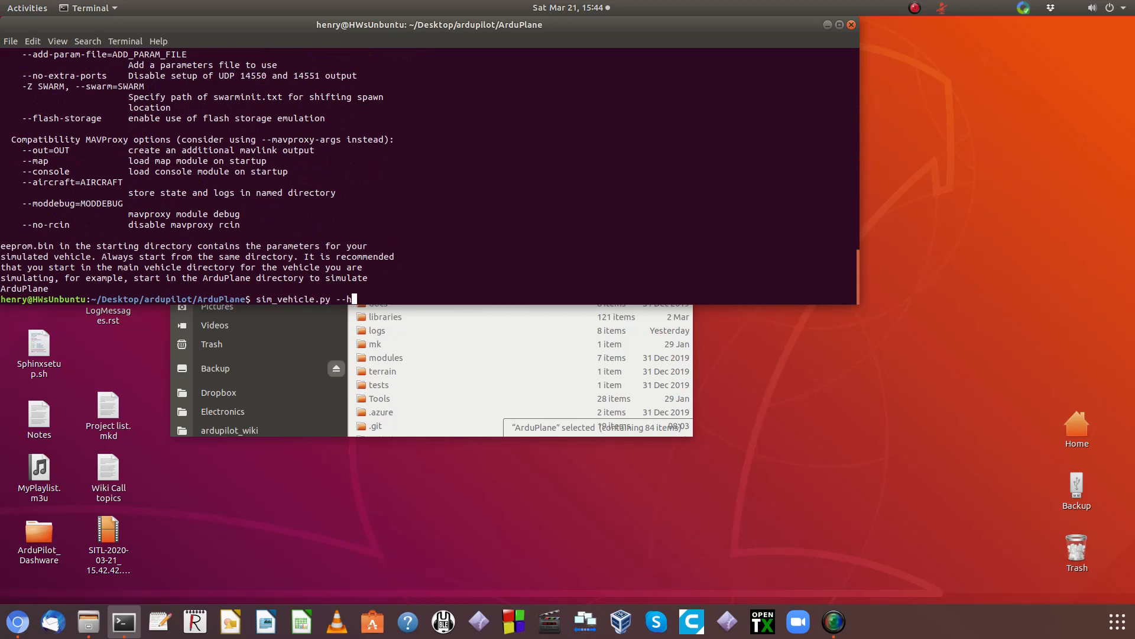
{"action": "type", "text": "-f"}
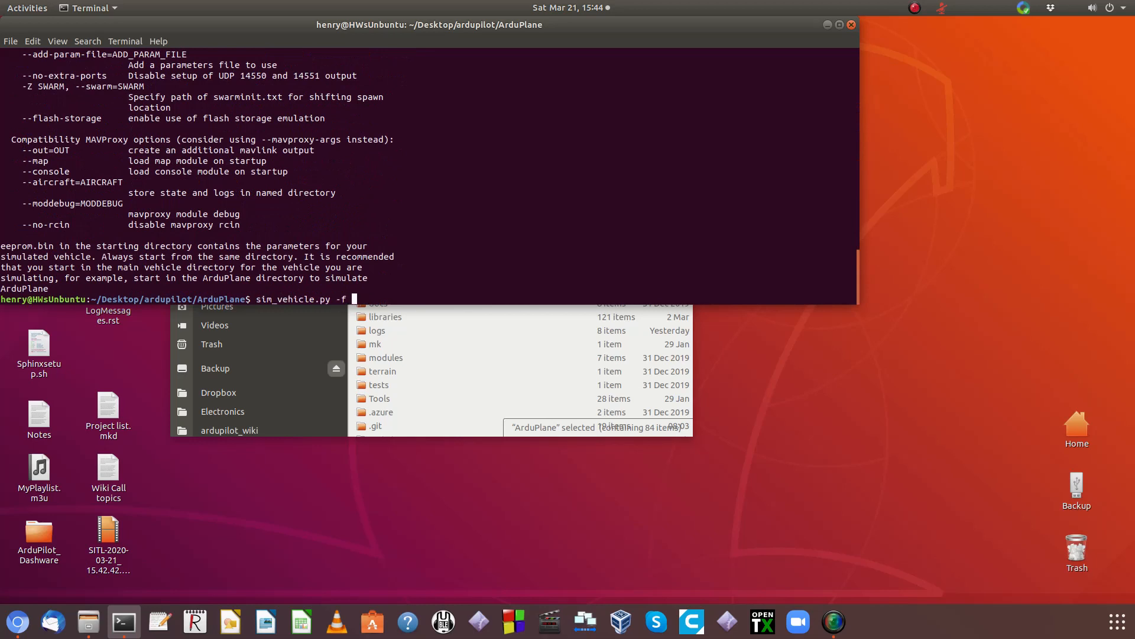
{"action": "type", "text": "quadpla"}
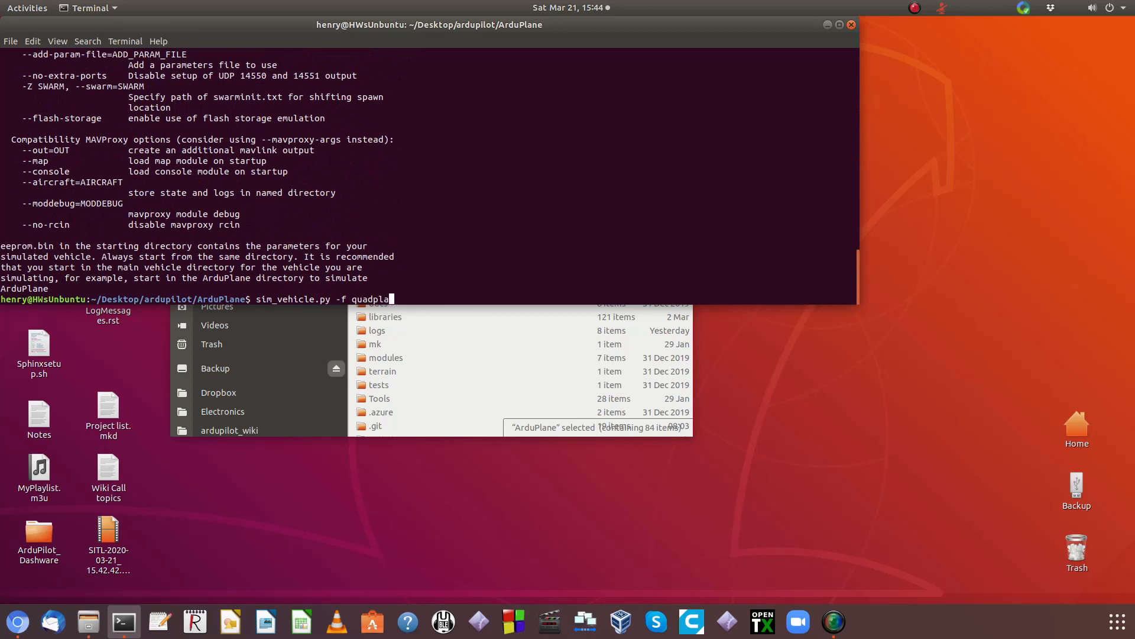
{"action": "type", "text": "n -"}
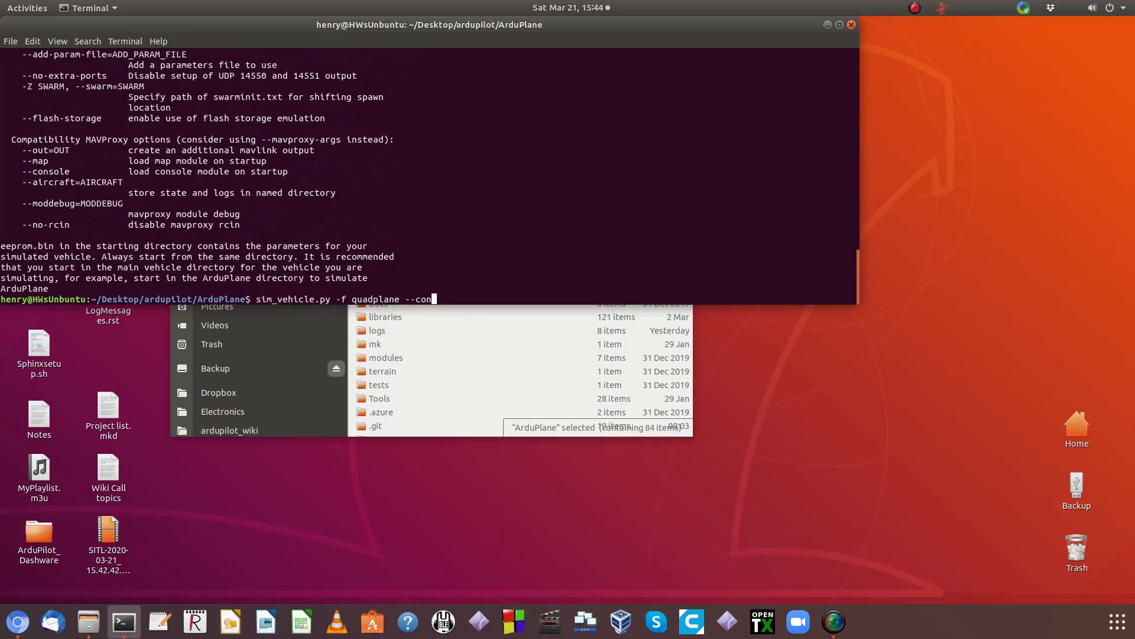
{"action": "type", "text": "sole"}
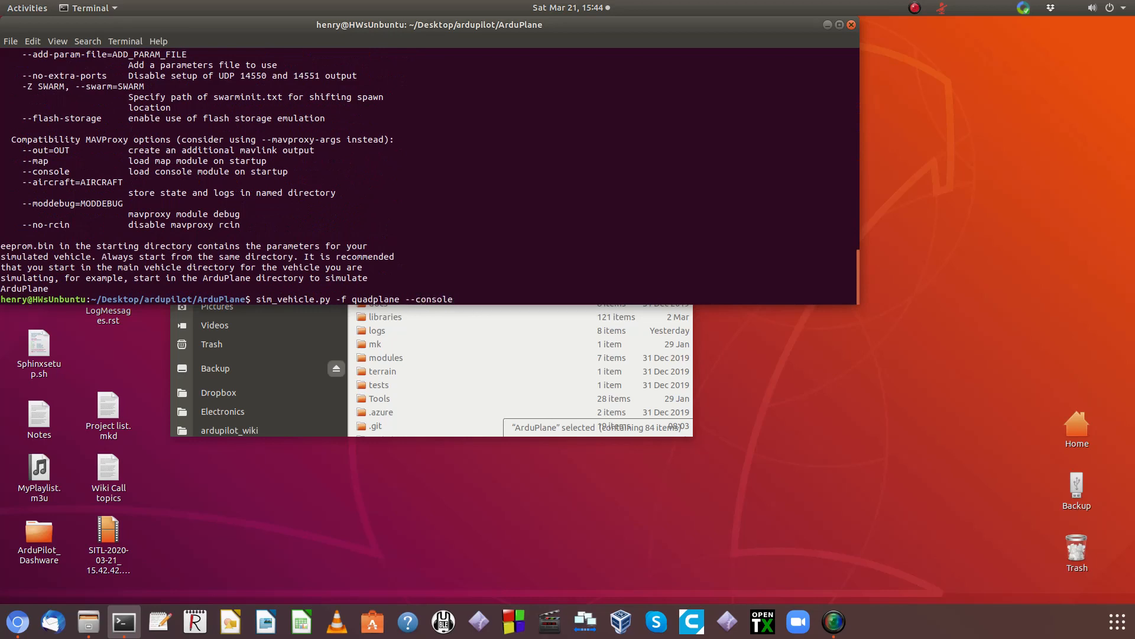
{"action": "type", "text": "--map"}
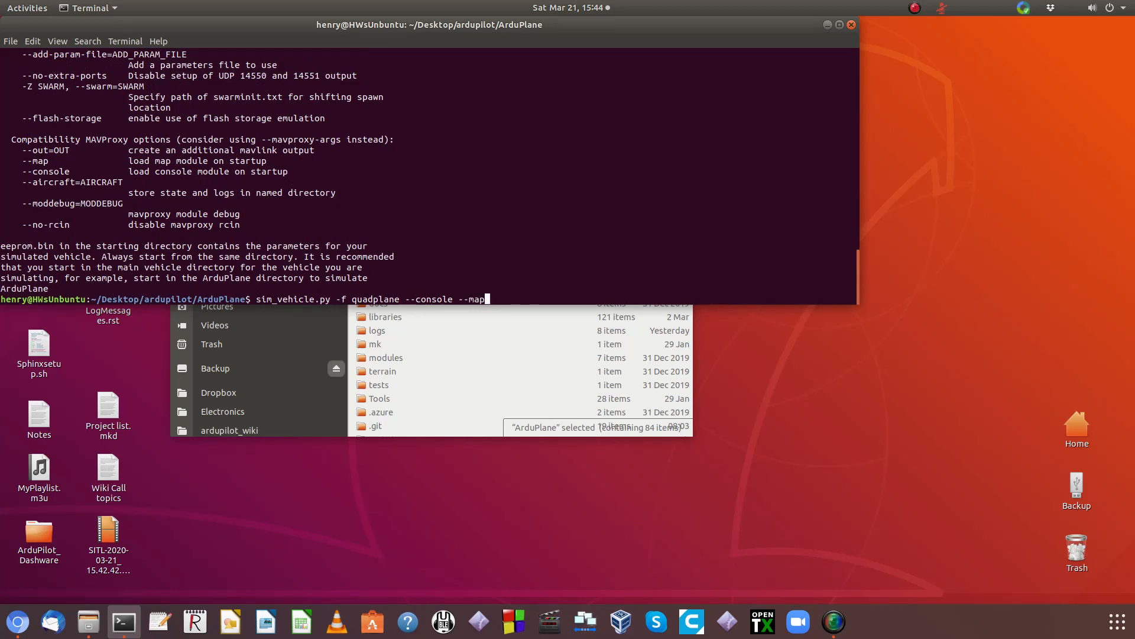
{"action": "type", "text": "-"}
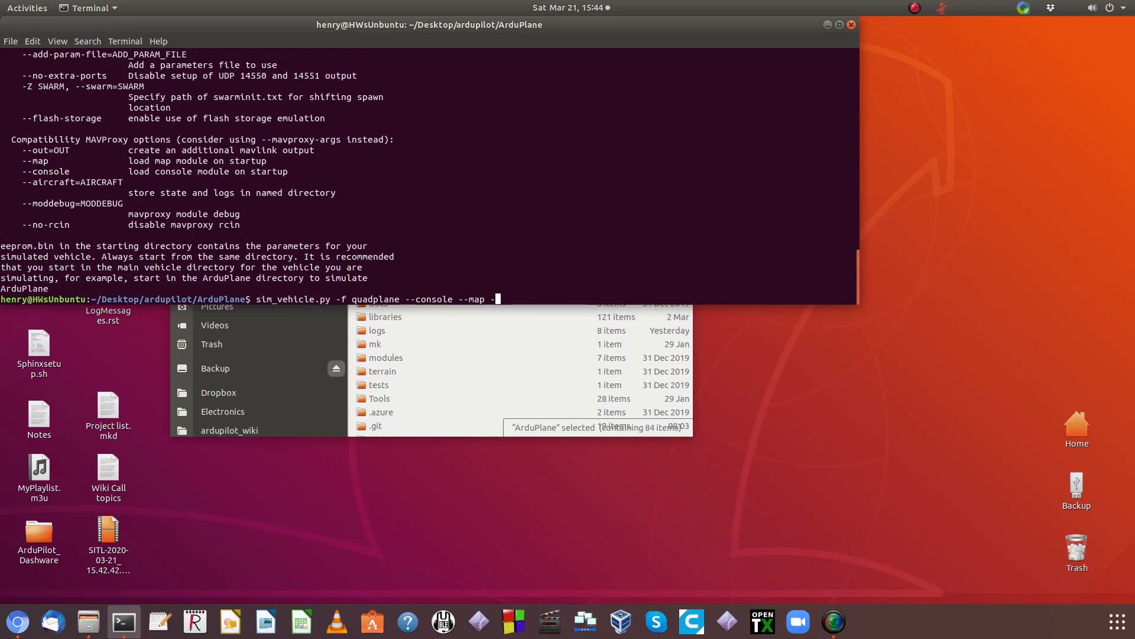
{"action": "type", "text": "-osd"}
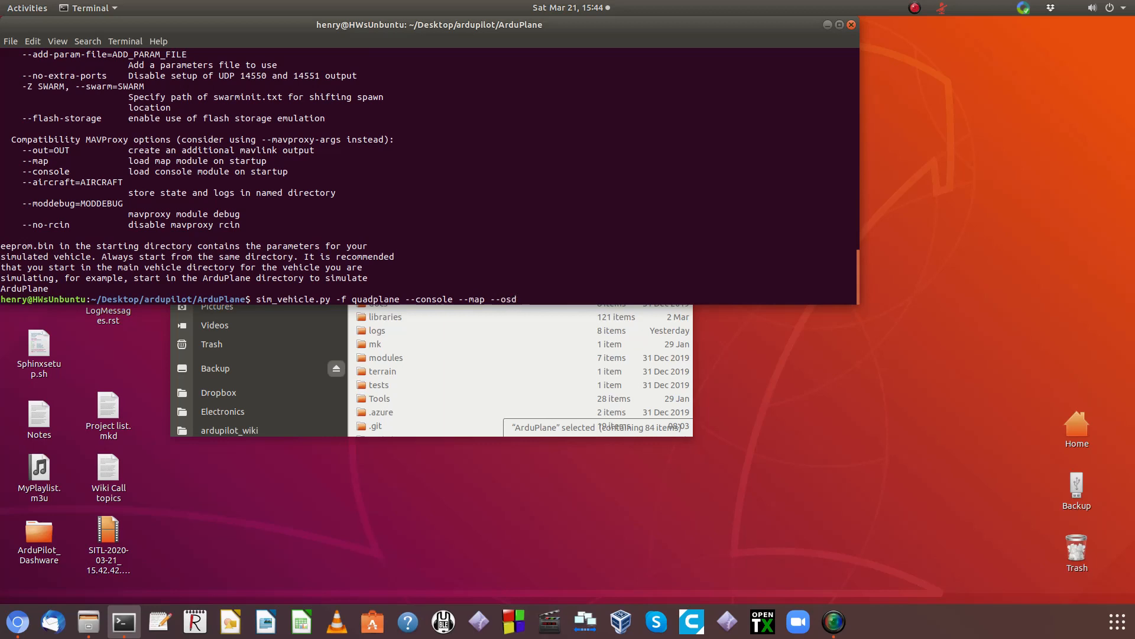
{"action": "key", "text": "Return"}
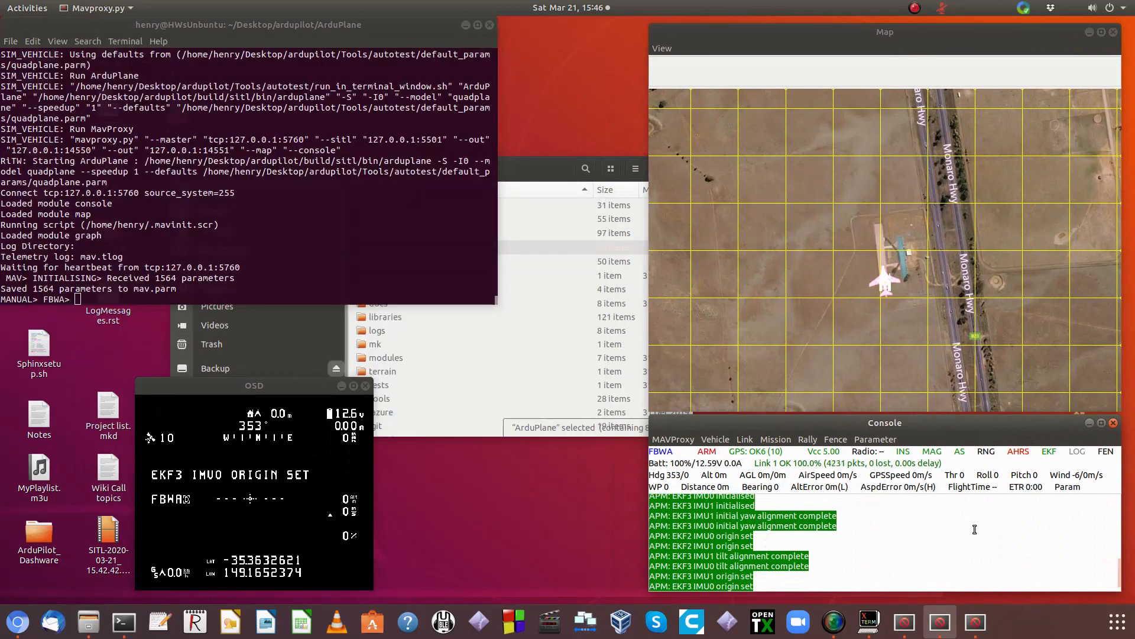
{"action": "mouse_move", "coordinate": [1042, 552]}
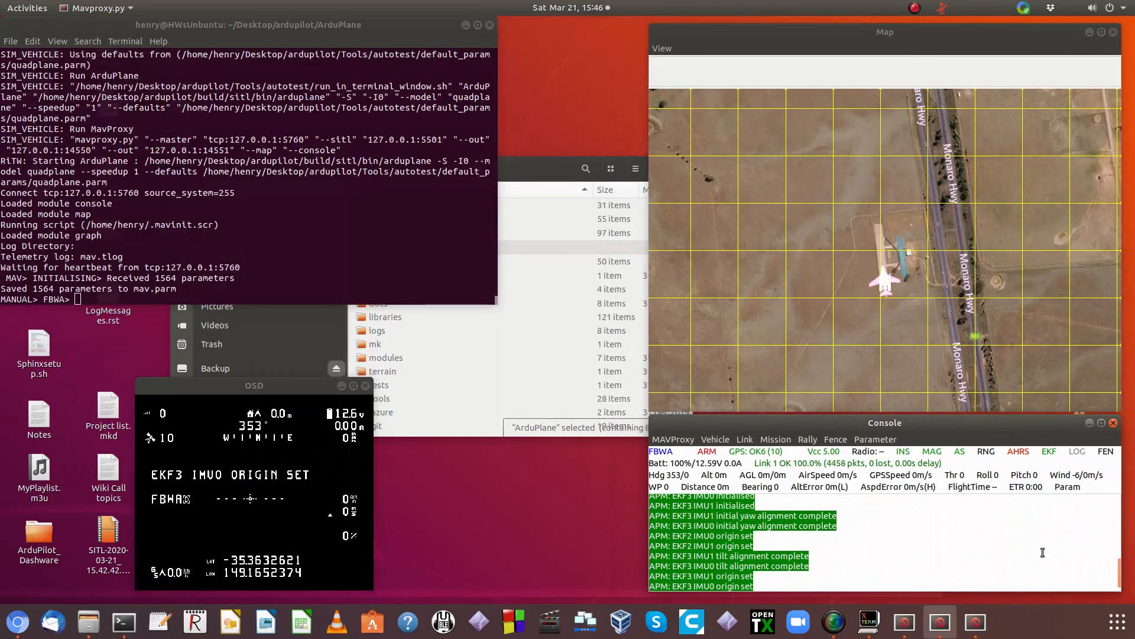
{"action": "mouse_move", "coordinate": [1023, 462]}
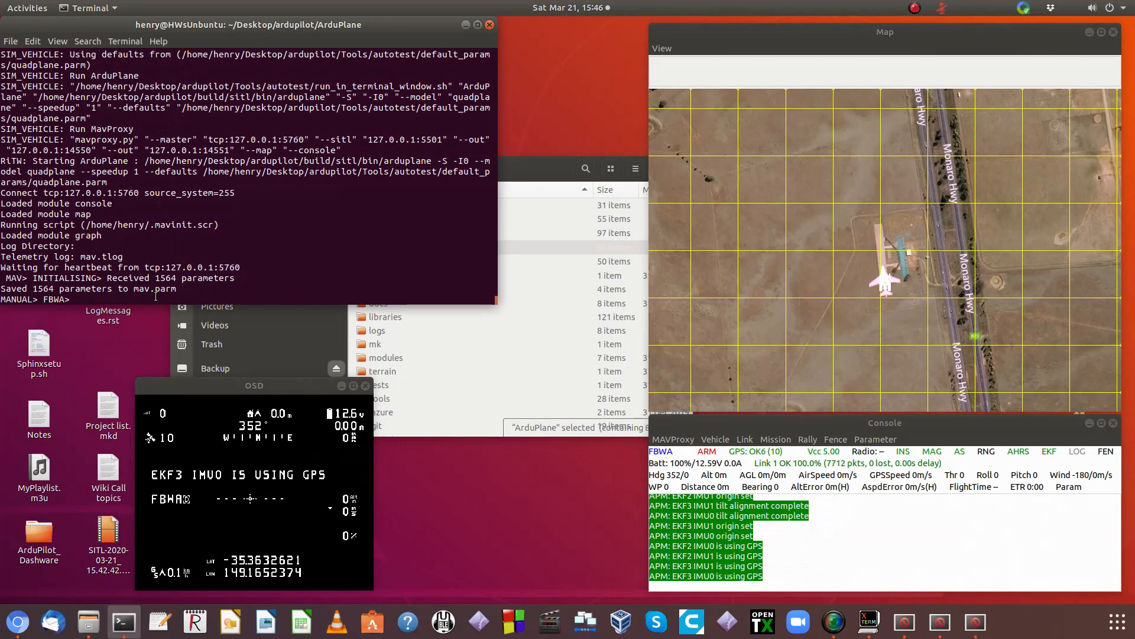
Step: Switch to QLOITER mode with qloiter and arm the throttle
{"action": "type", "text": "qloiter"}
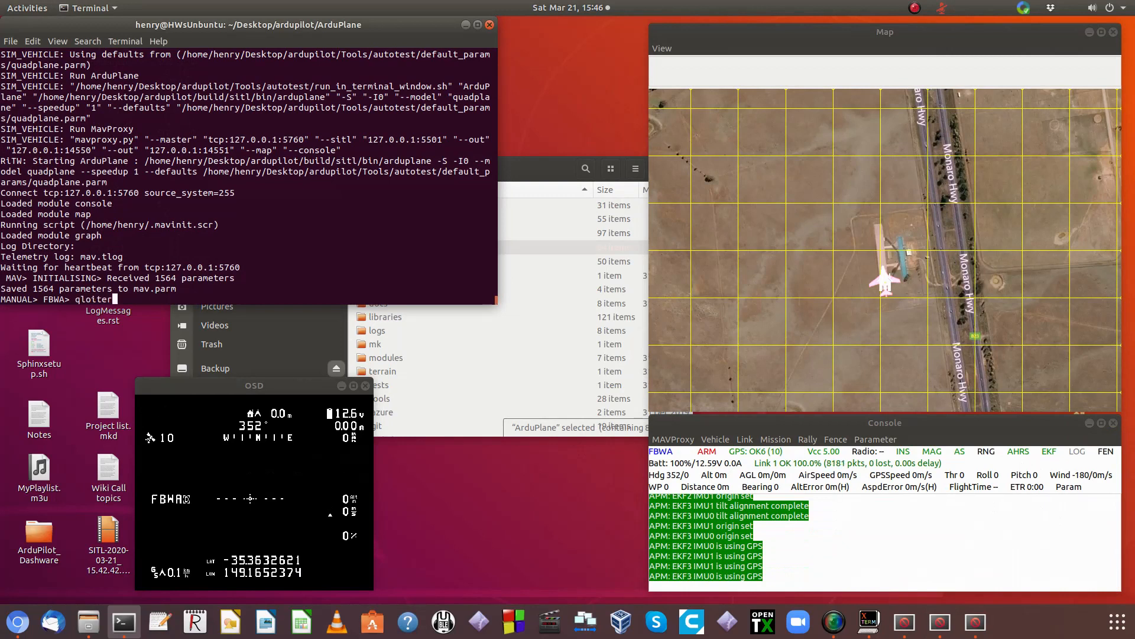
{"action": "key", "text": "Return"}
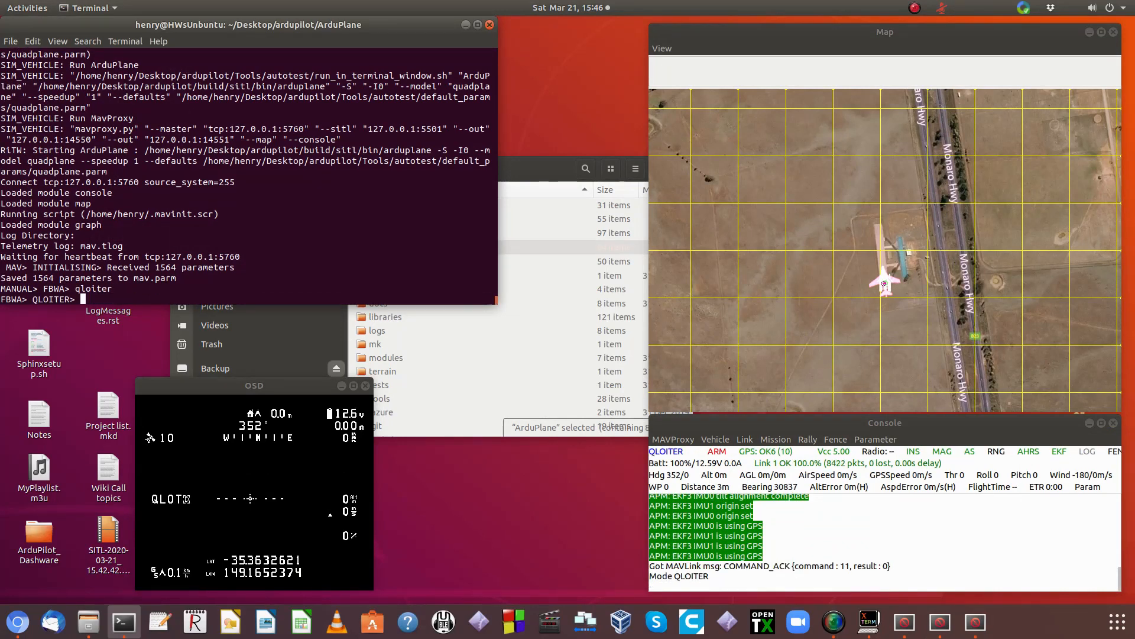
{"action": "type", "text": "arm"}
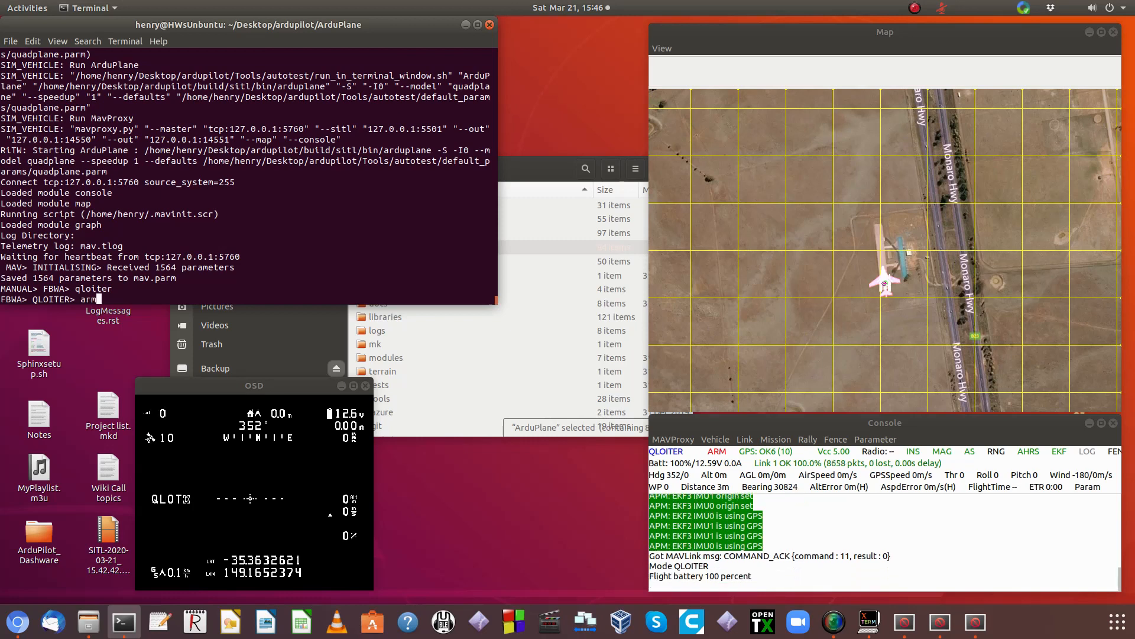
{"action": "type", "text": "tho"}
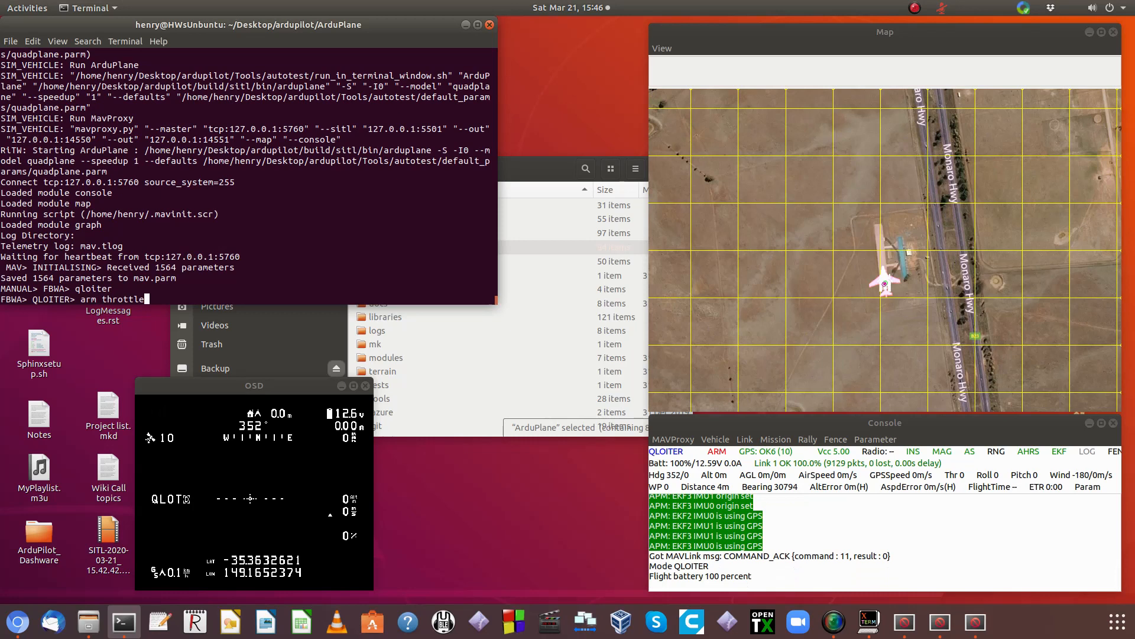
{"action": "key", "text": "Return"}
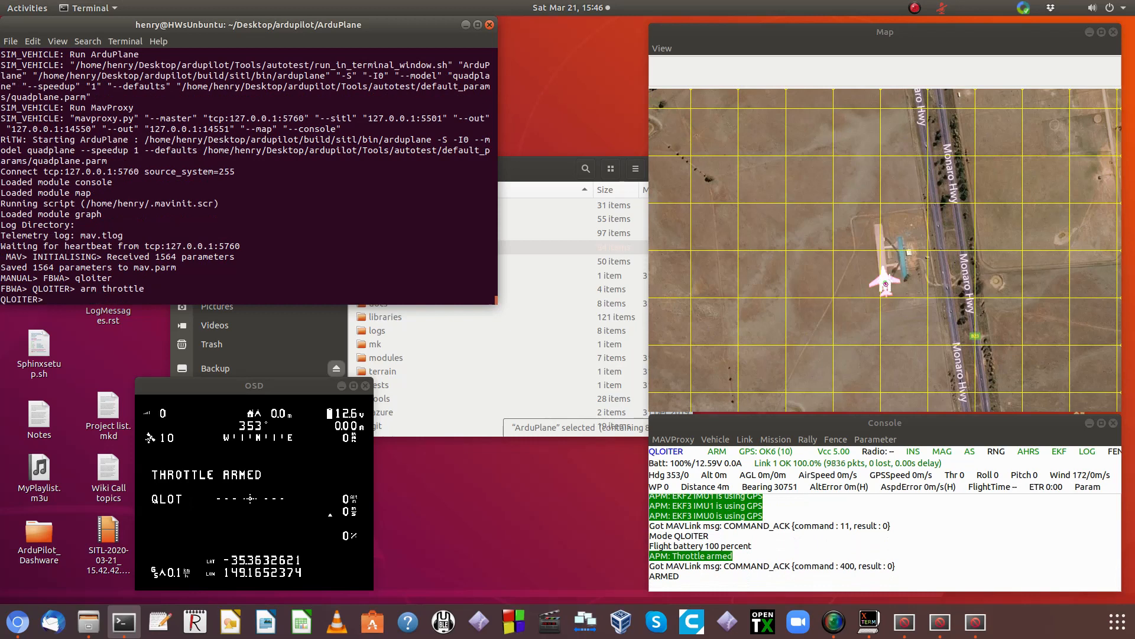
Step: Run MAVProxy 'help' and scroll to the final waypoint command entry
{"action": "type", "text": "hel"}
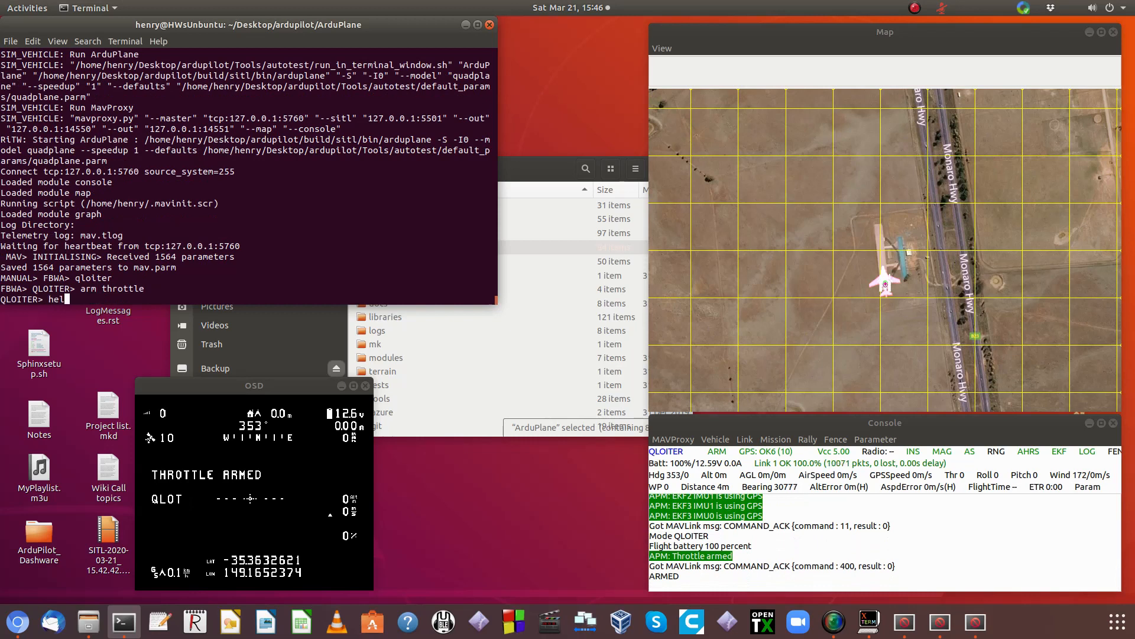
{"action": "key", "text": "Return"}
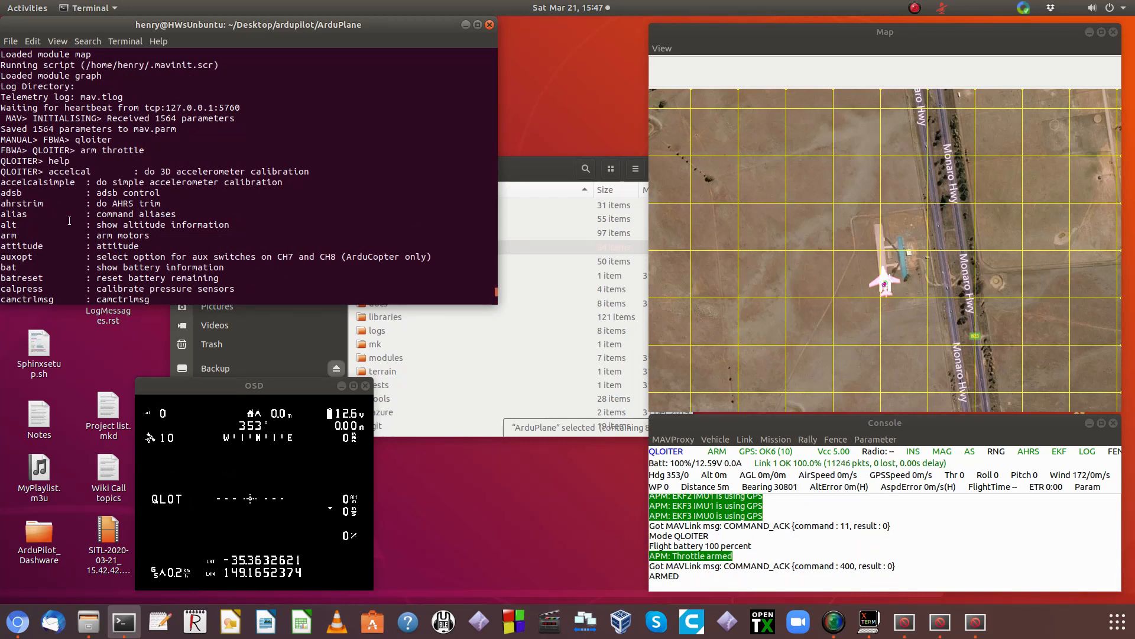
{"action": "scroll", "scroll_direction": "down", "scroll_amount": 3}
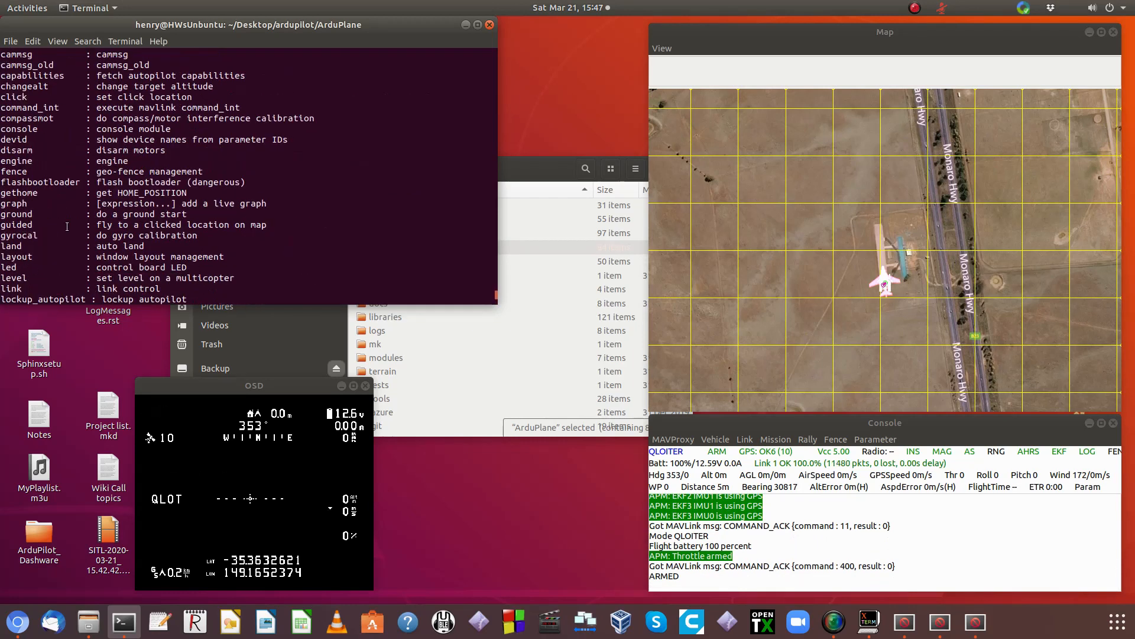
{"action": "scroll", "scroll_direction": "down", "scroll_amount": 3}
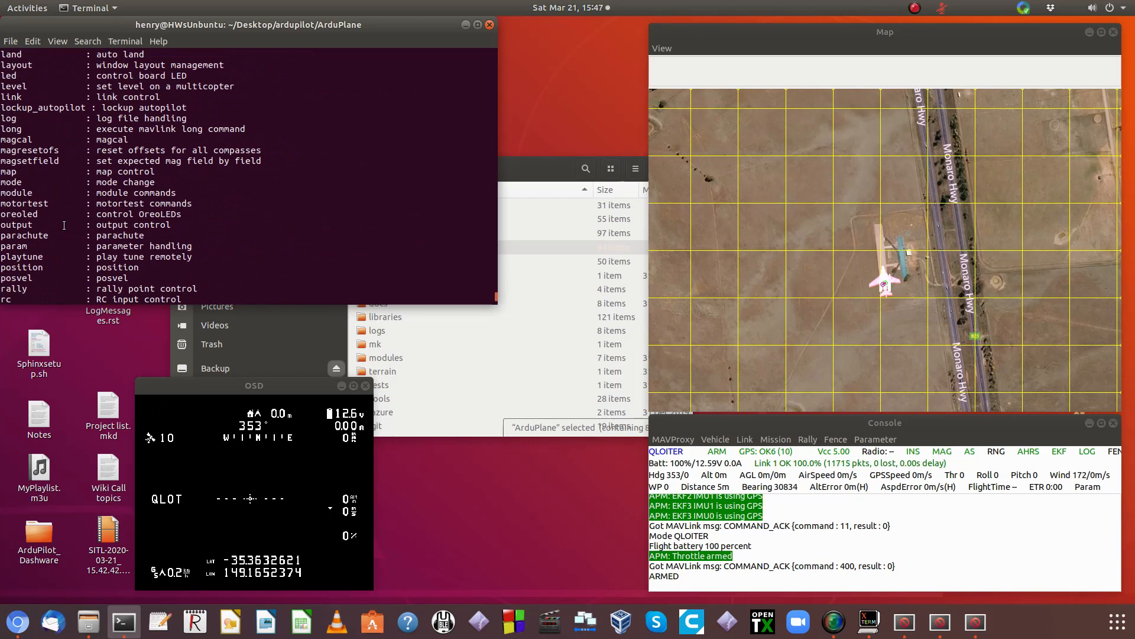
{"action": "scroll", "scroll_direction": "down", "scroll_amount": 3}
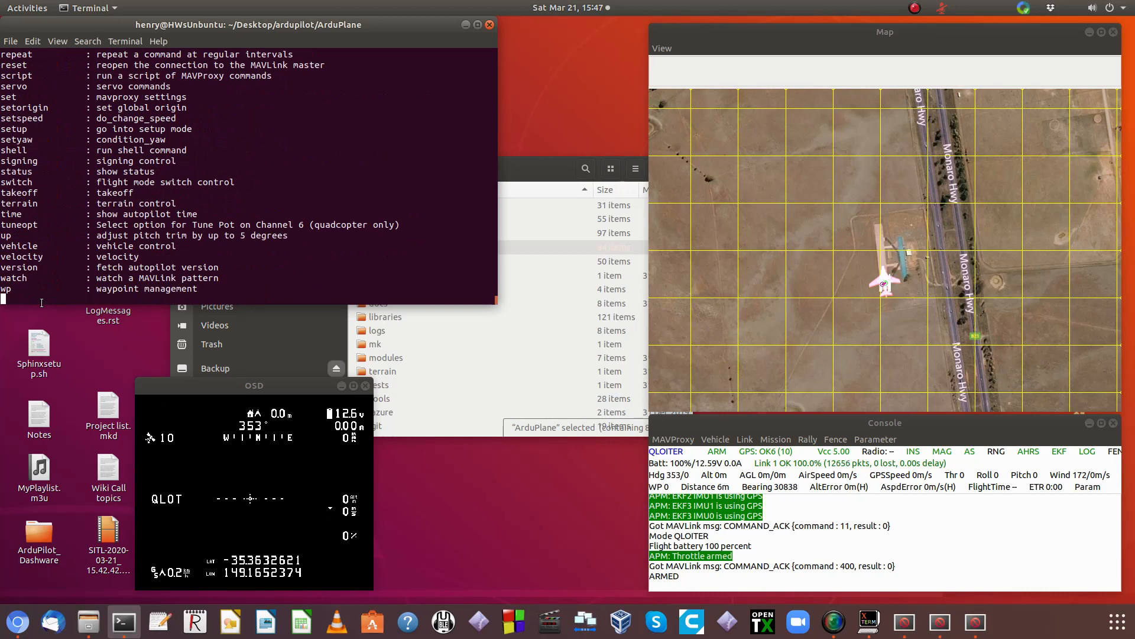
Step: Climb with rc 3 1700, then set rc 3 1500 to hold altitude
{"action": "type", "text": "rc 3"}
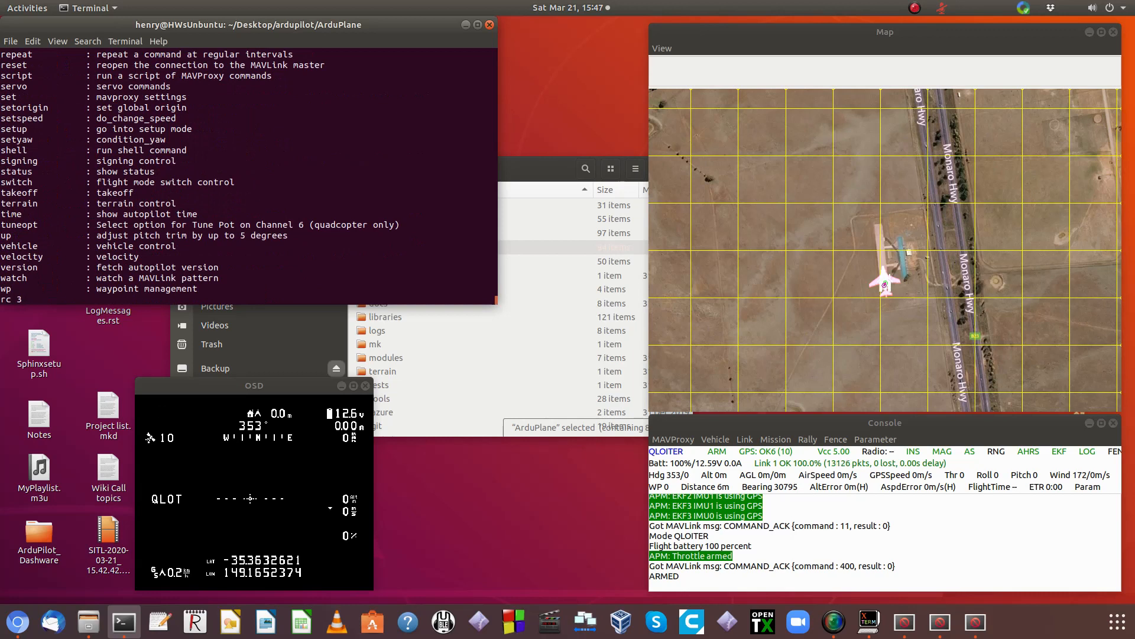
{"action": "type", "text": "1700"}
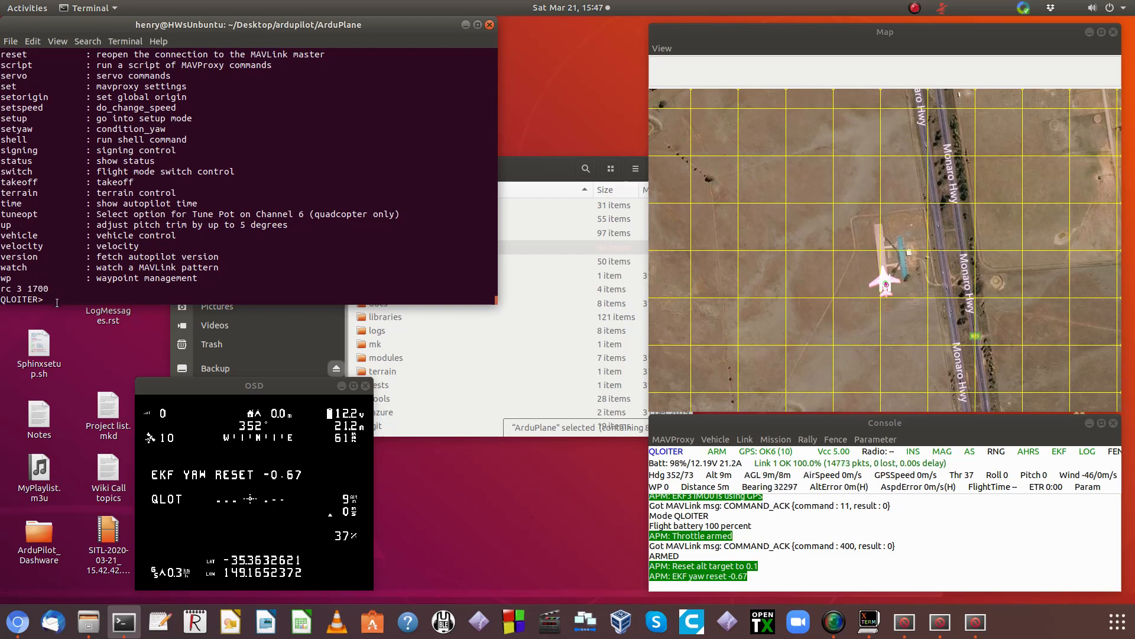
{"action": "type", "text": "rc 3 15"}
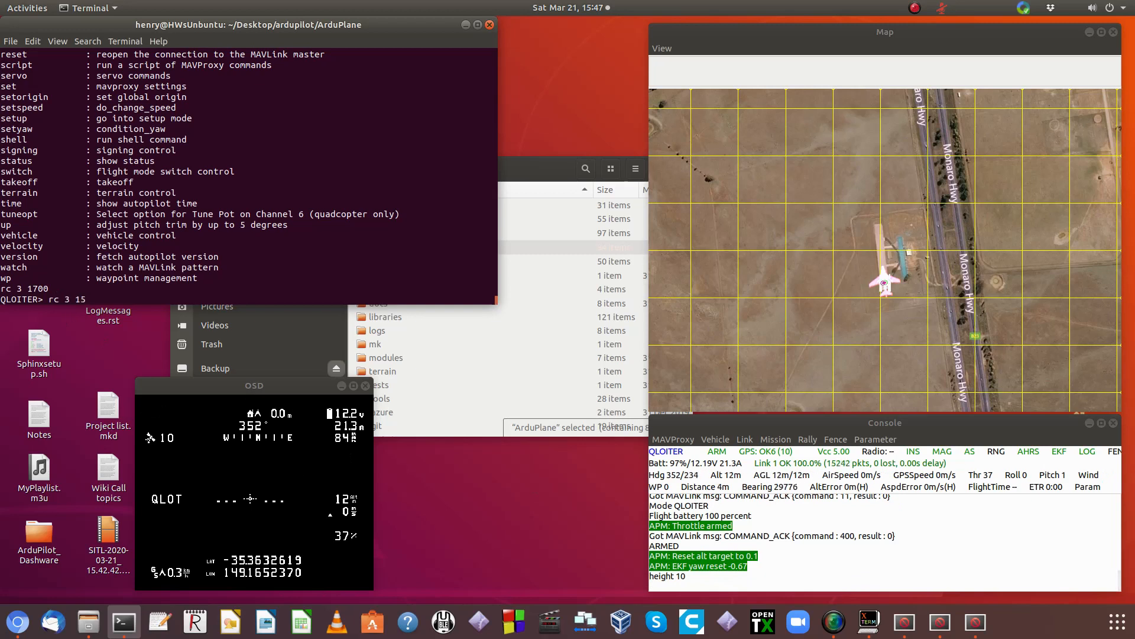
{"action": "type", "text": "00"}
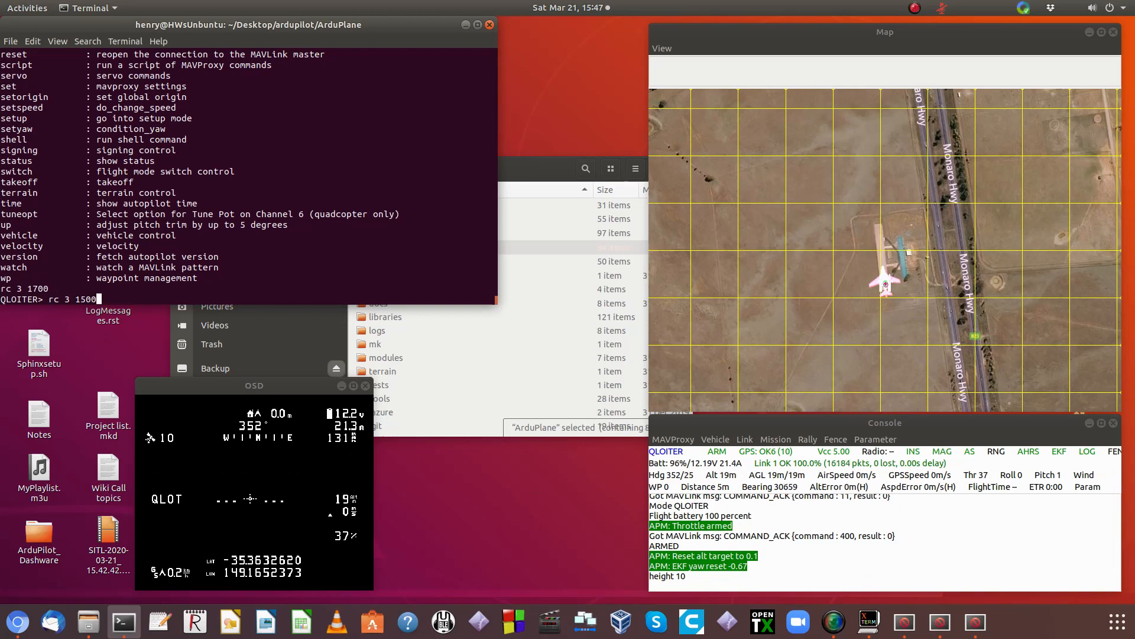
{"action": "key", "text": "Return"}
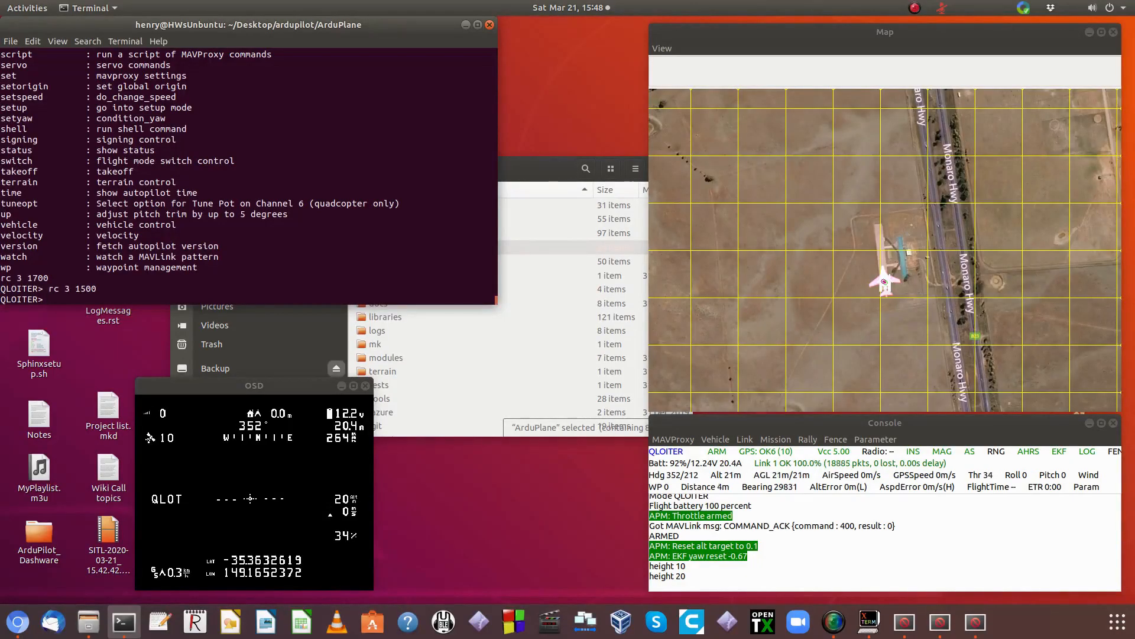
Step: List the simulation parameters with 'param show sim*'
{"action": "type", "text": "param show"}
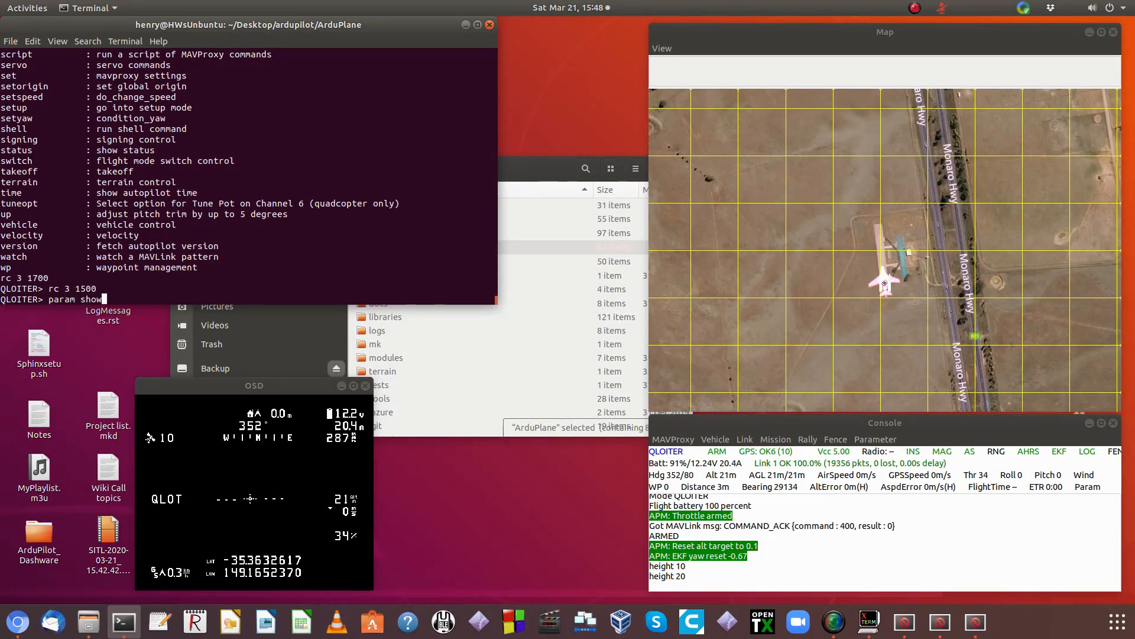
{"action": "type", "text": "sim*"}
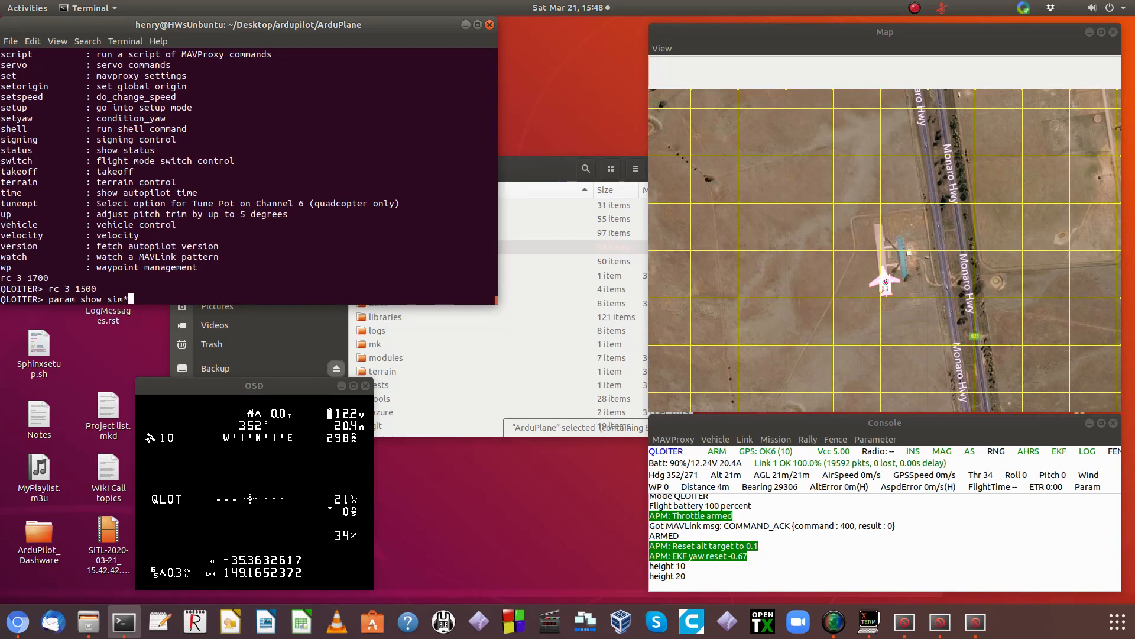
{"action": "key", "text": "Return"}
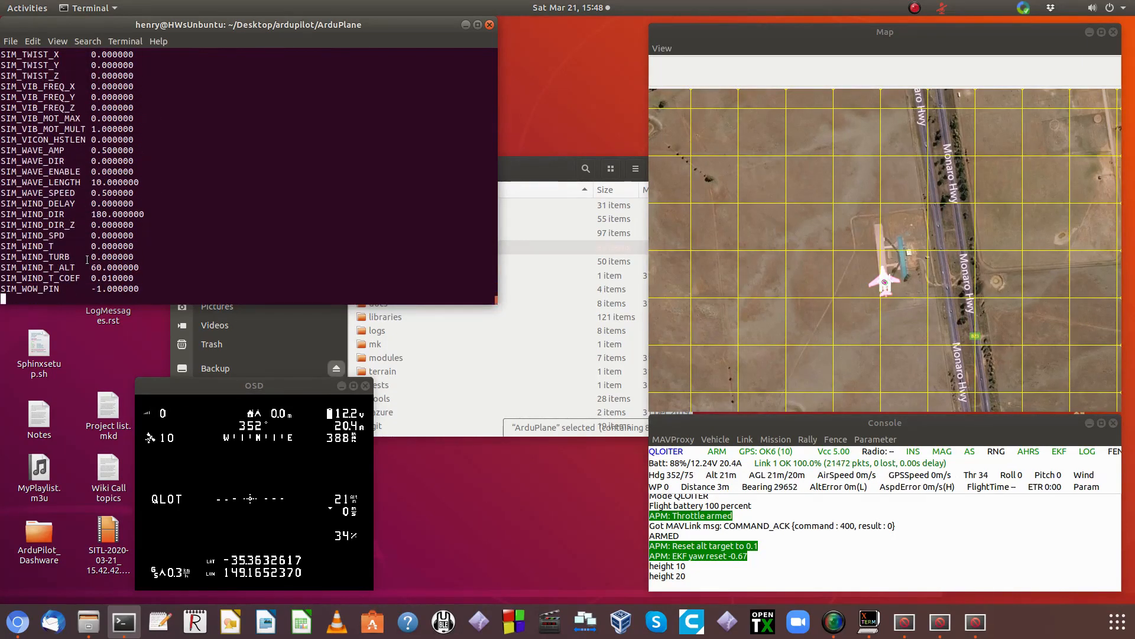
Step: Set the simulated wind speed with 'param set sim_wind_spd 4'
{"action": "type", "text": "param set sim_wind_spd"}
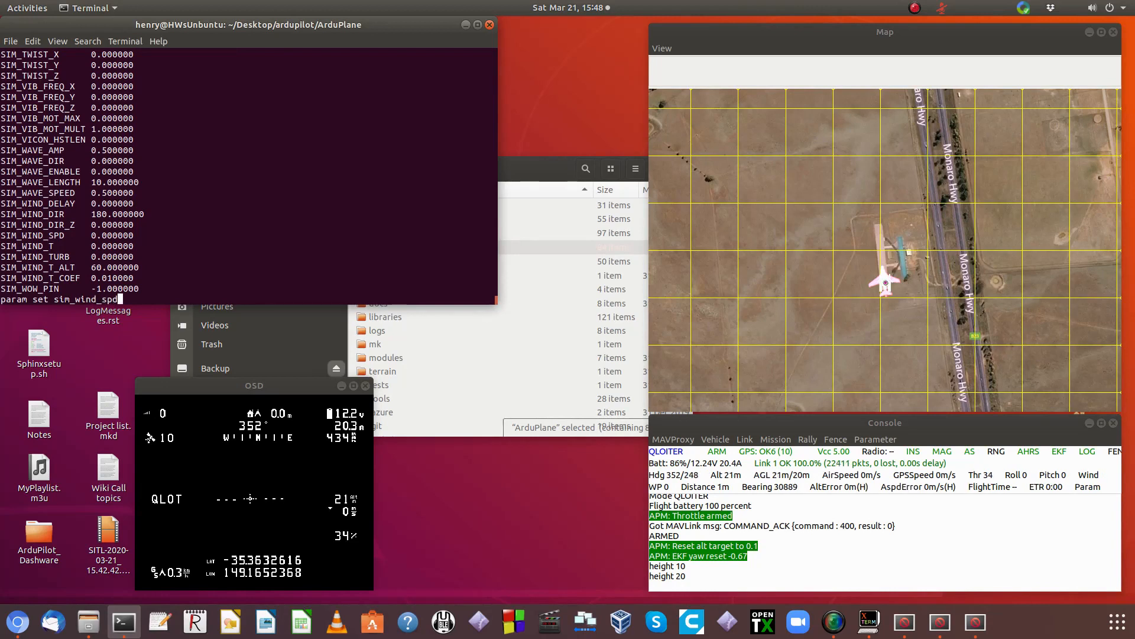
{"action": "type", "text": "4"}
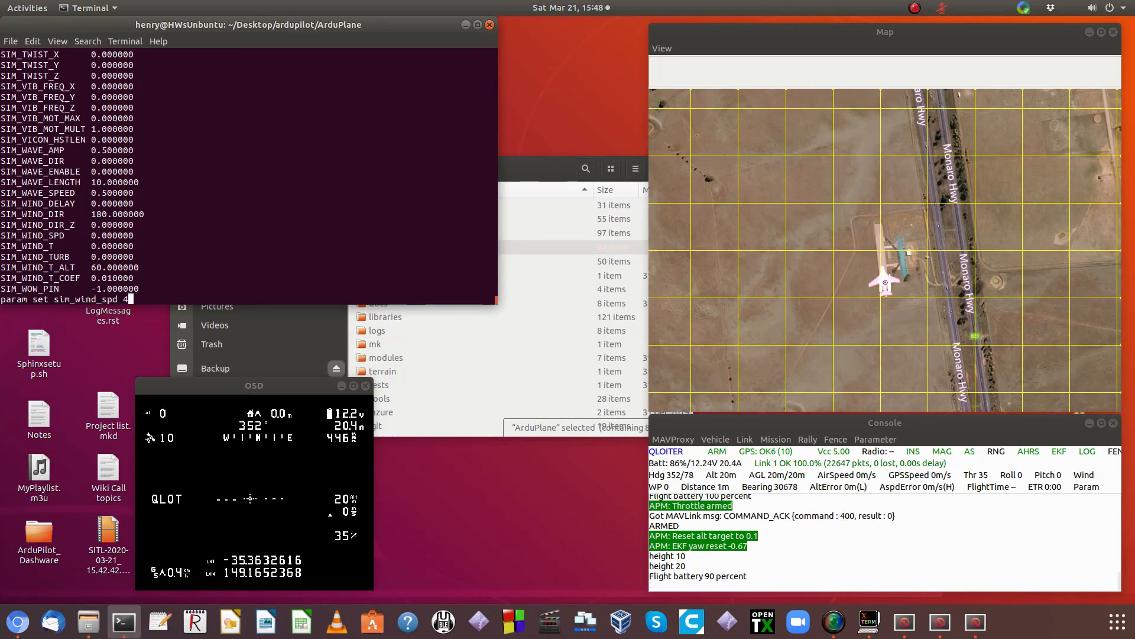
{"action": "key", "text": "Return"}
{"action": "type", "text": "qhover"}
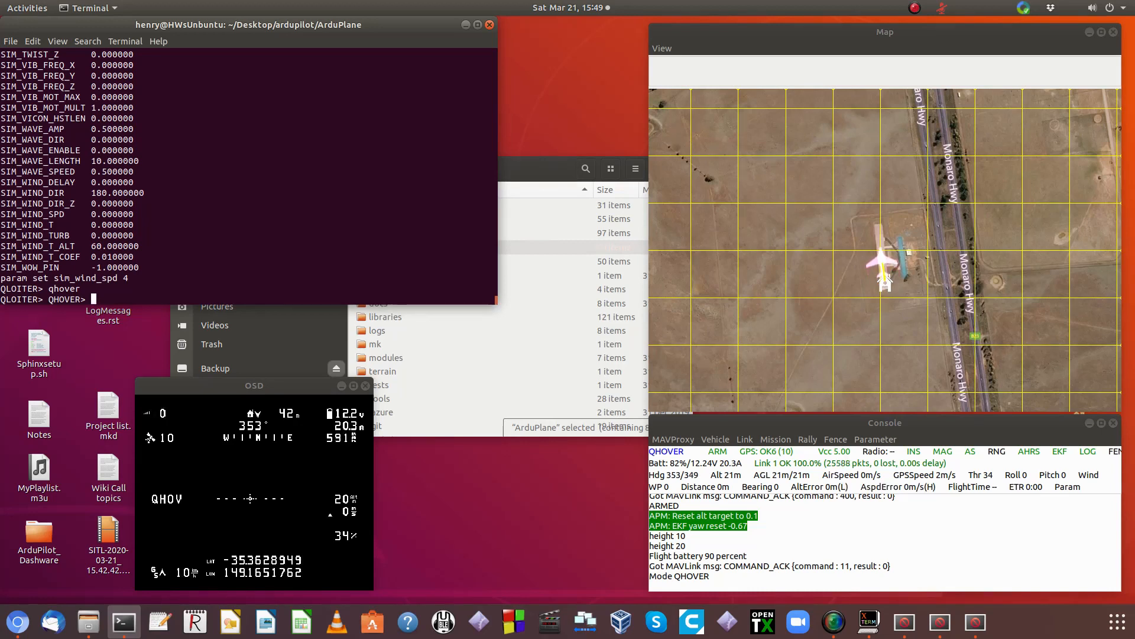
Step: Enter 'param set q_rtl_mode 1' at the QHOVER prompt
{"action": "type", "text": "param set"}
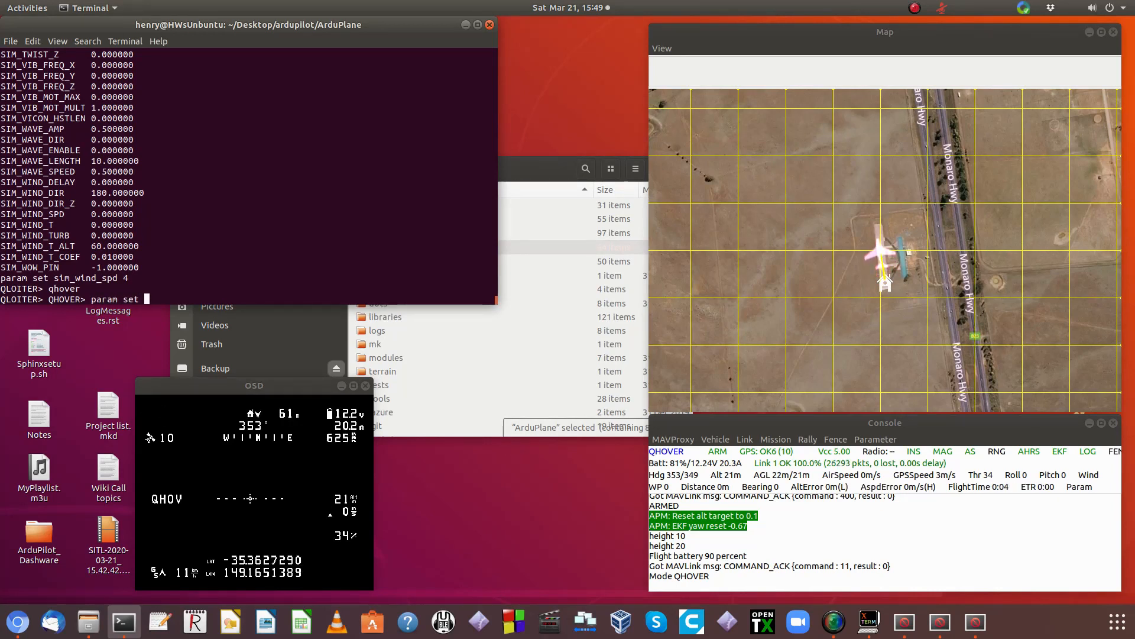
{"action": "type", "text": "q_rtl"}
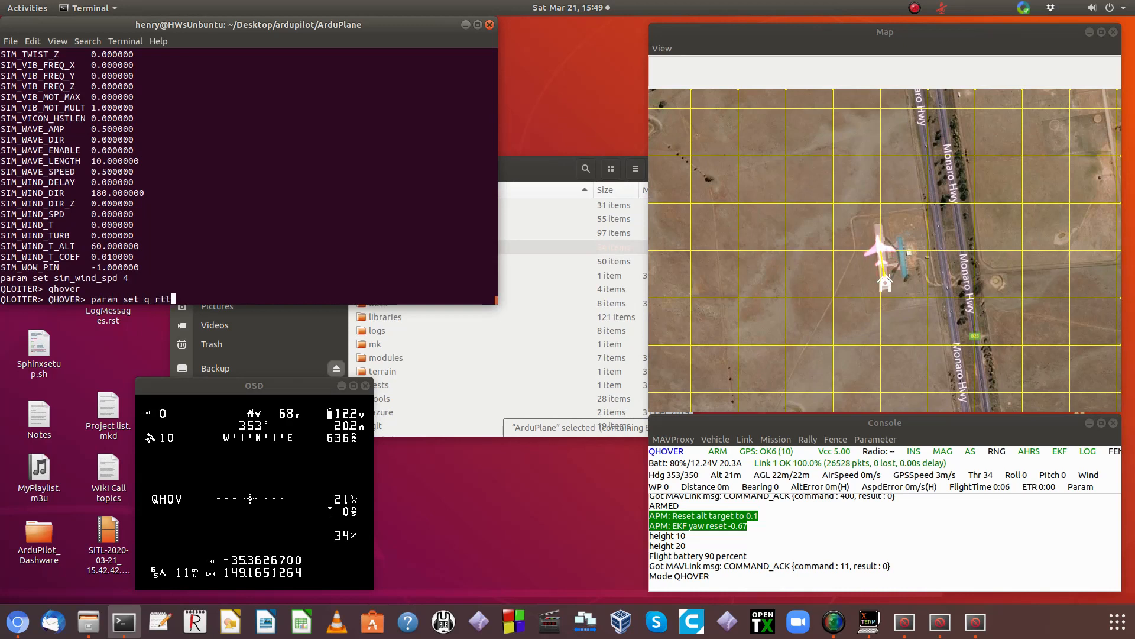
{"action": "type", "text": "_mode 1"}
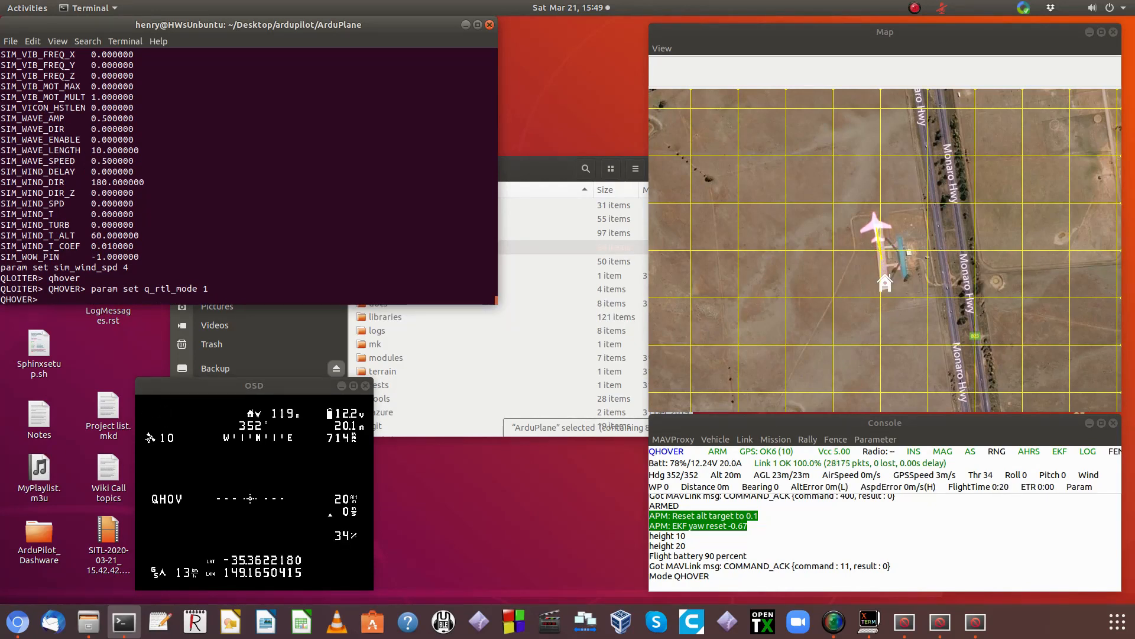
Step: Switch to CRUISE, bank with rc 1 1300, then begin typing rc 1 1500
{"action": "type", "text": "cruise"}
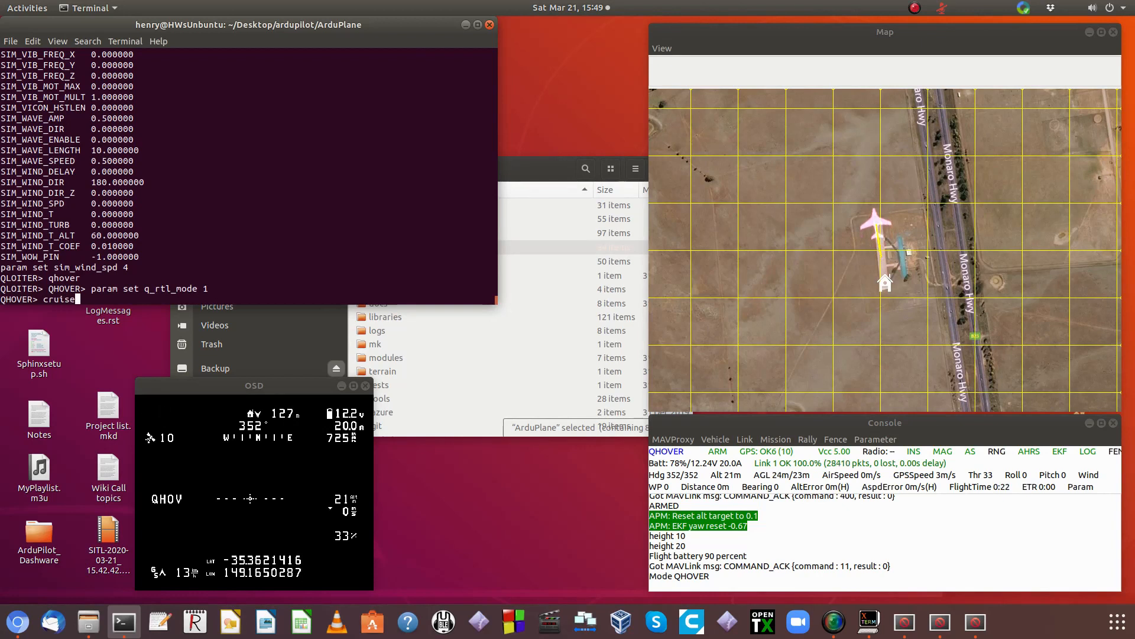
{"action": "key", "text": "Return"}
{"action": "type", "text": "r"}
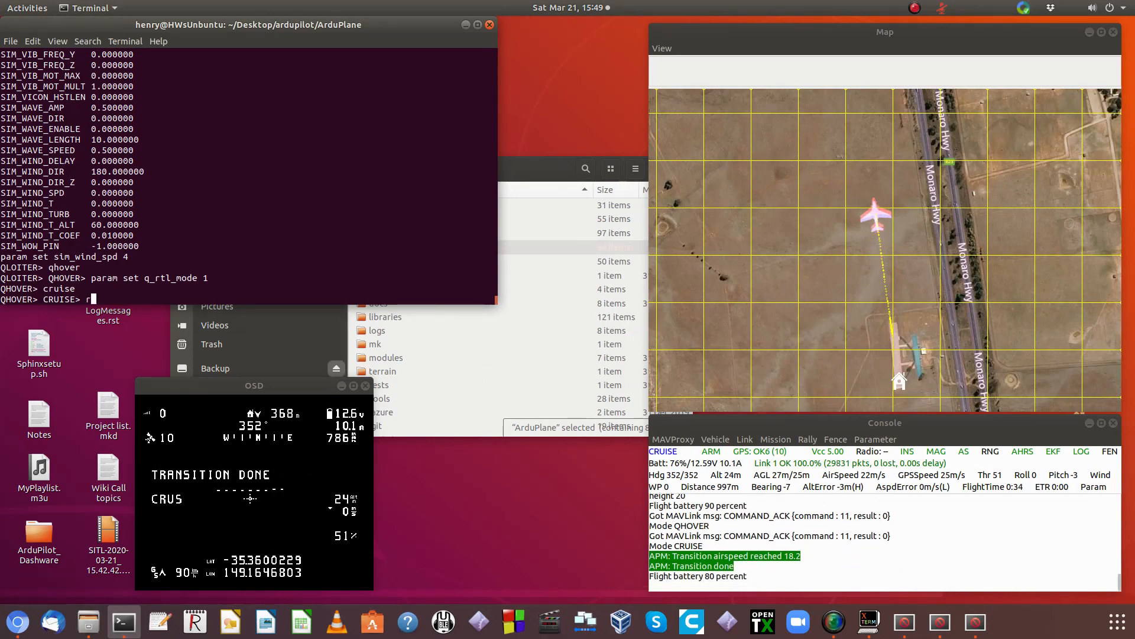
{"action": "type", "text": "c 1 1300"}
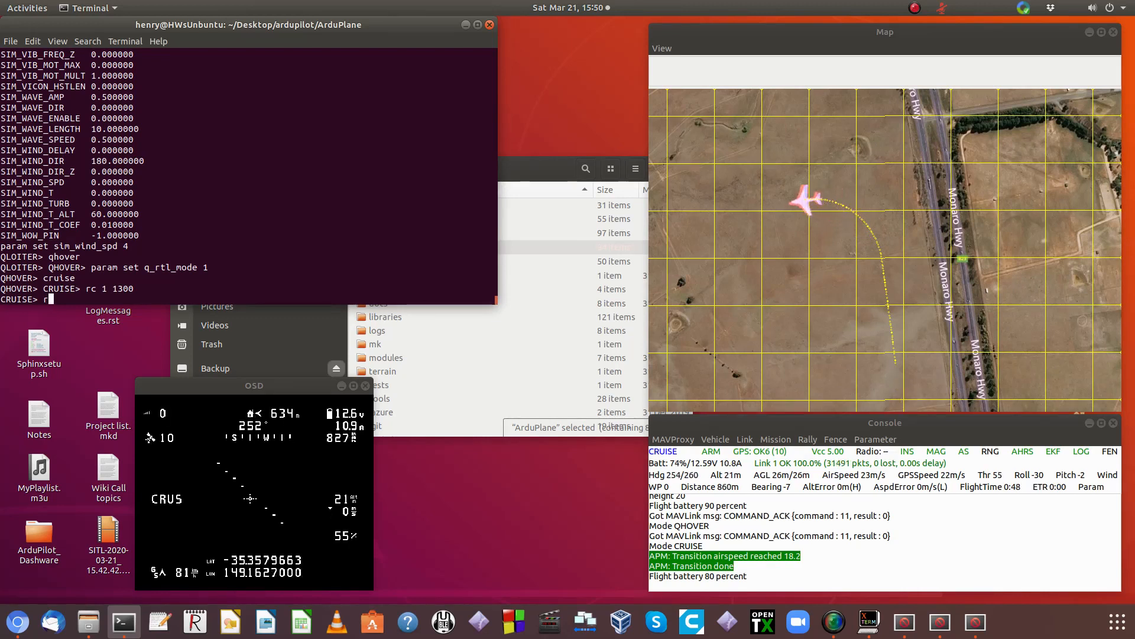
{"action": "type", "text": "rc 1 1500"}
{"action": "type", "text": "qloiter"}
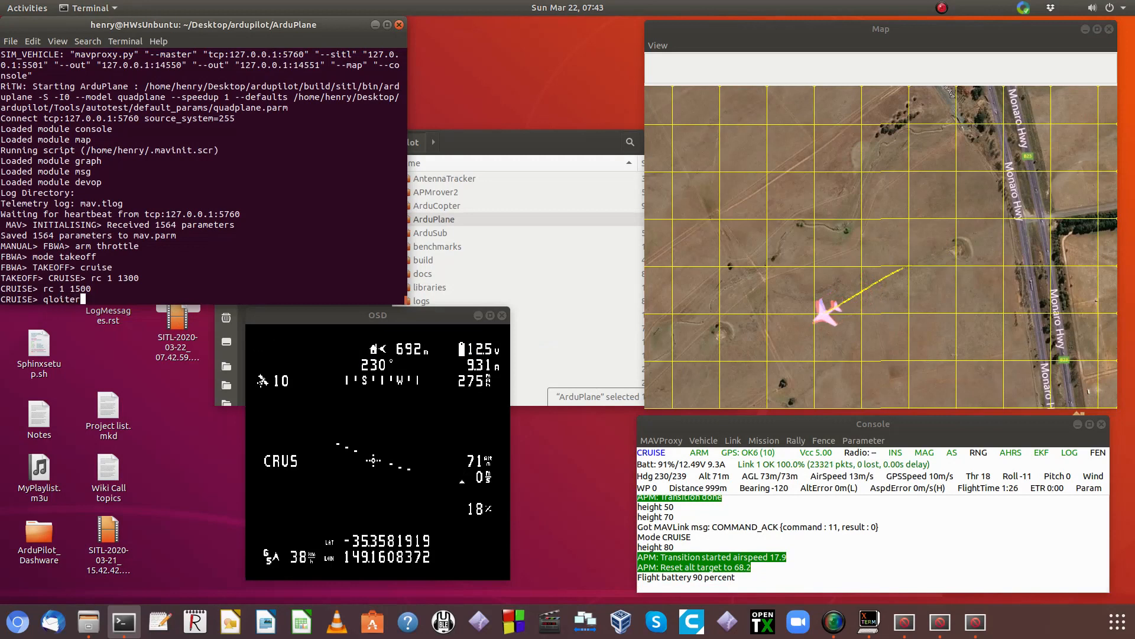
Step: Switch the quadplane to QLOITER, then to GUIDED mode
{"action": "key", "text": "Return"}
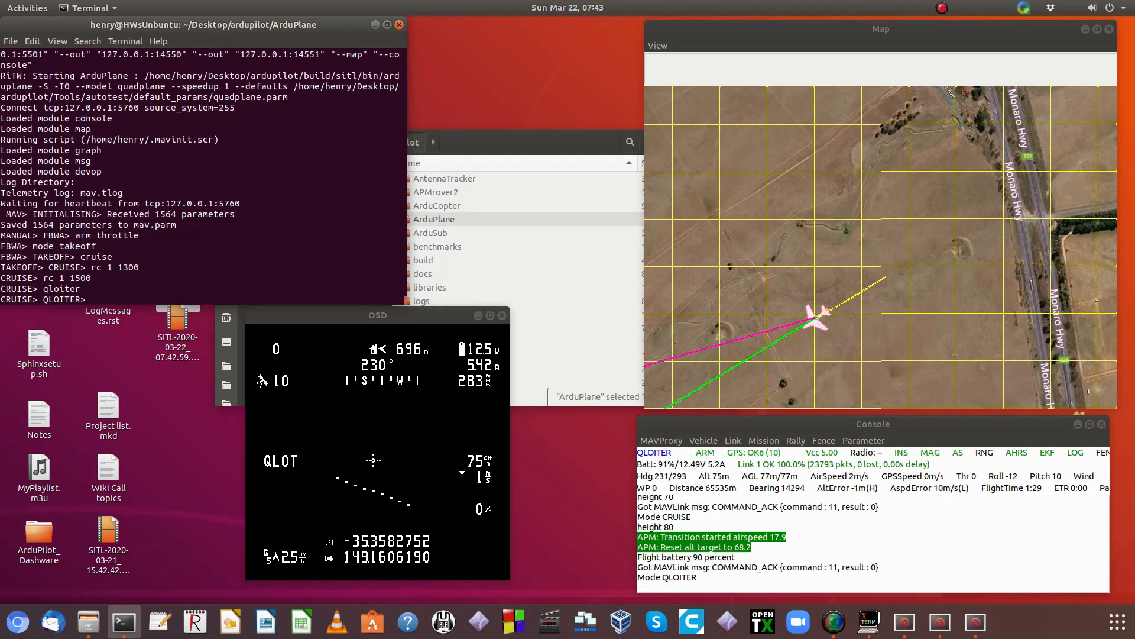
{"action": "type", "text": "g"}
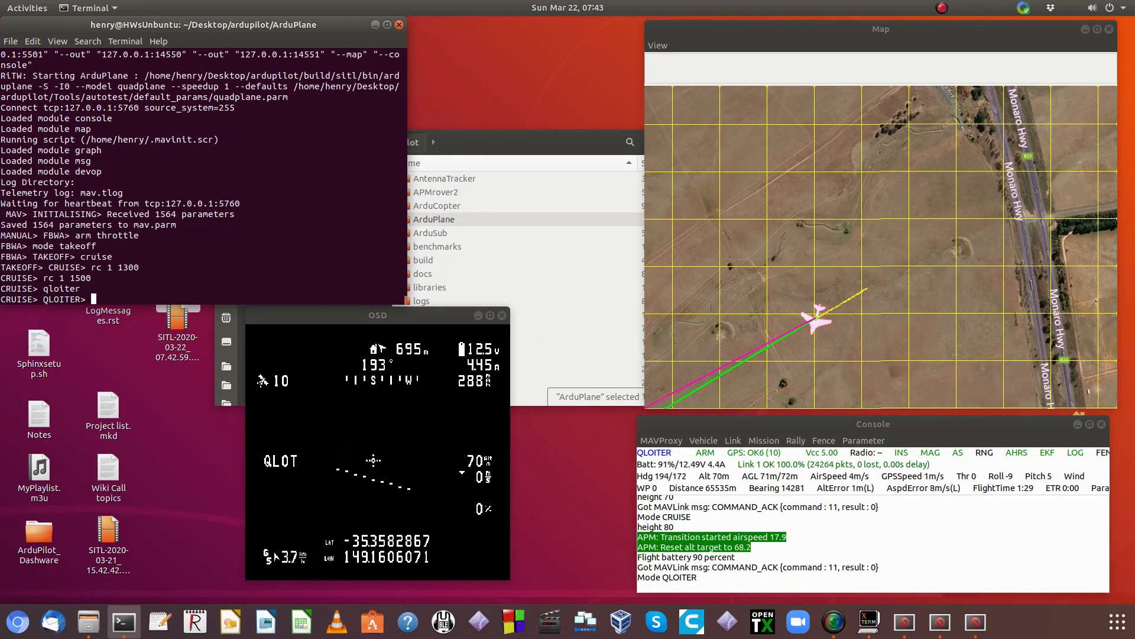
{"action": "type", "text": "mode guid"}
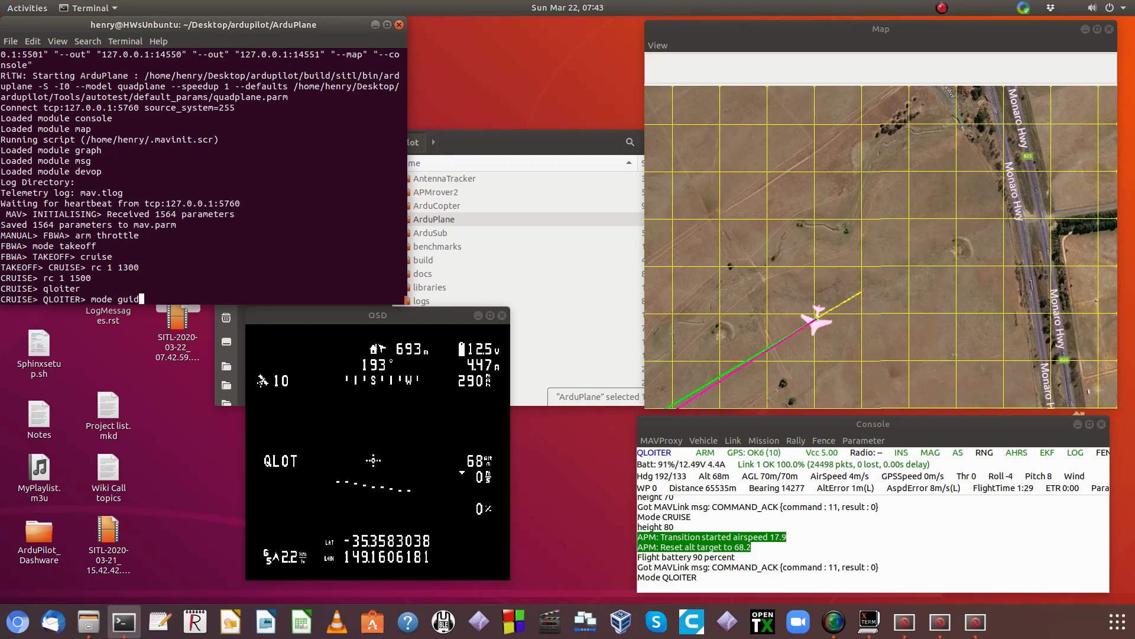
{"action": "key", "text": "Return"}
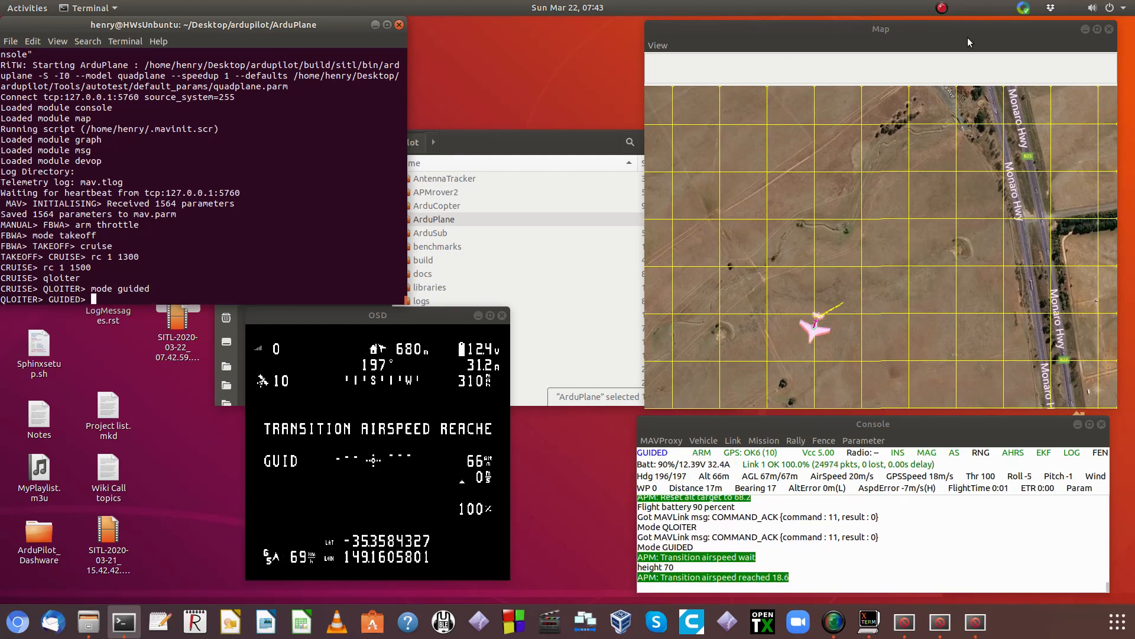
Step: Fly to a map point north of the plane at 100 m altitude
{"action": "right_click", "coordinate": [861, 113]}
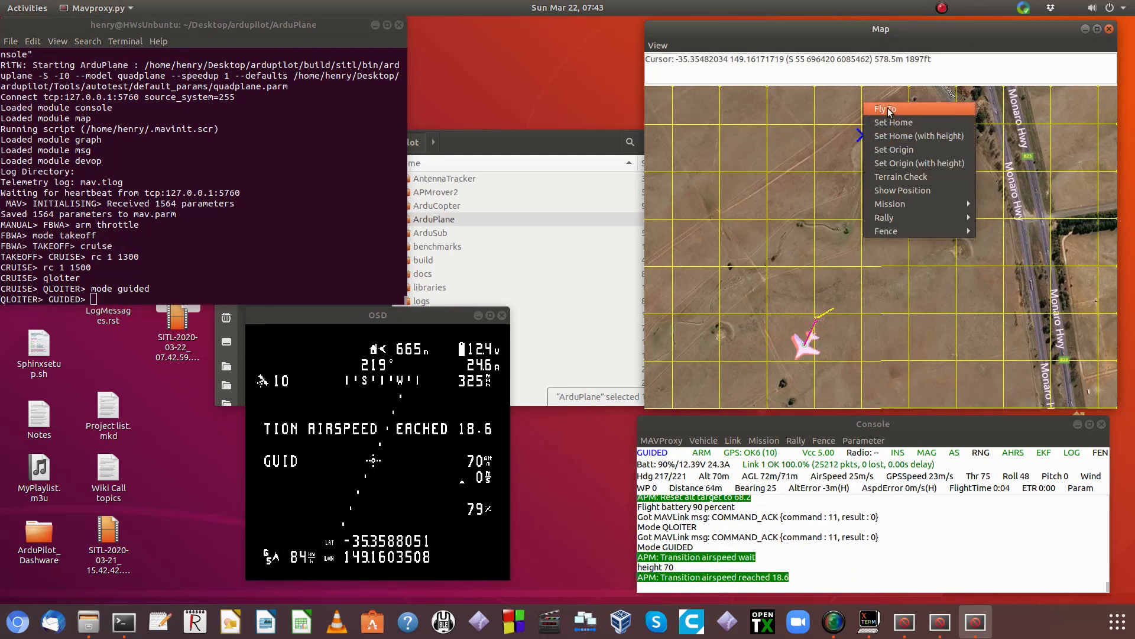
{"action": "left_click", "coordinate": [883, 109]}
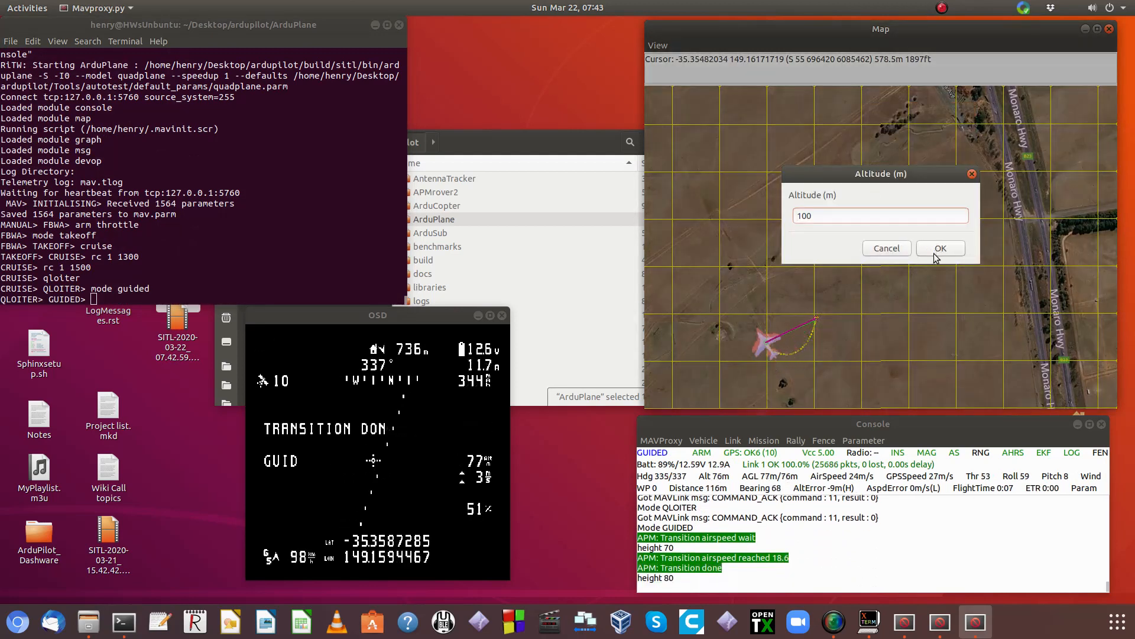
{"action": "left_click", "coordinate": [941, 248]}
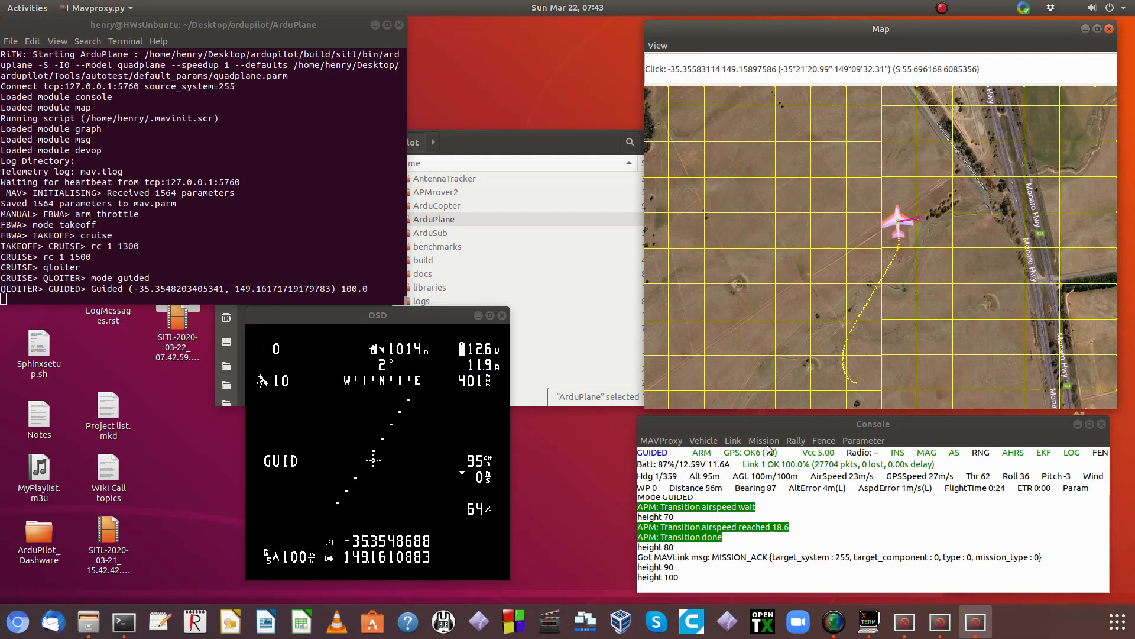
Step: Draw a new mission at 100 m, placing the first waypoints on the map
{"action": "left_click", "coordinate": [764, 440]}
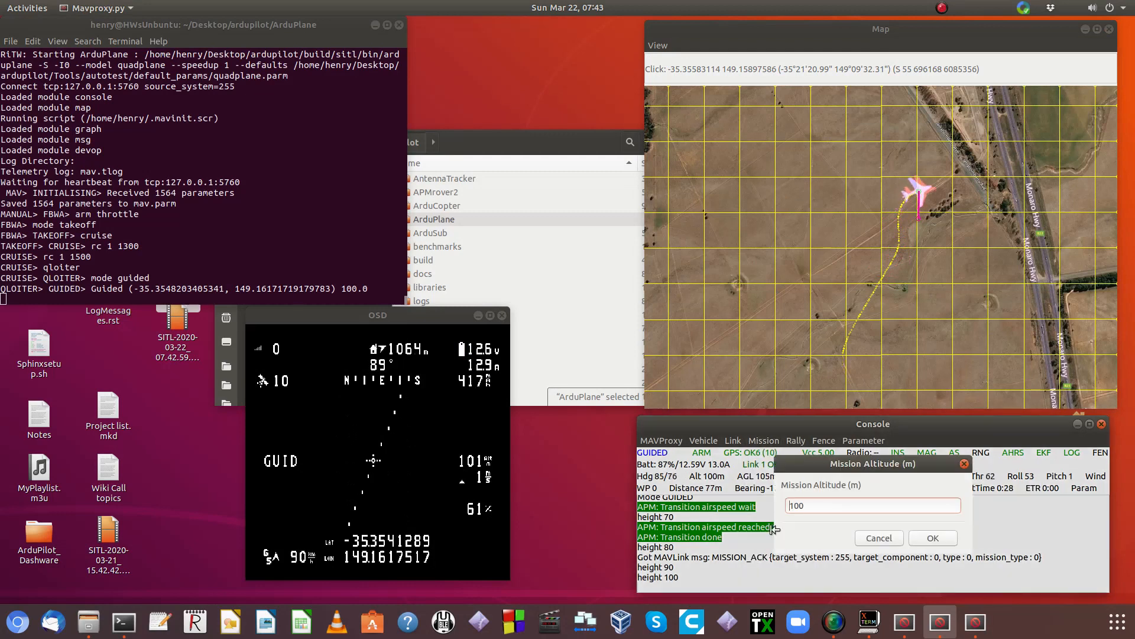
{"action": "left_click", "coordinate": [933, 538]}
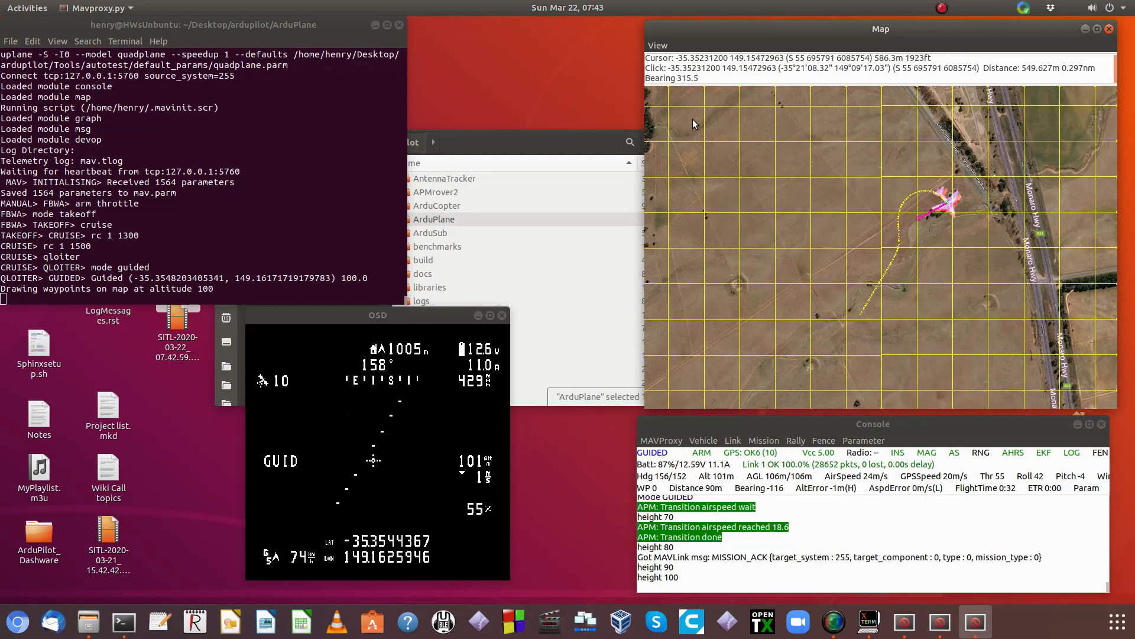
{"action": "left_click", "coordinate": [883, 117]}
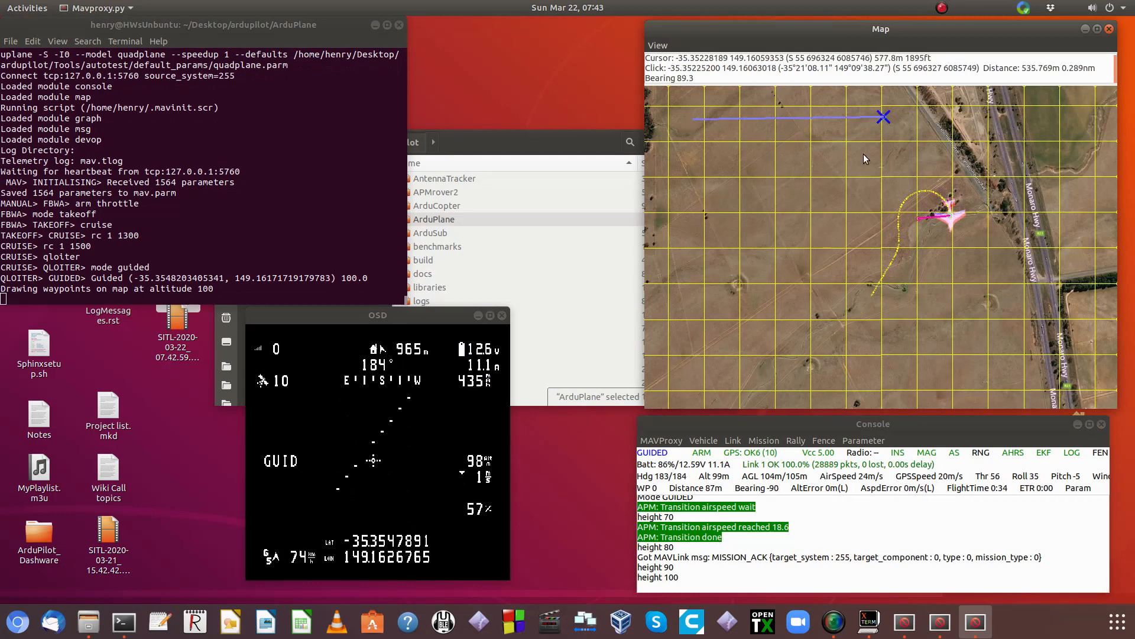
{"action": "left_click", "coordinate": [687, 221]}
{"action": "type", "text": "auto"}
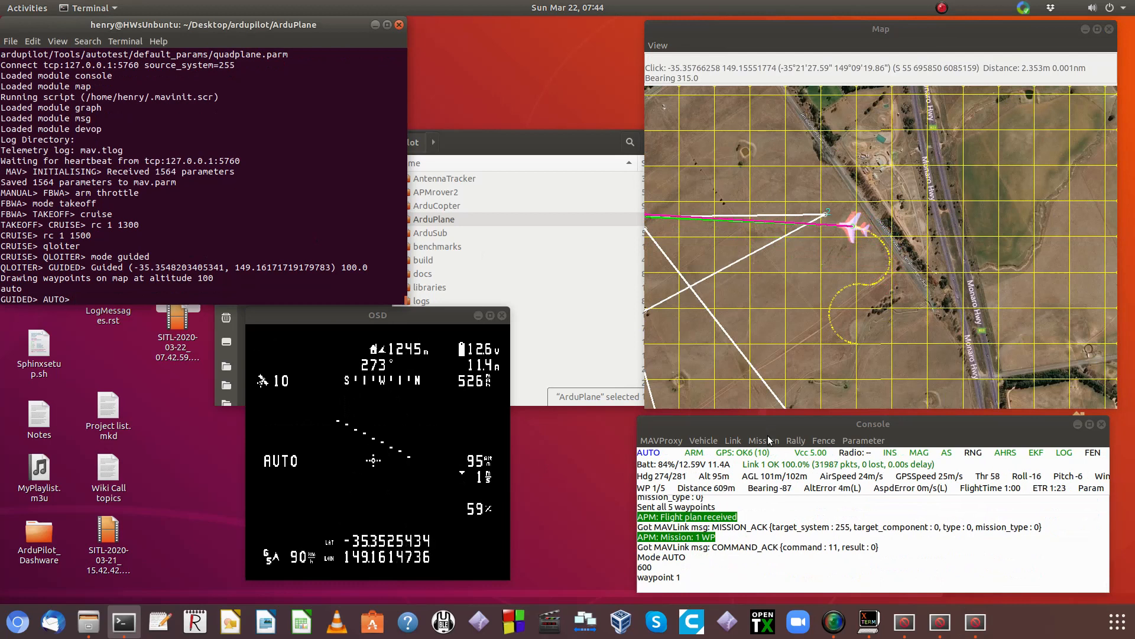
Step: Type 'qloiter' in the MAVProxy terminal
{"action": "left_click", "coordinate": [763, 440]}
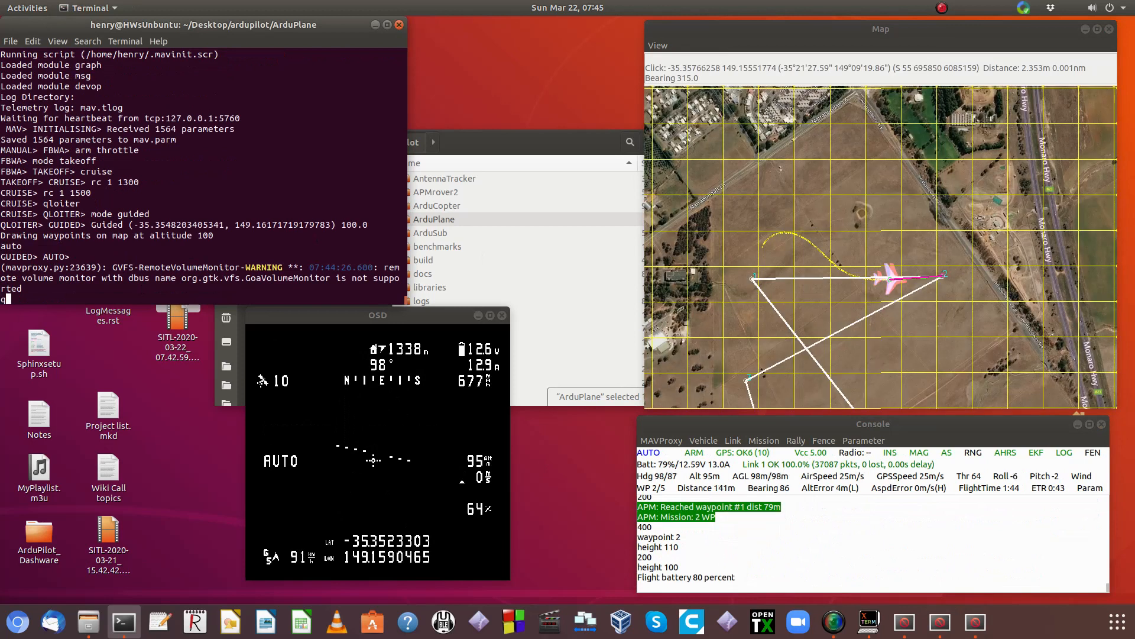
{"action": "type", "text": "qloiter"}
{"action": "type", "text": "wp load ../Tools/autotest/CMAC-circuit.txt"}
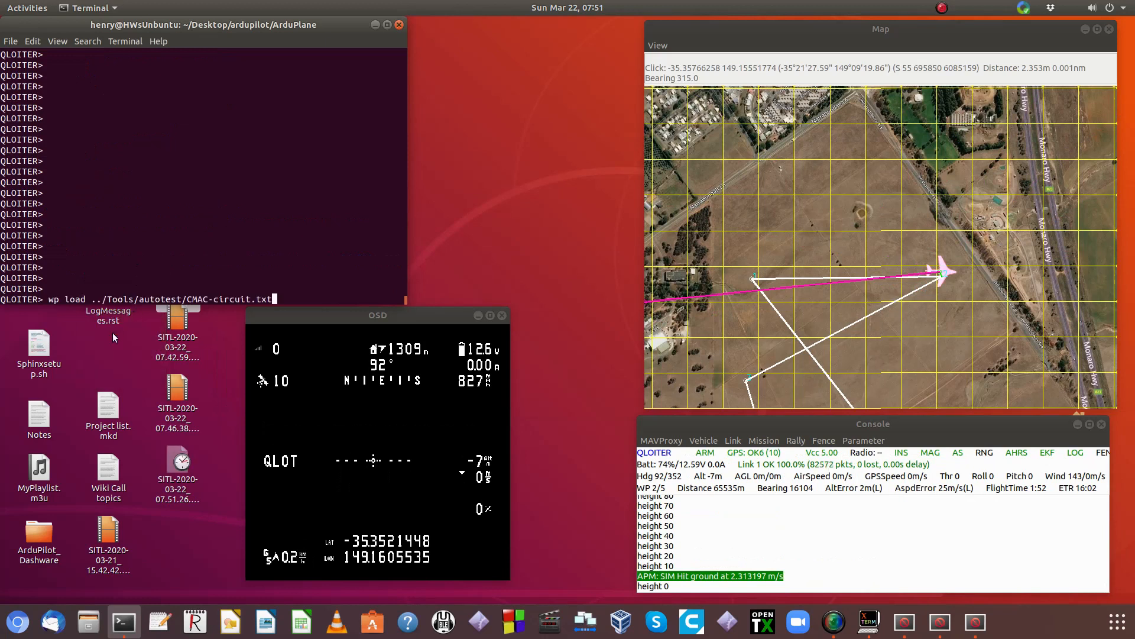
Step: Load the mission with 'wp load ../Tools/autotest/CMAC-circuit.txt'
{"action": "key", "text": "Return"}
{"action": "type", "text": "modu"}
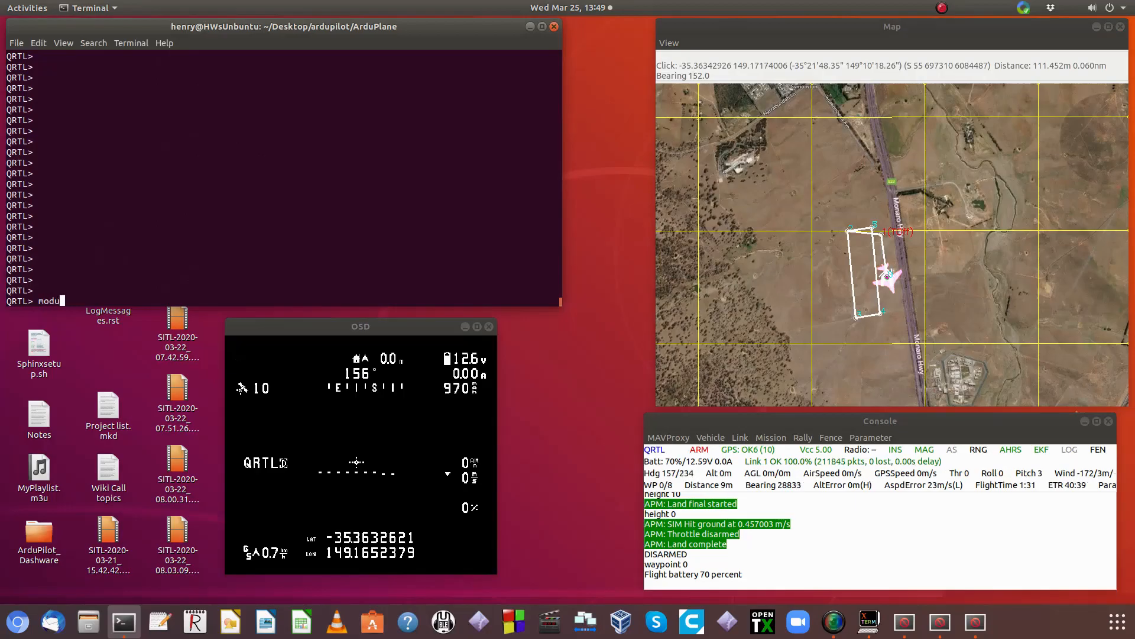
Step: Load the MAVProxy graph module with 'module load graph'
{"action": "type", "text": "le load"}
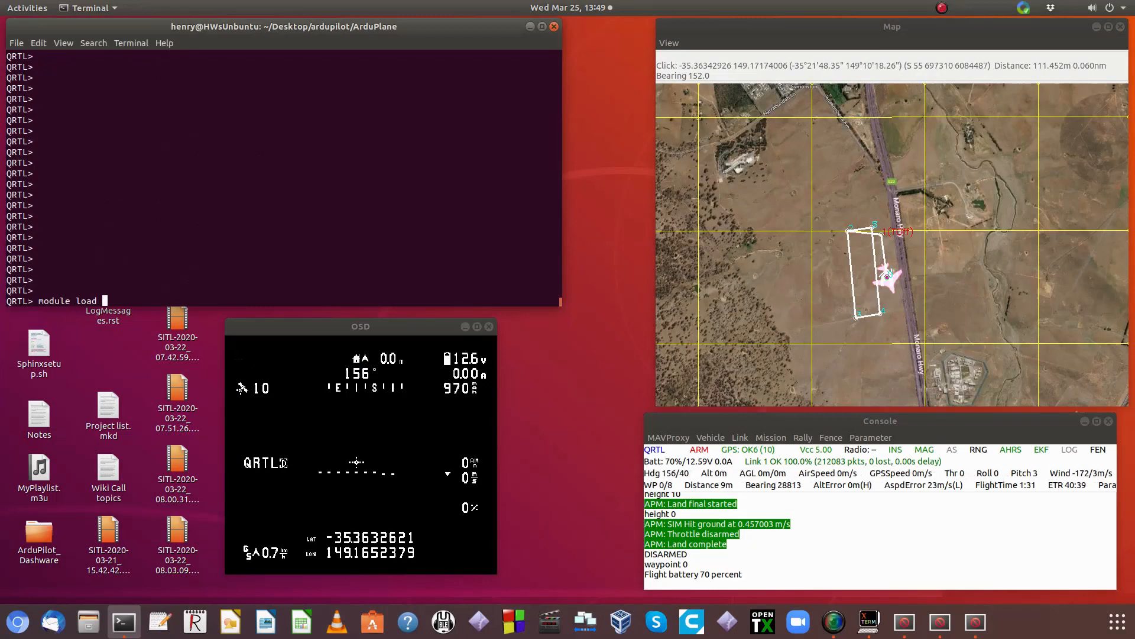
{"action": "type", "text": "graph"}
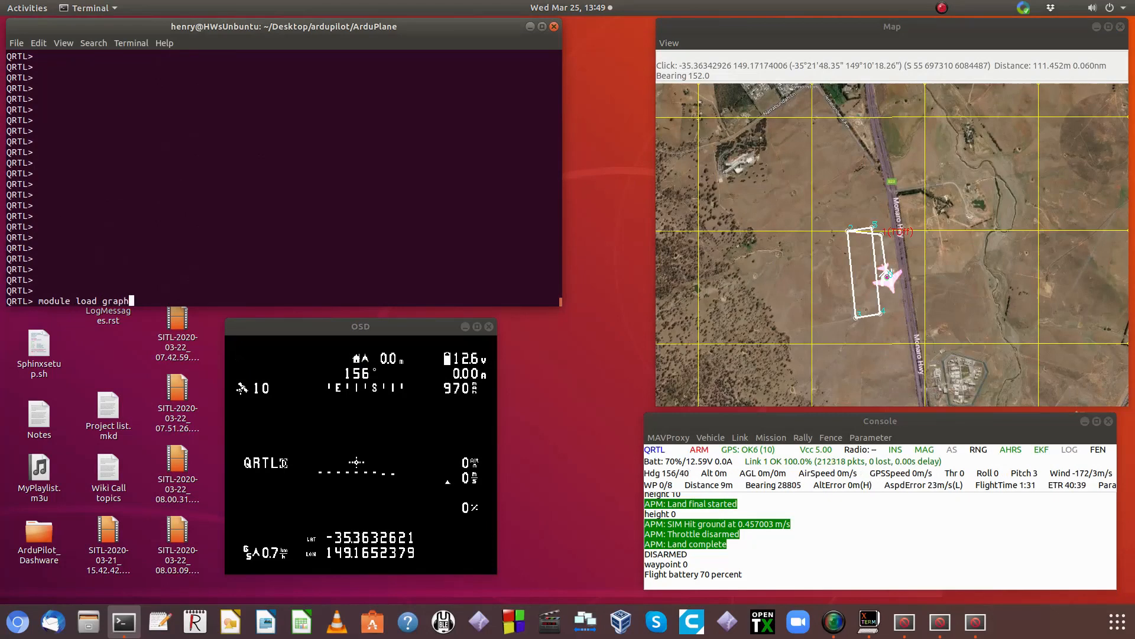
{"action": "key", "text": "Return"}
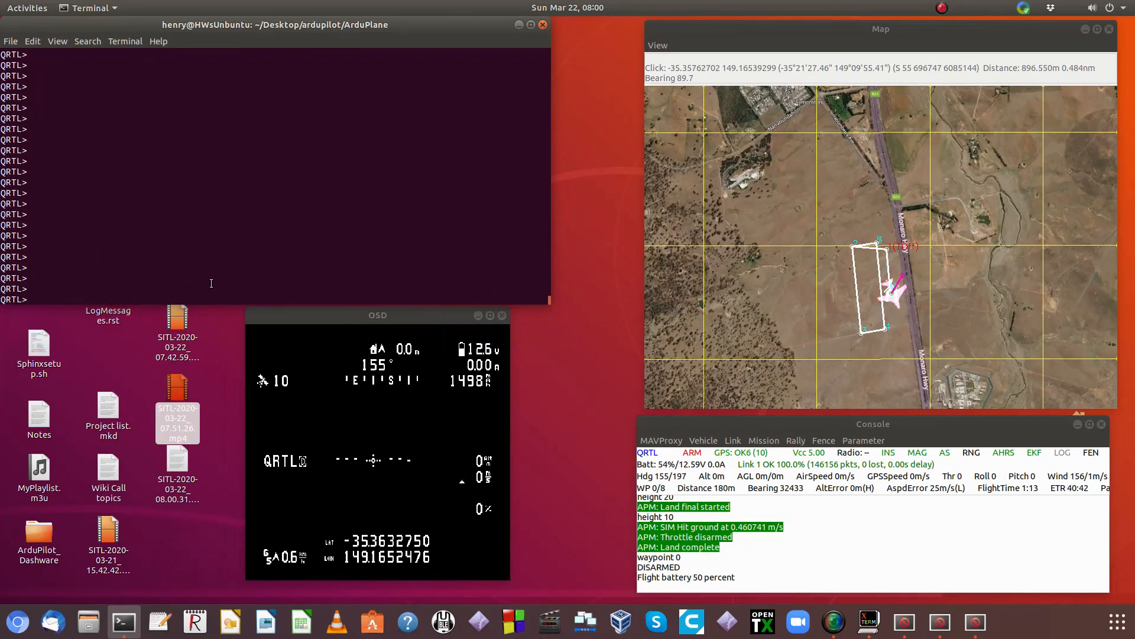
Step: List the telemetry message types available for graphing with 'graph'
{"action": "type", "text": "gr"}
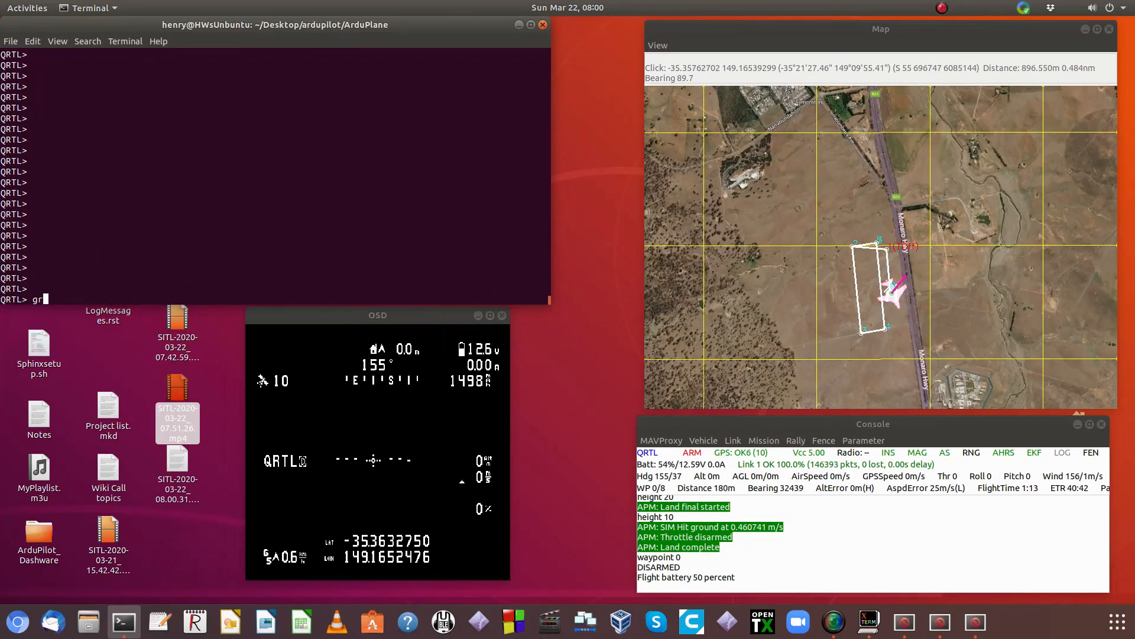
{"action": "type", "text": "aph"}
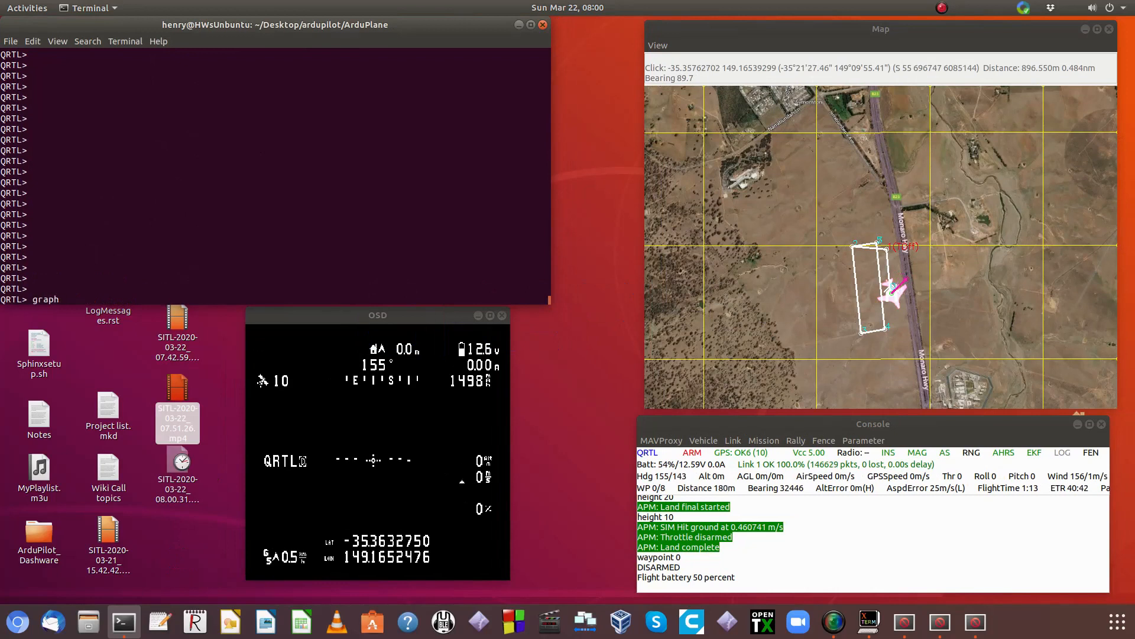
{"action": "key", "text": "Return"}
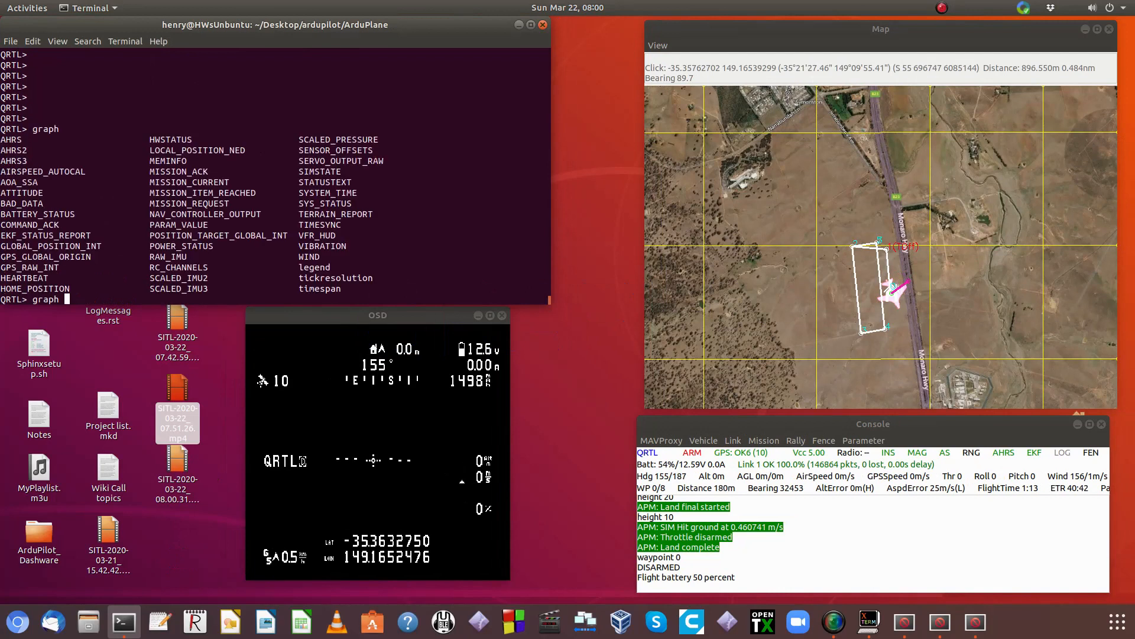
{"action": "mouse_move", "coordinate": [125, 208]}
{"action": "type", "text": " SER"}
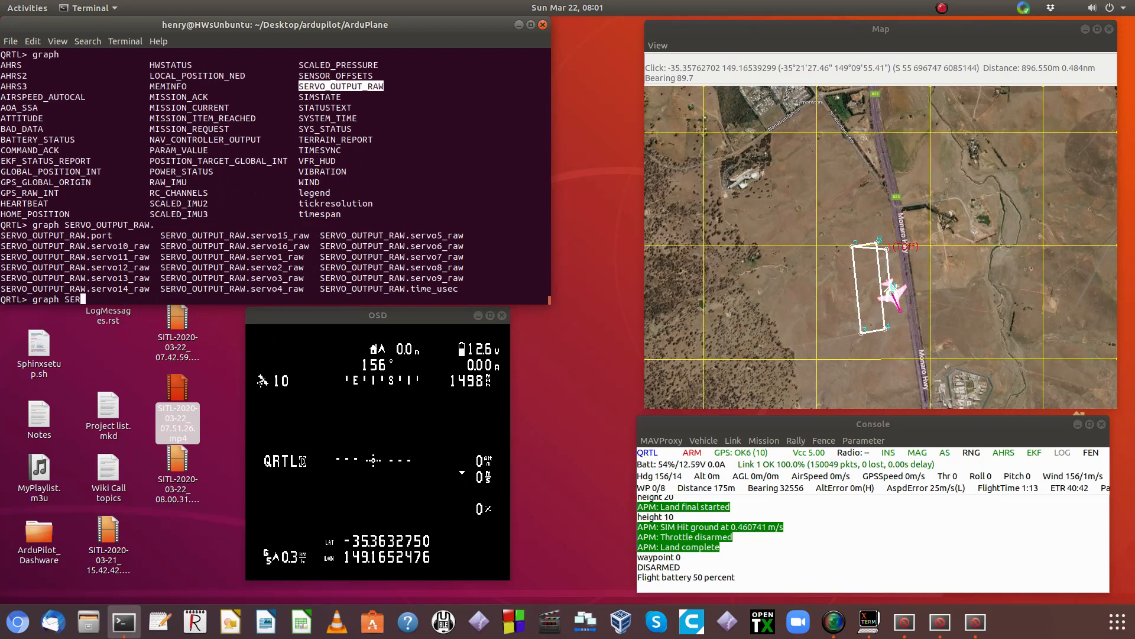
Step: Graph SERVO_OUTPUT_RAW servo5_raw and servo3_raw live, with the window below the terminal
{"action": "key", "text": "BackSpace"}
{"action": "type", "text": "VO_OUTPUT_RAW.servo5_raw SERVO_OUTPUT_RAW.servo3_raw"}
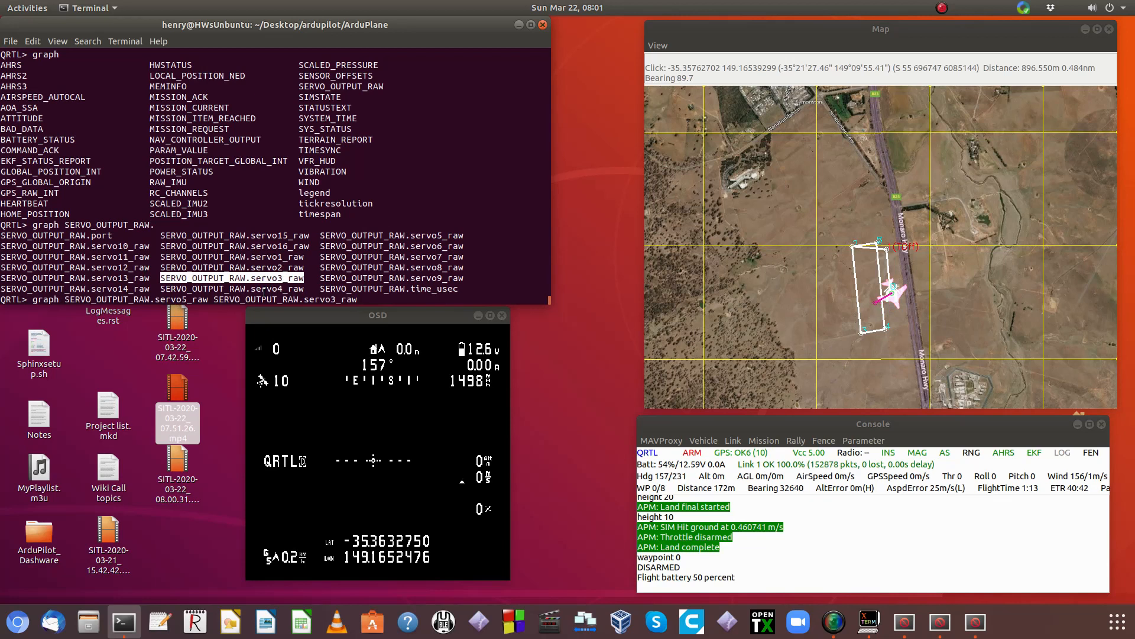
{"action": "key", "text": "Return"}
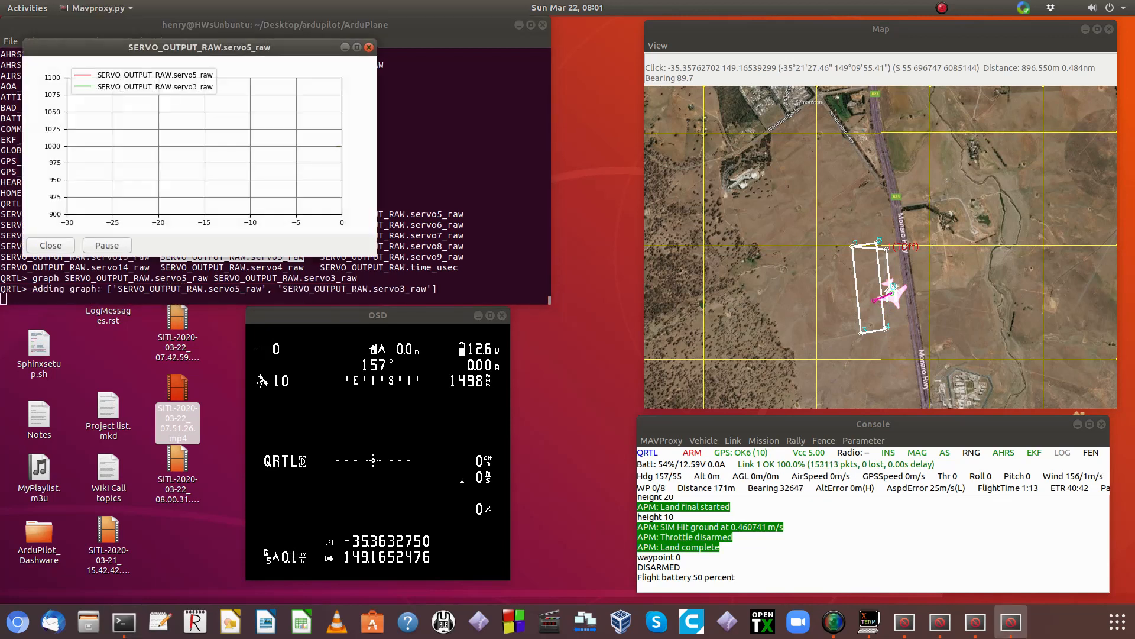
{"action": "left_click_drag", "start_coordinate": [199, 47], "coordinate": [192, 136]}
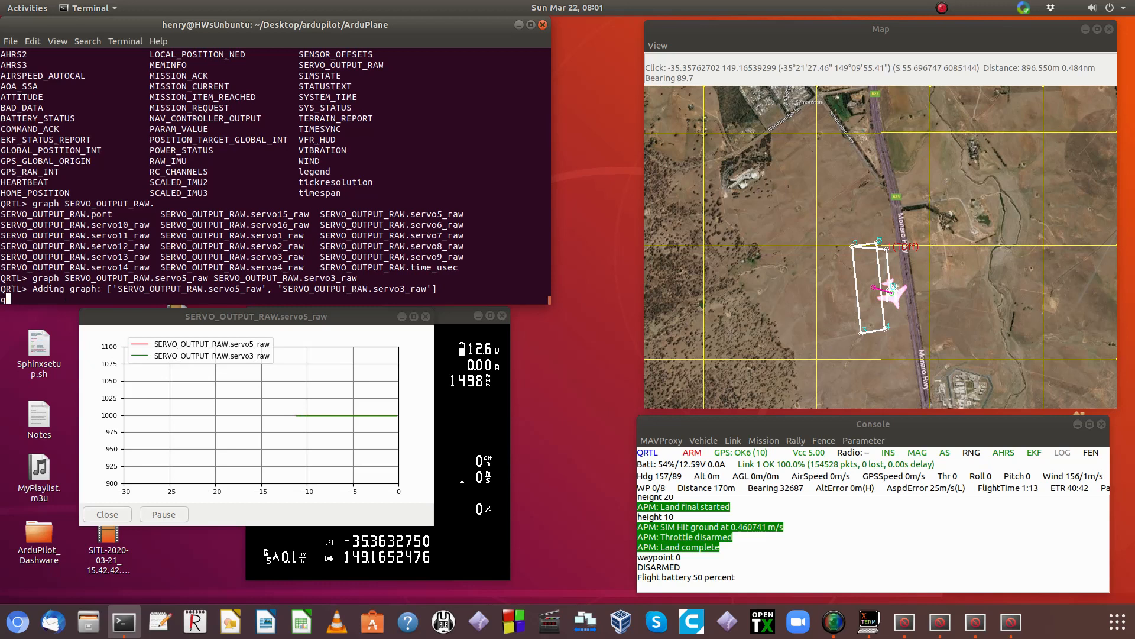
Step: Switch to QLOITER and arm the throttle
{"action": "type", "text": "qloiter"}
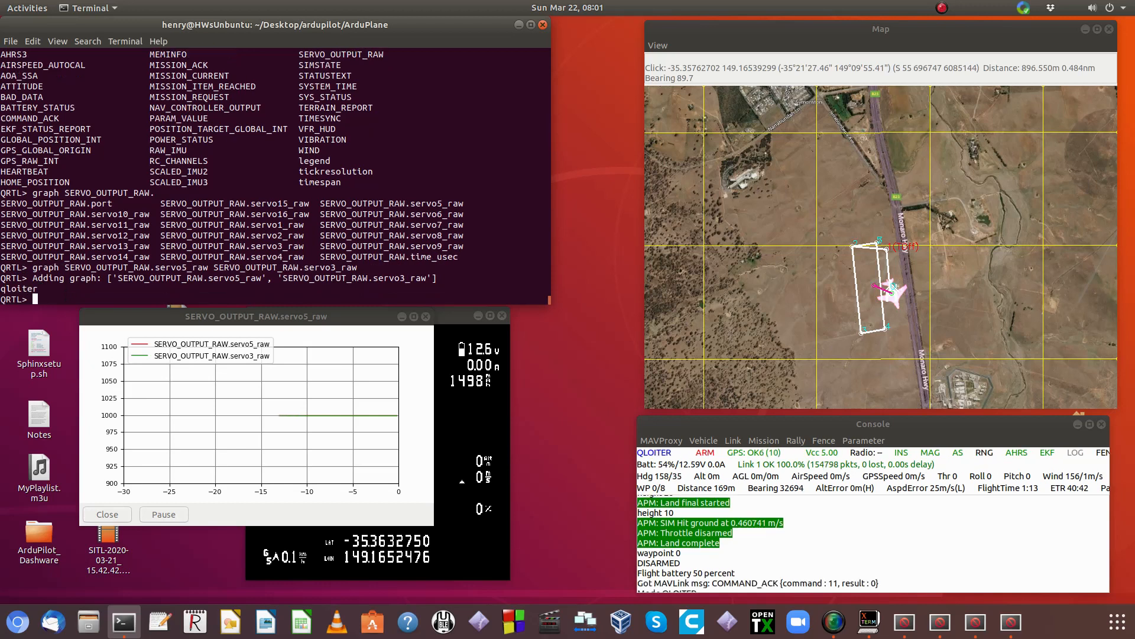
{"action": "type", "text": "arm th"}
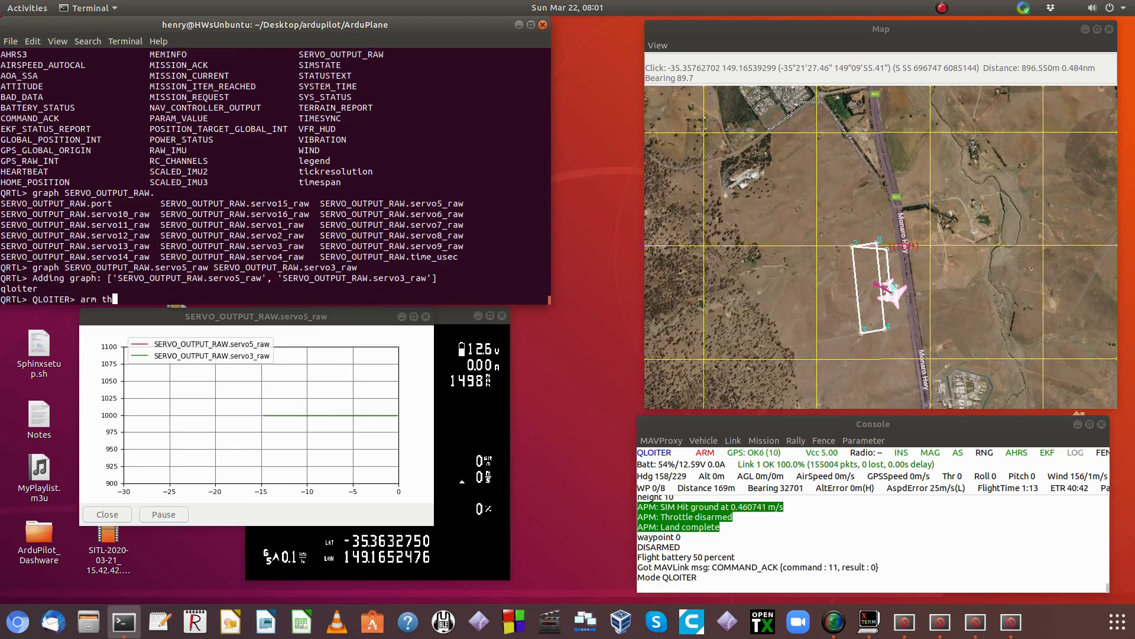
{"action": "key", "text": "Return"}
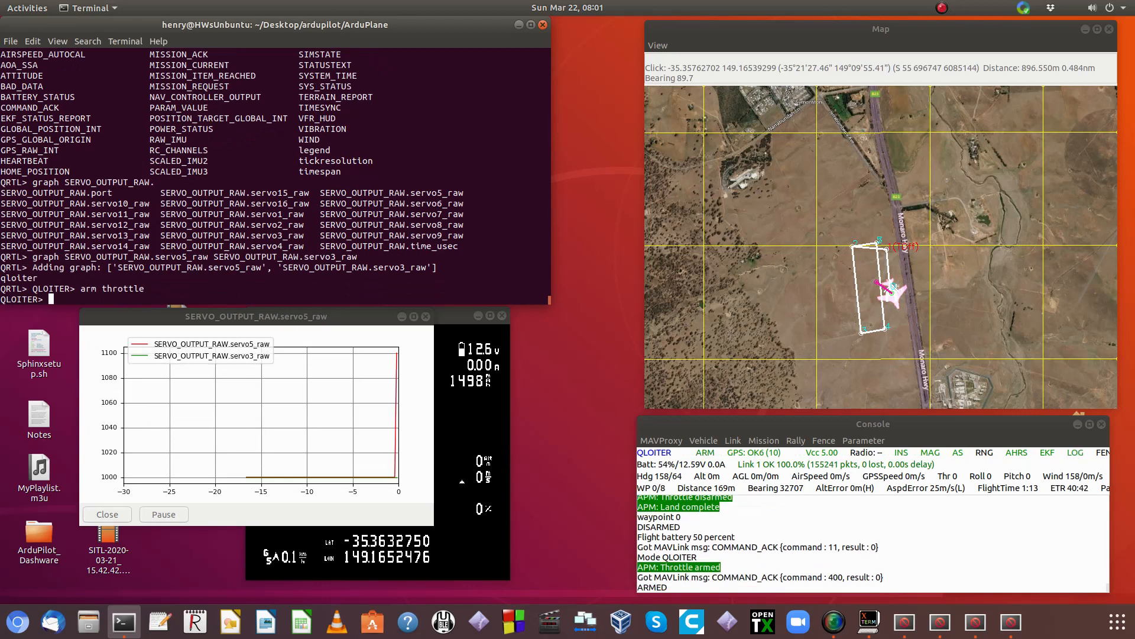
Step: Raise channel 3 throttle to 1600 with 'rc 3 1600'
{"action": "type", "text": "rc 3"}
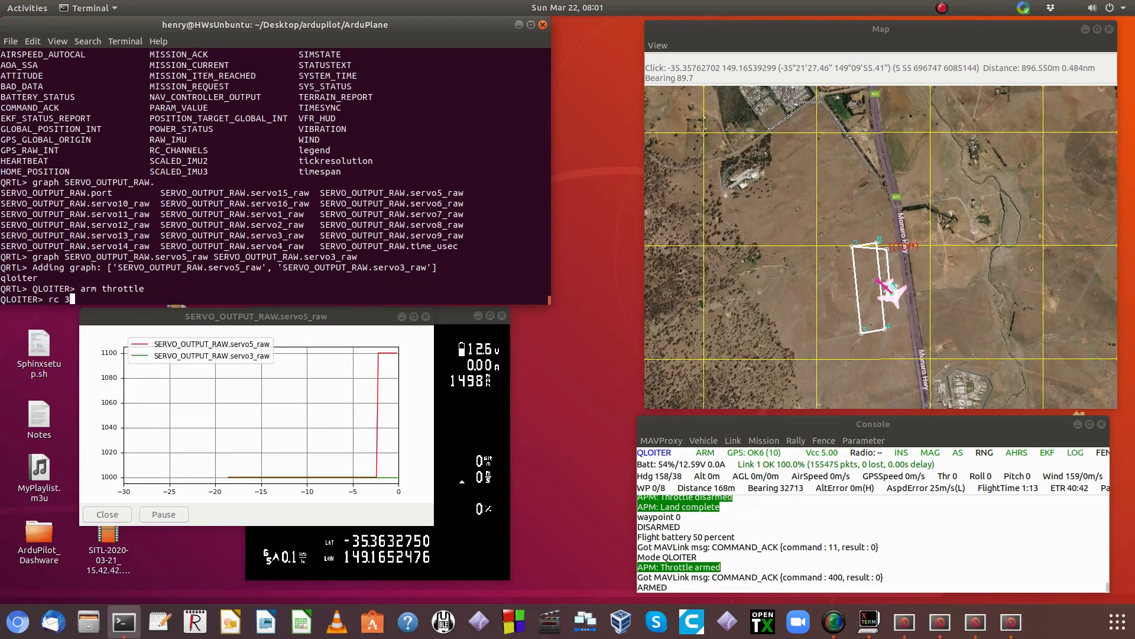
{"action": "type", "text": "1600"}
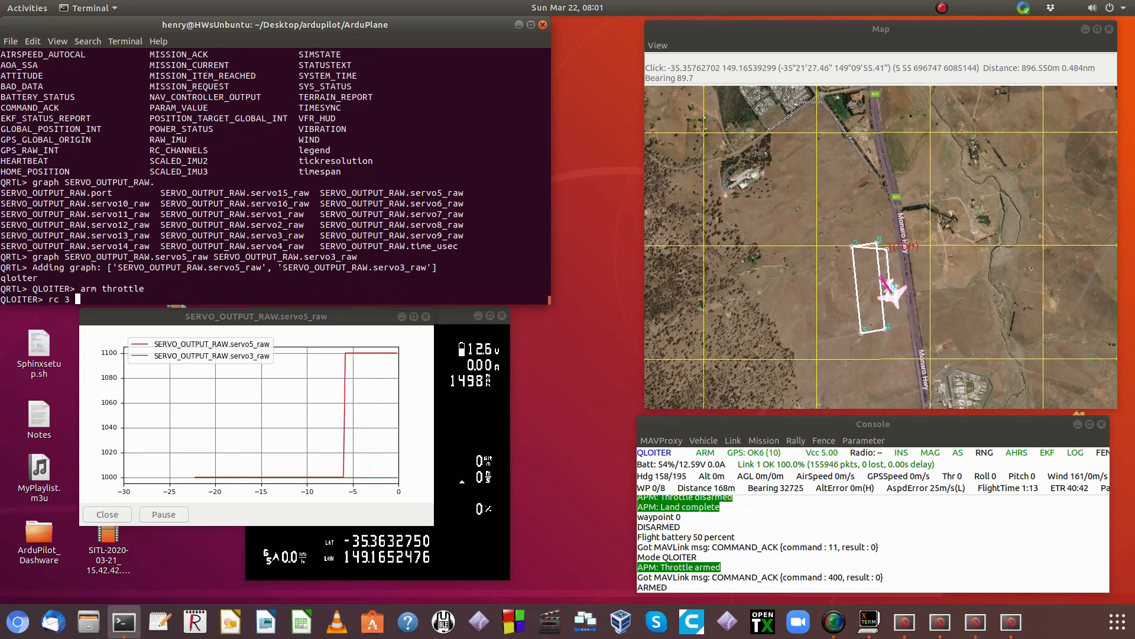
{"action": "type", "text": "1600"}
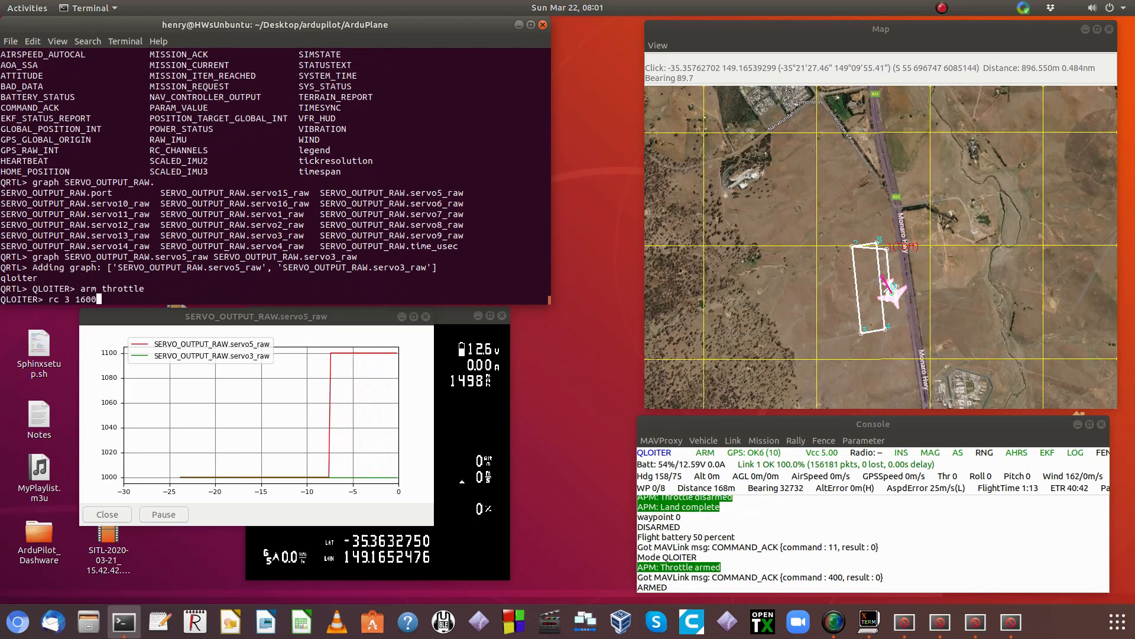
{"action": "key", "text": "Return"}
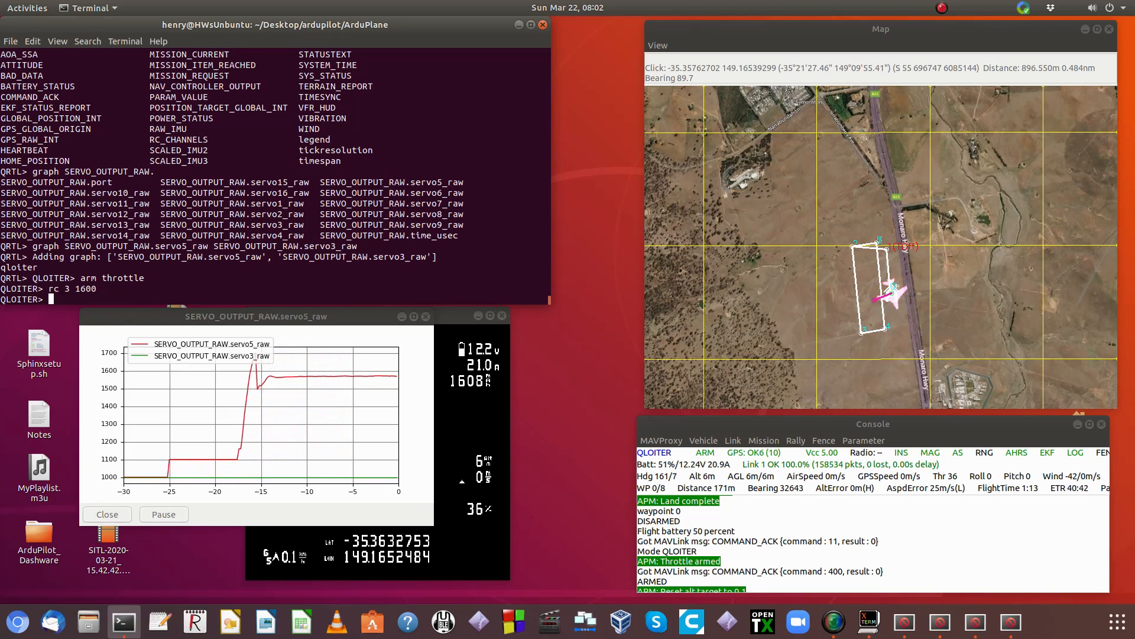
Step: Switch to FBWA mode to transition into fixed-wing forward flight
{"action": "type", "text": "fbwa"}
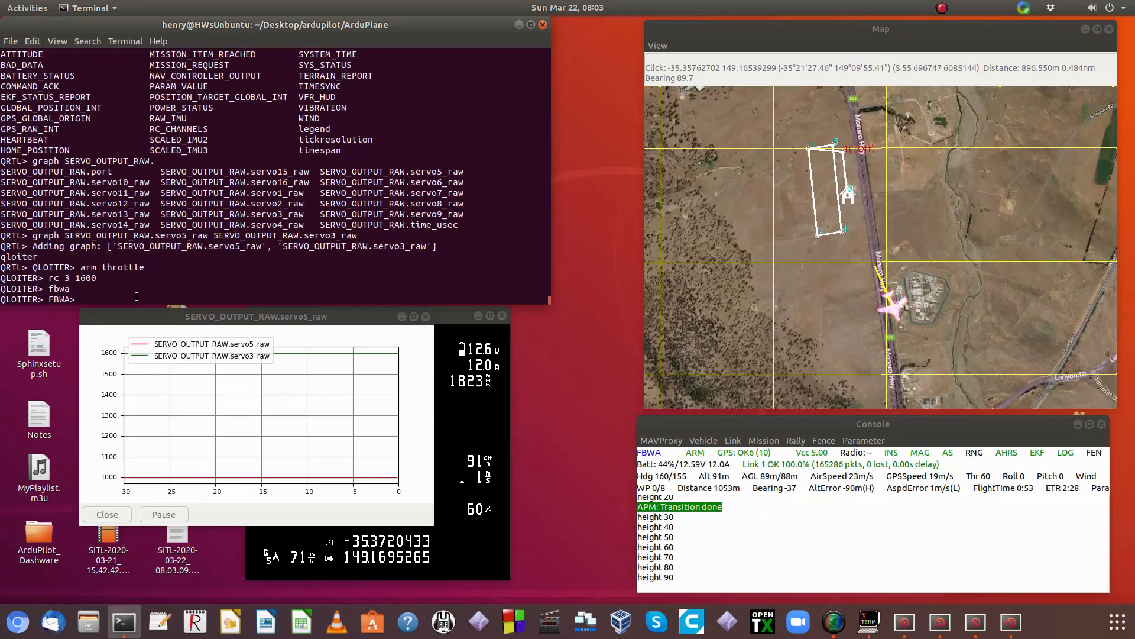
Step: Disarm the quadplane and reboot the simulated flight controller
{"action": "type", "text": "disarm"}
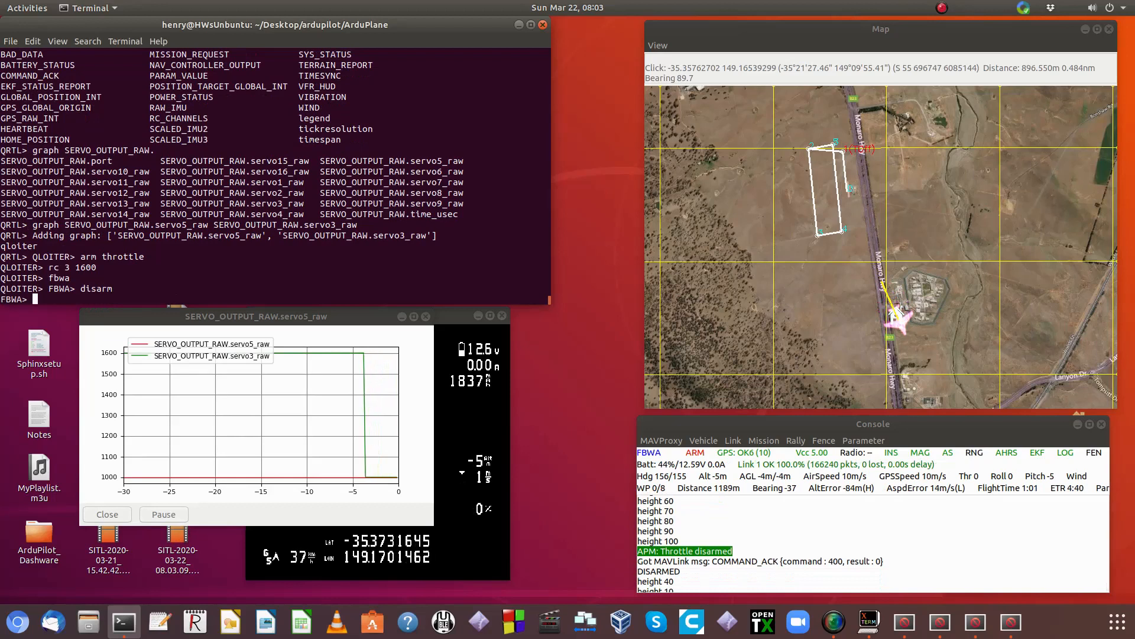
{"action": "type", "text": "reboot"}
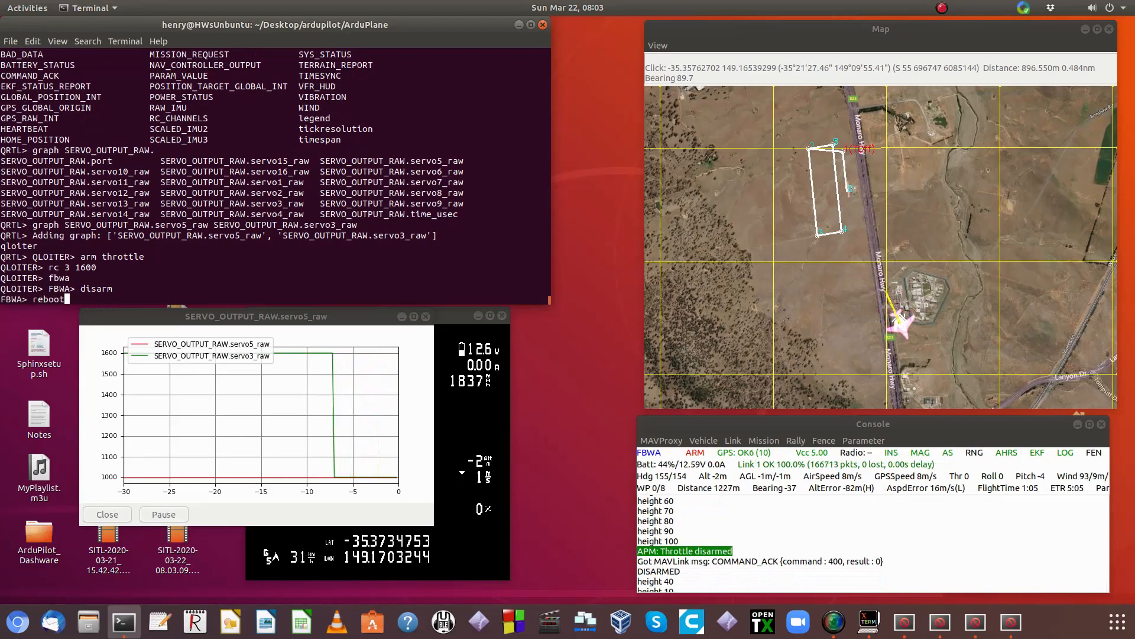
{"action": "key", "text": "Return"}
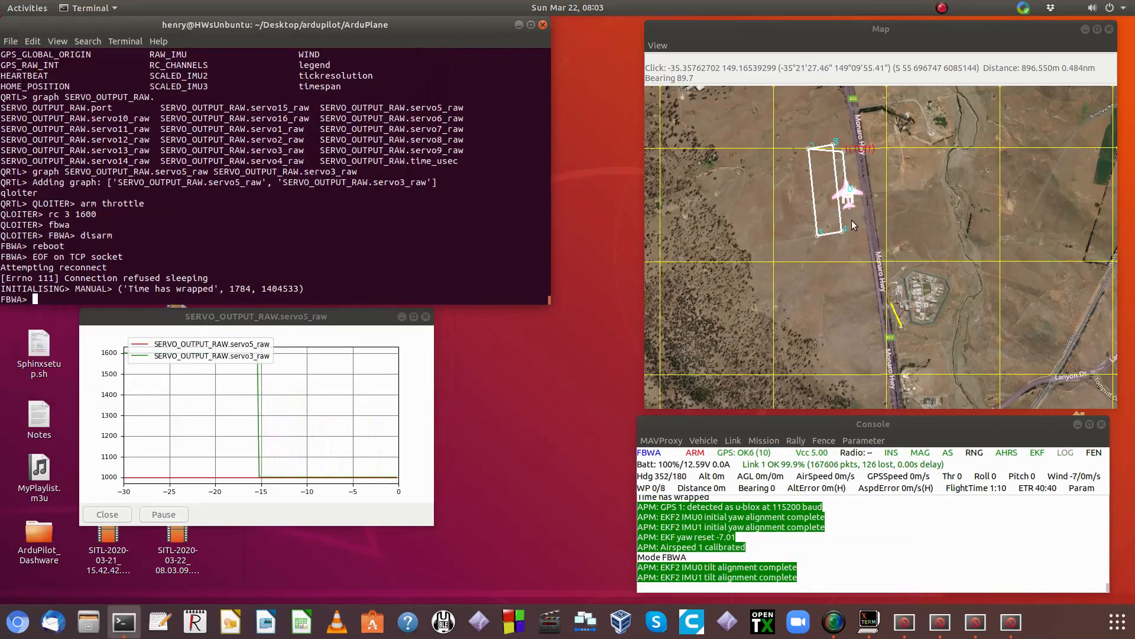
{"action": "mouse_move", "coordinate": [852, 203]}
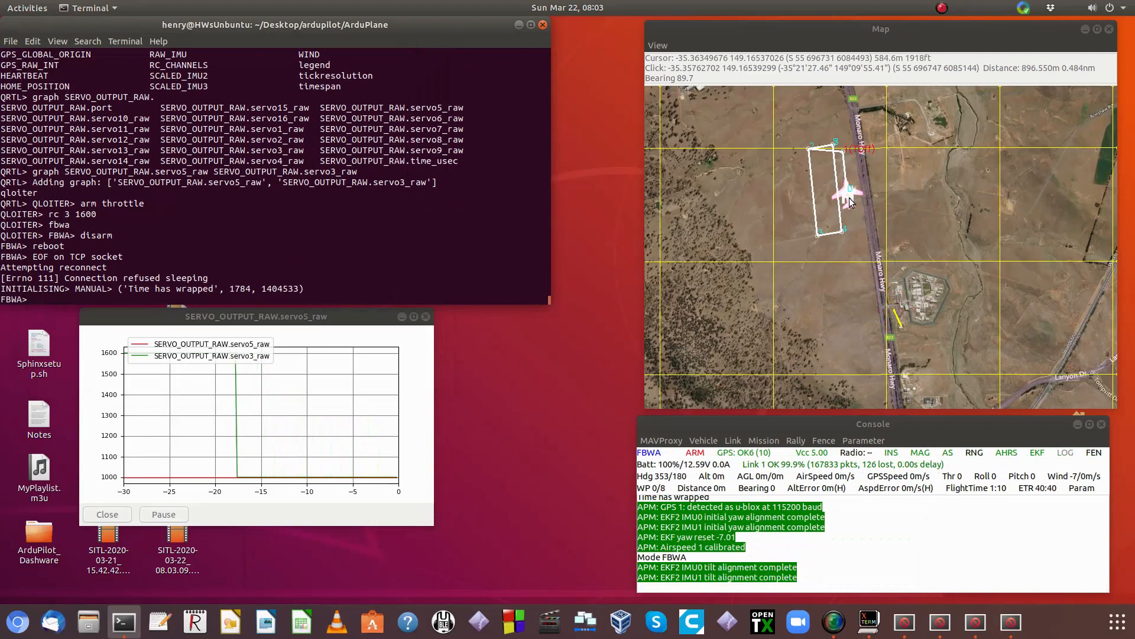